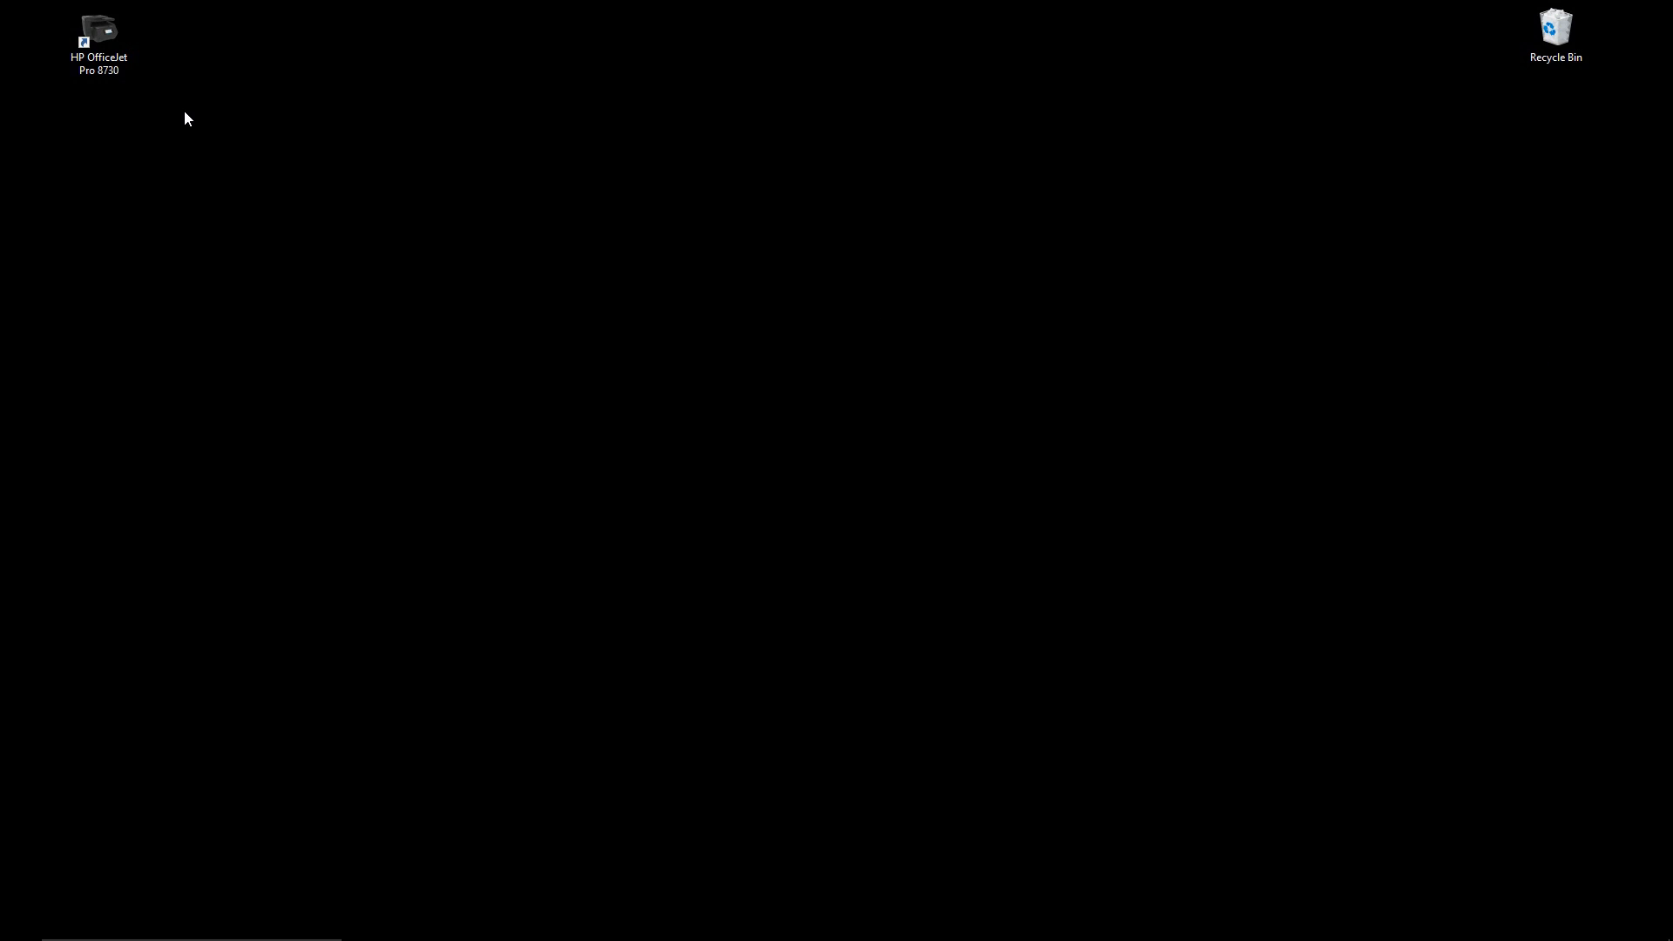
Launch HP Printer Assistant for the OfficeJet Pro 8730 from its desktop shortcut.
double_click(98, 30)
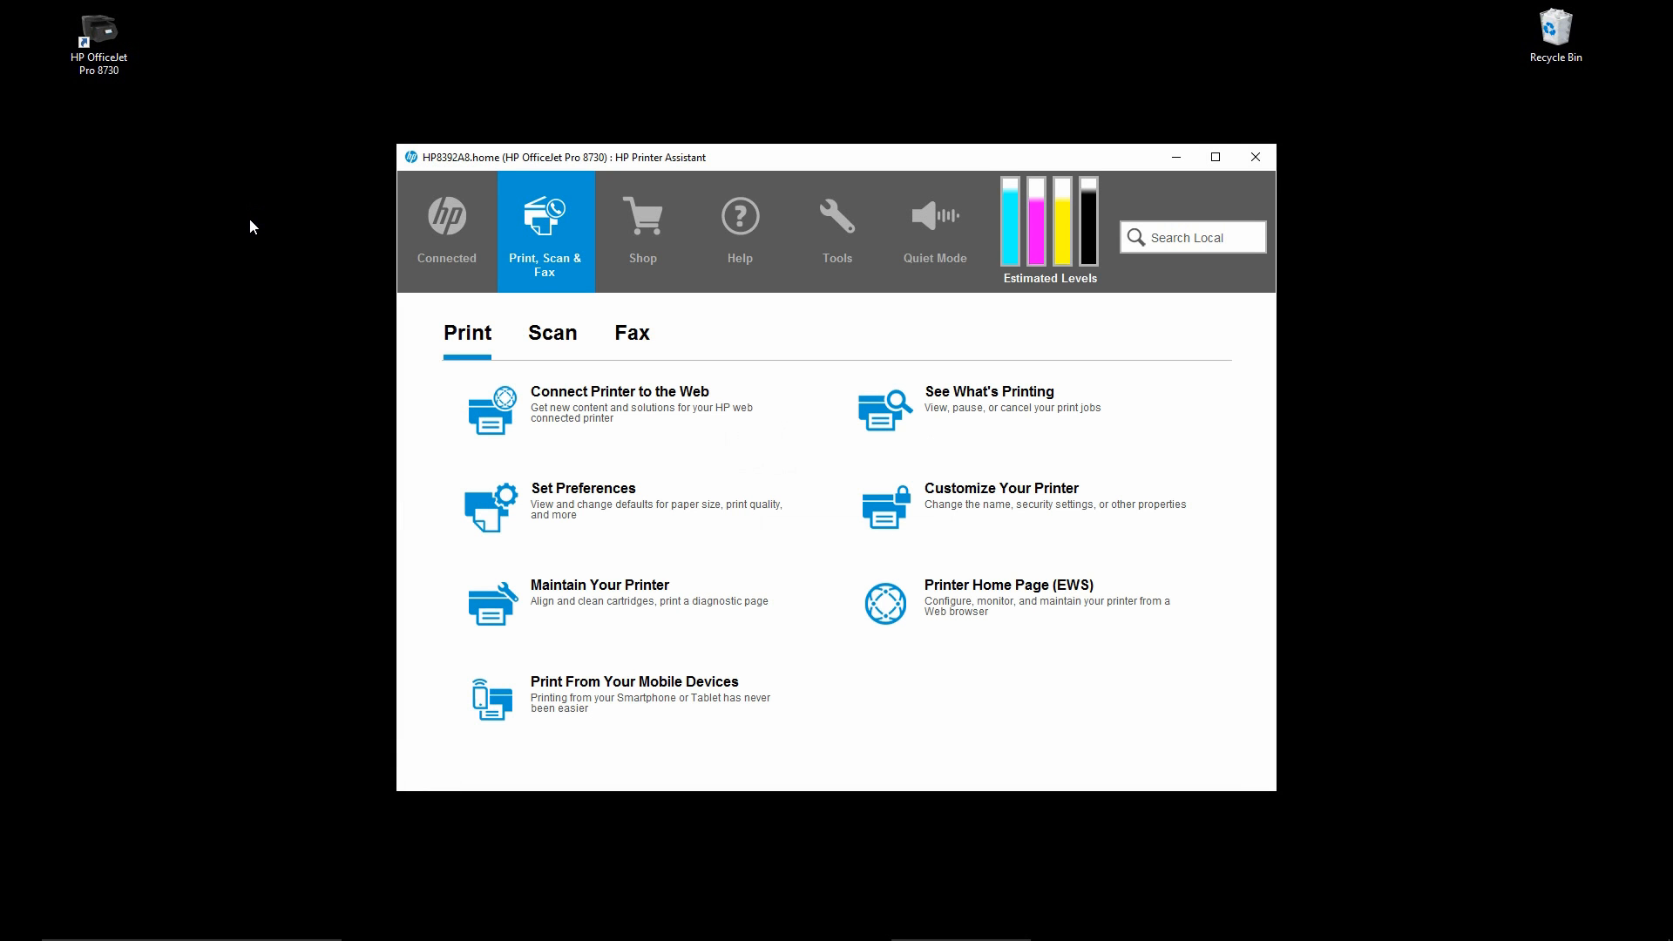
mouse_move(382, 269)
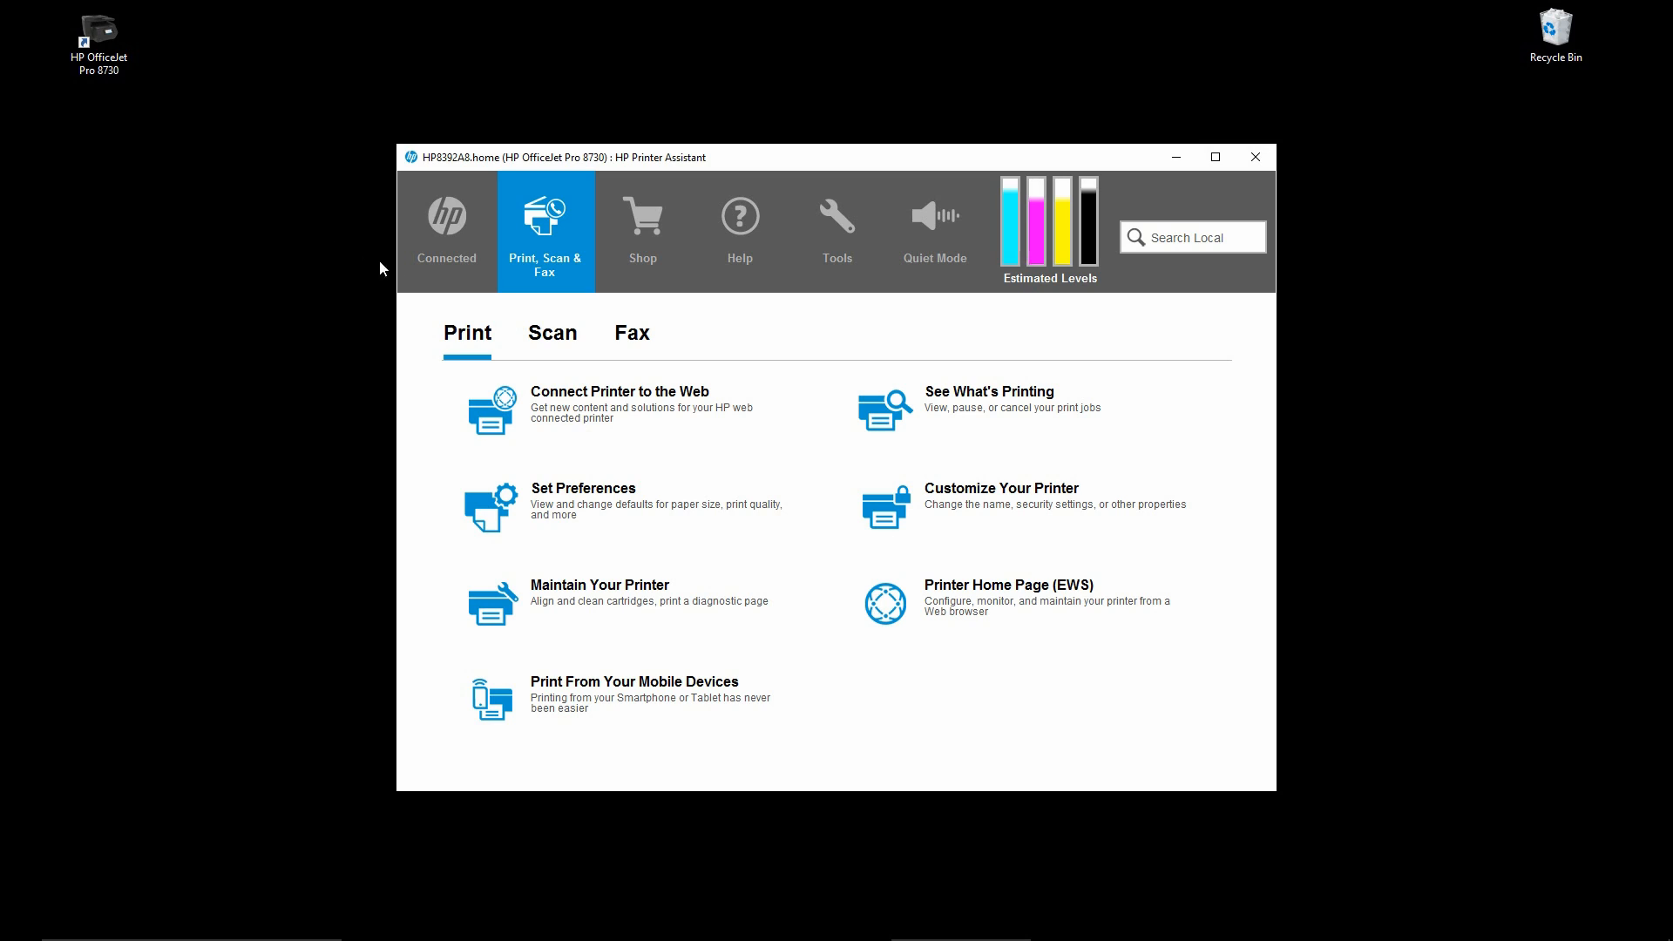
Show the Scan tasks and start the Scan to E-mail Wizard with its empty profile list.
left_click(552, 331)
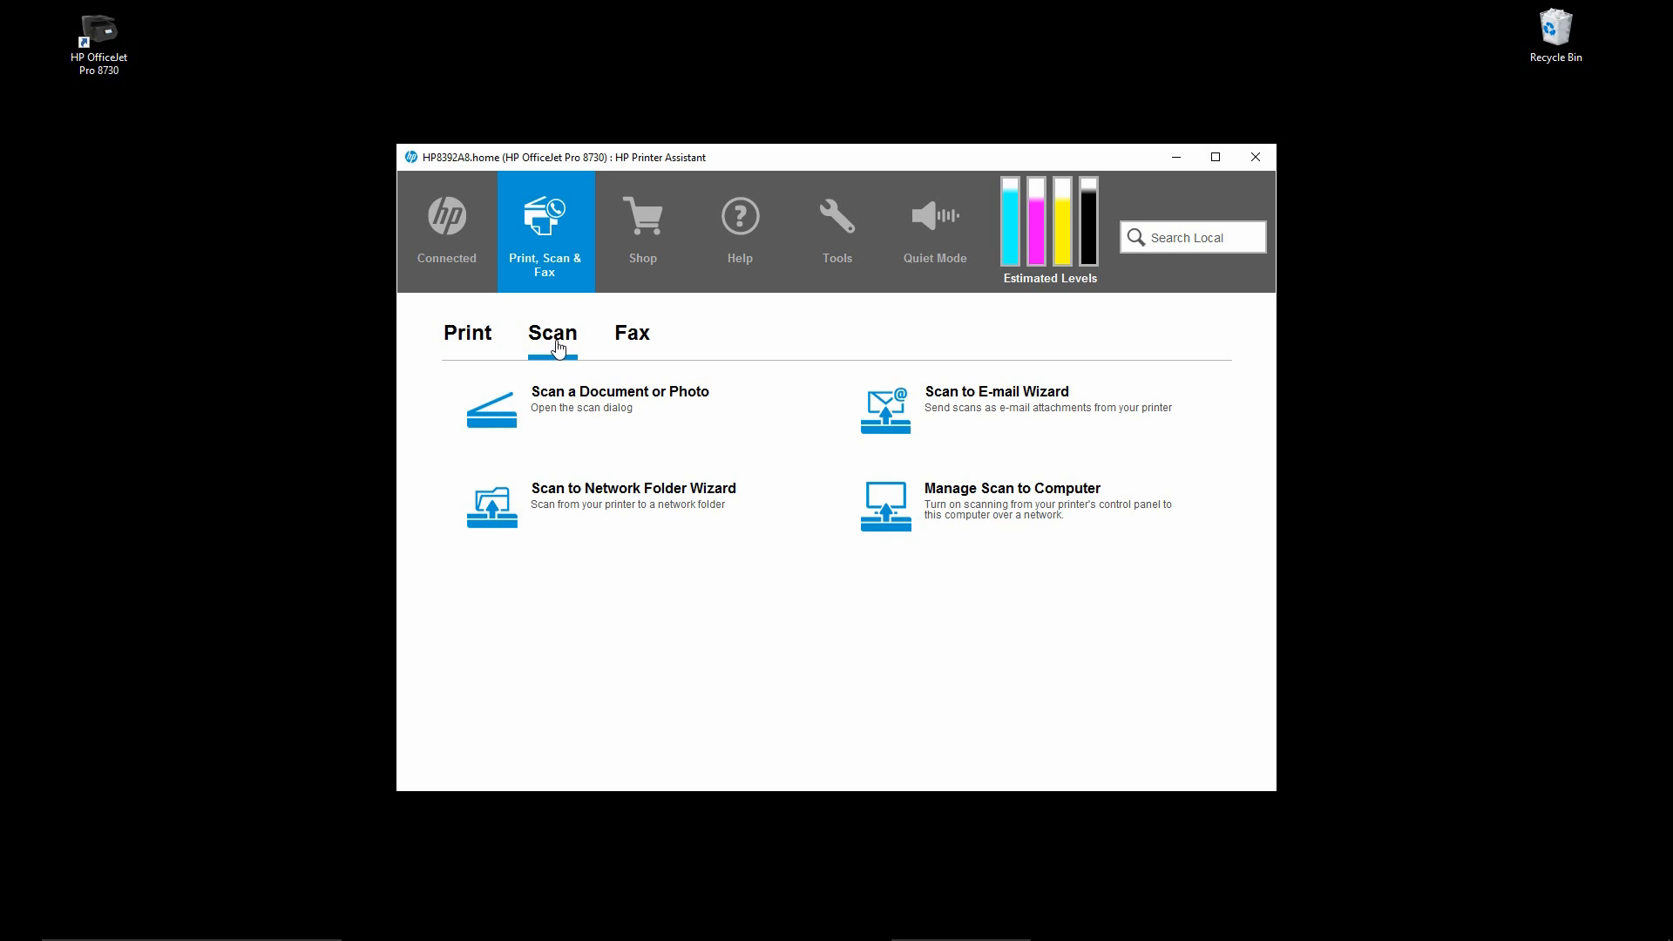
mouse_move(920, 401)
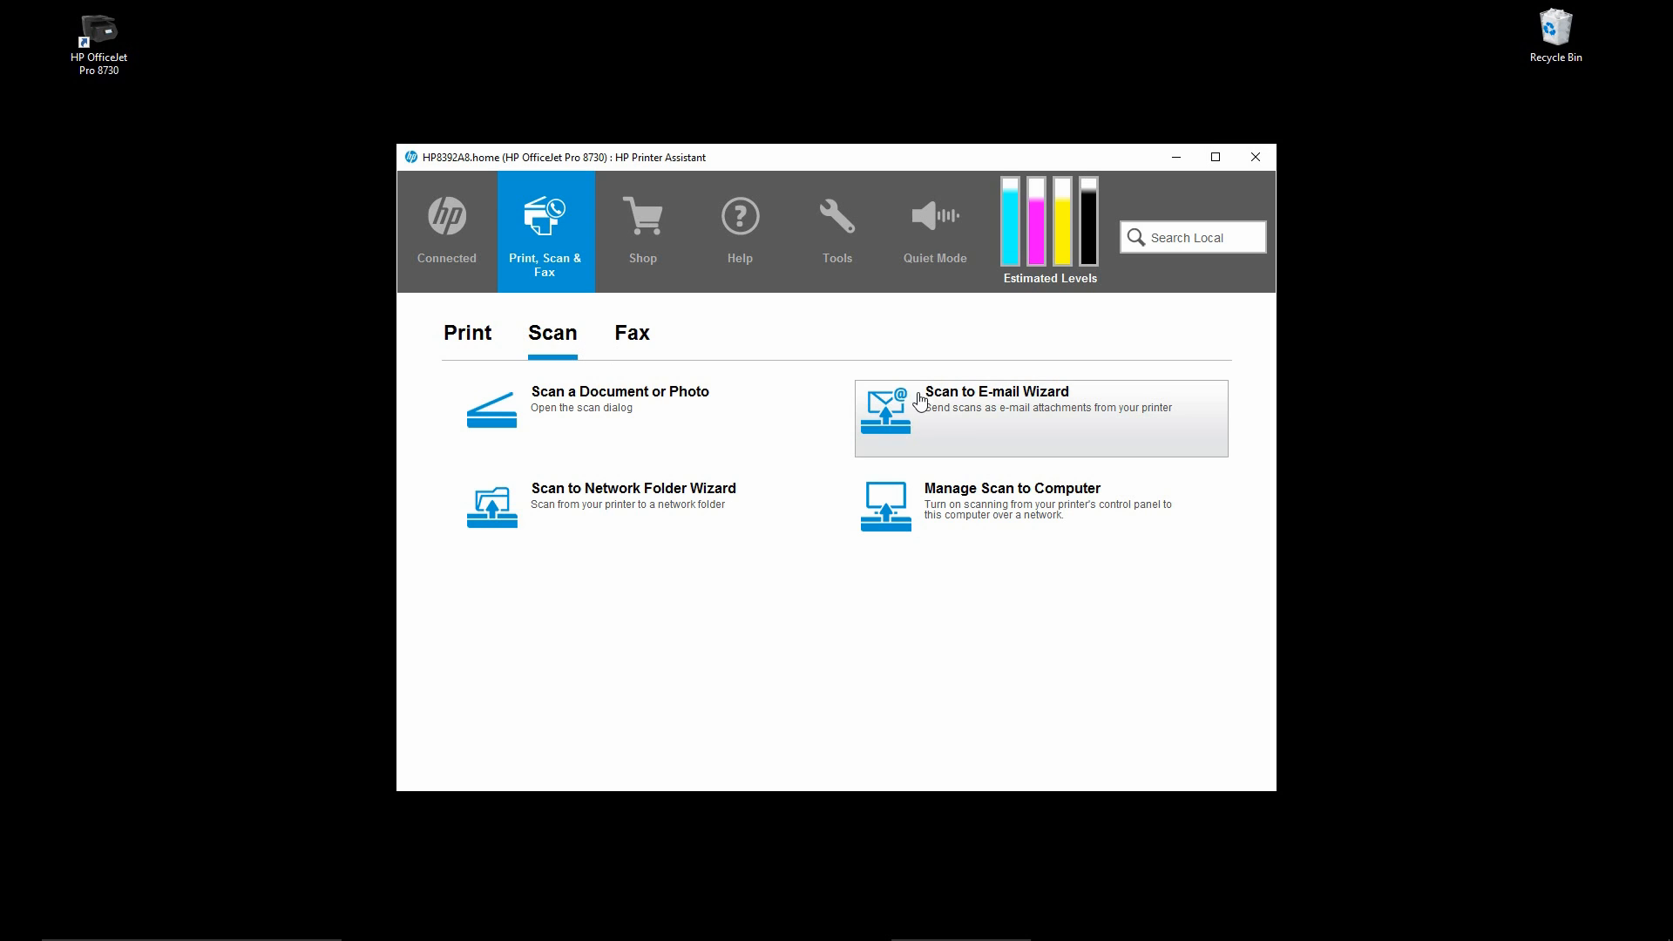
mouse_move(915, 413)
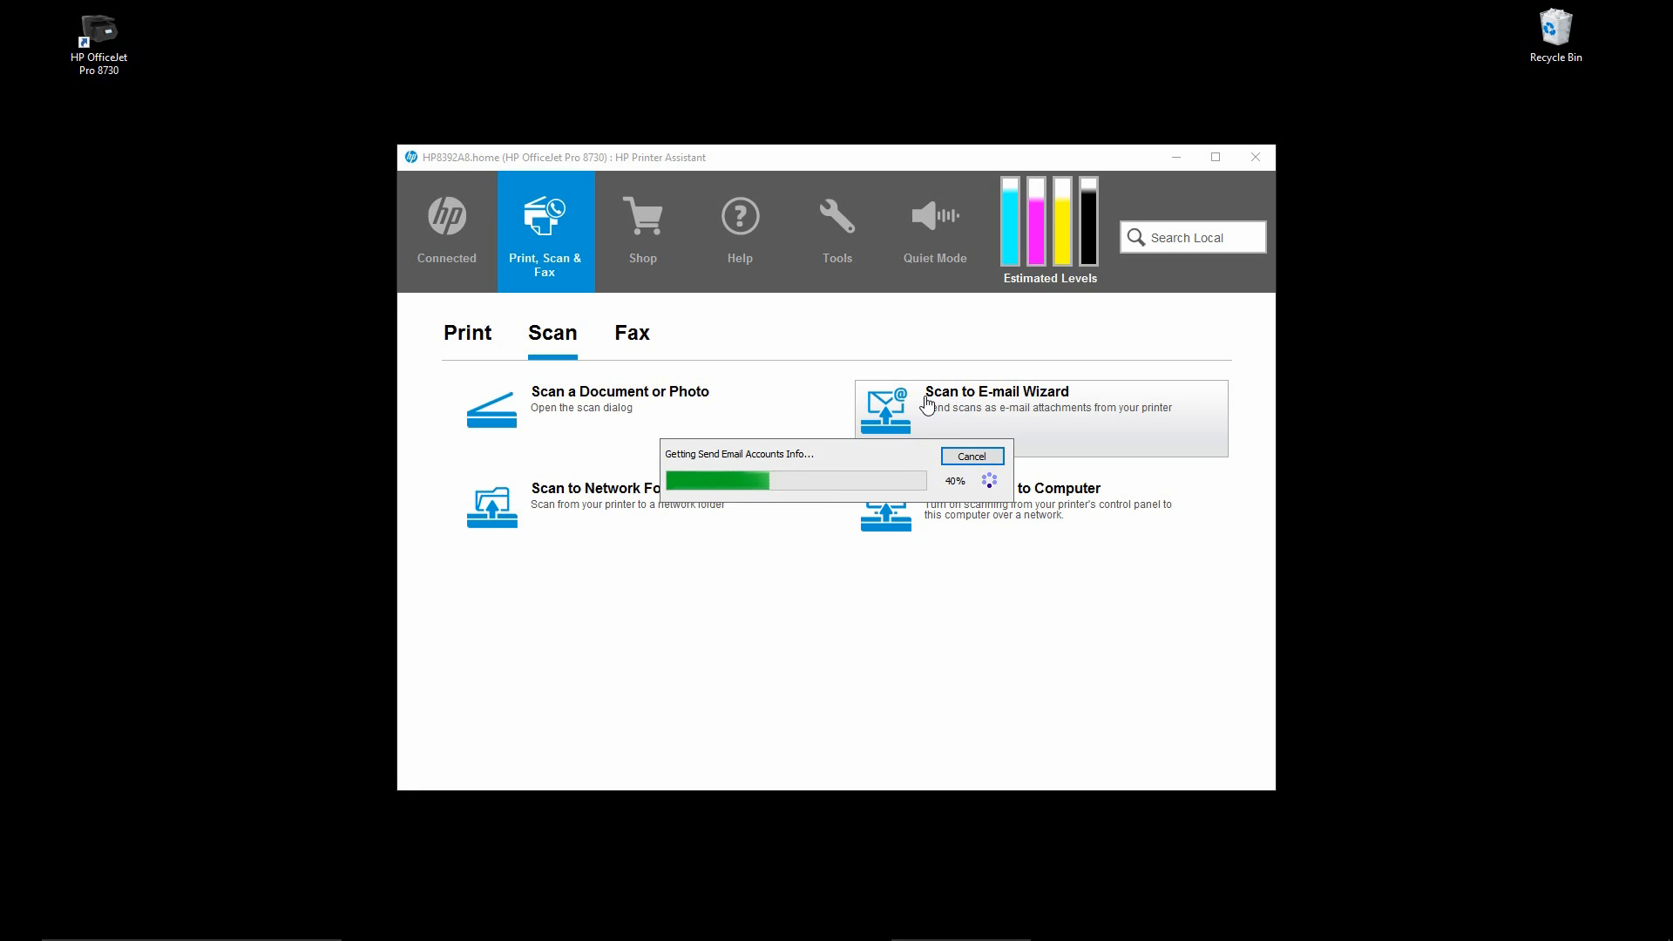
left_click(969, 454)
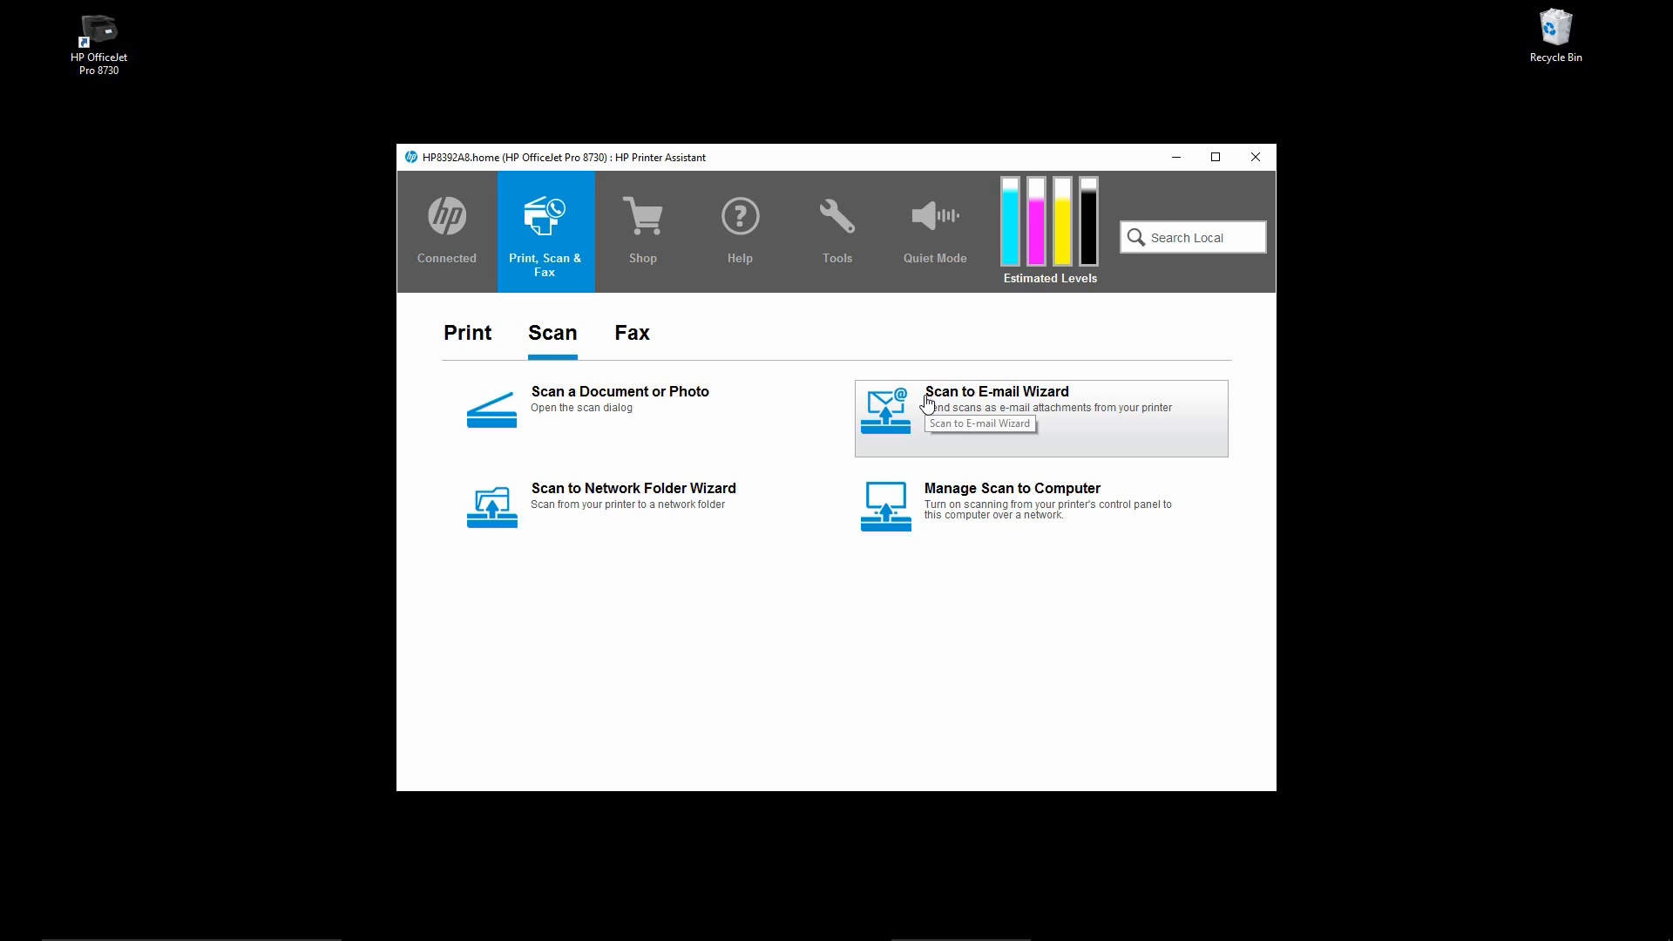
left_click(997, 406)
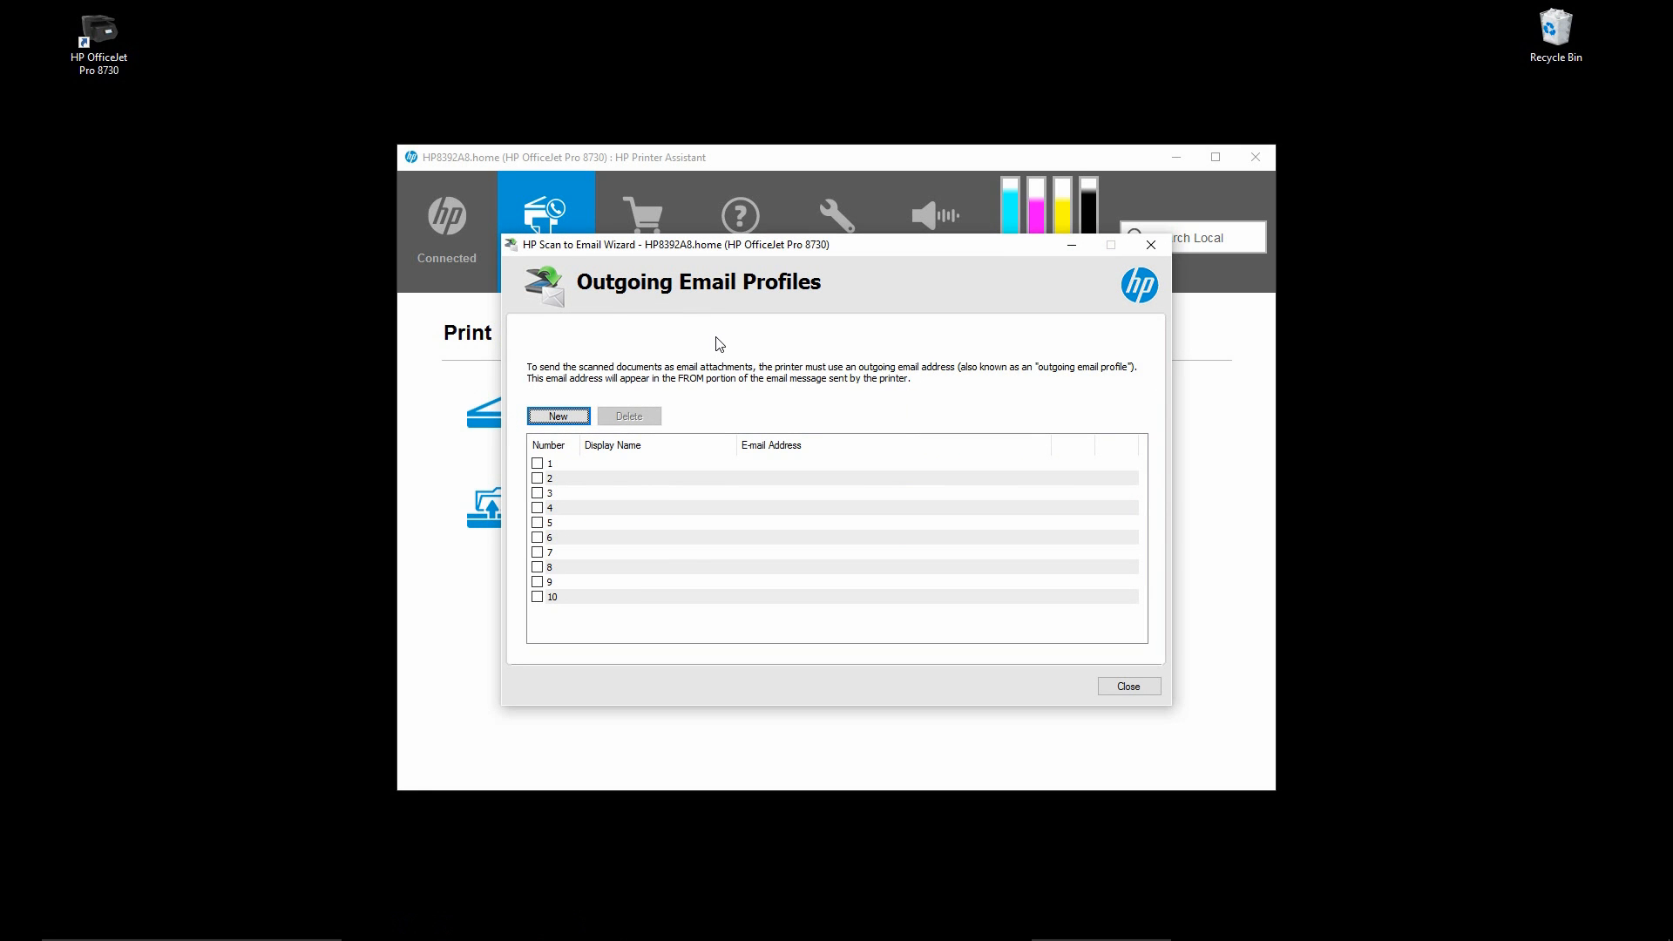
mouse_move(725, 345)
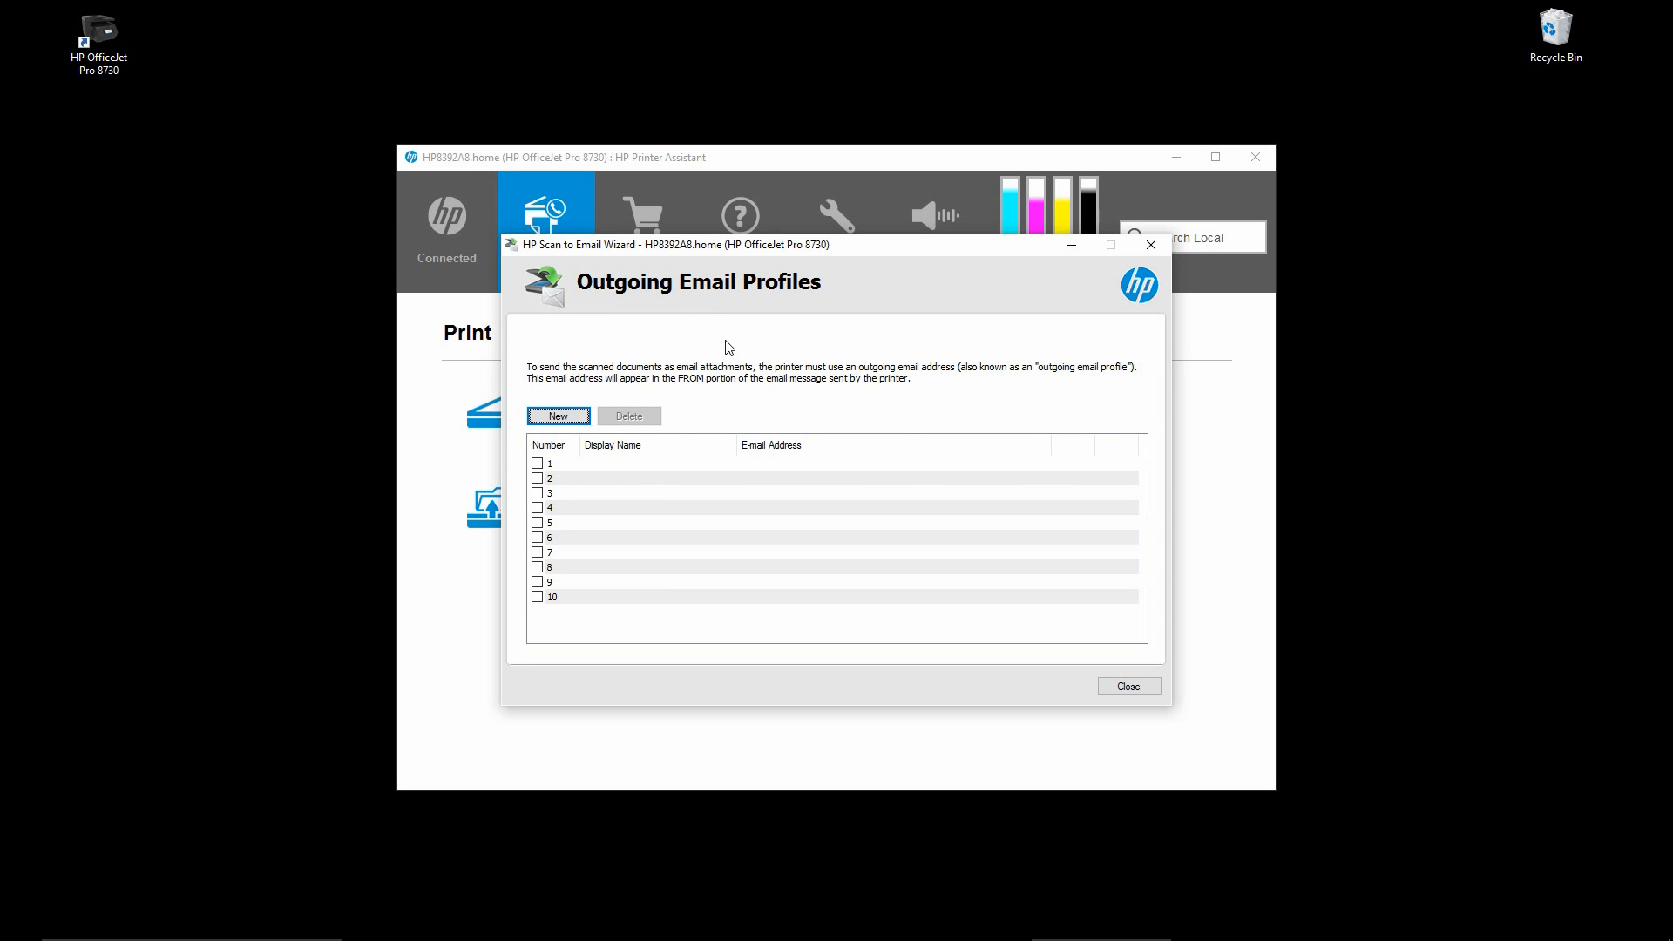
mouse_move(577, 479)
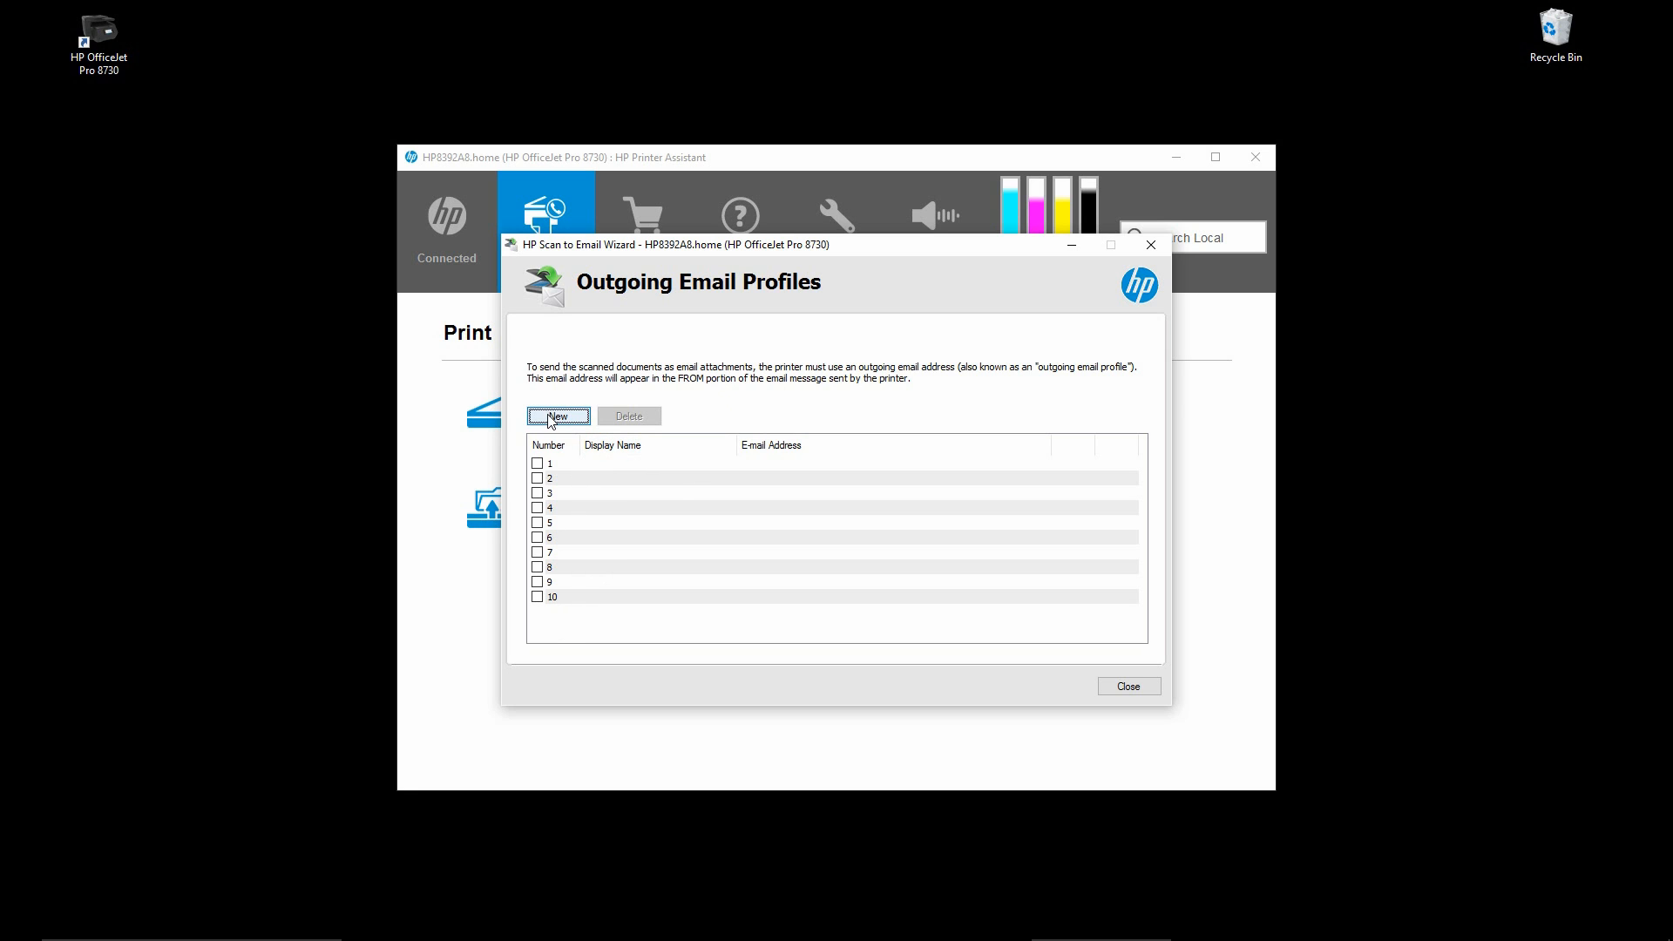
Create a new profile with display name 'Test' and continue to the next setup step.
left_click(558, 415)
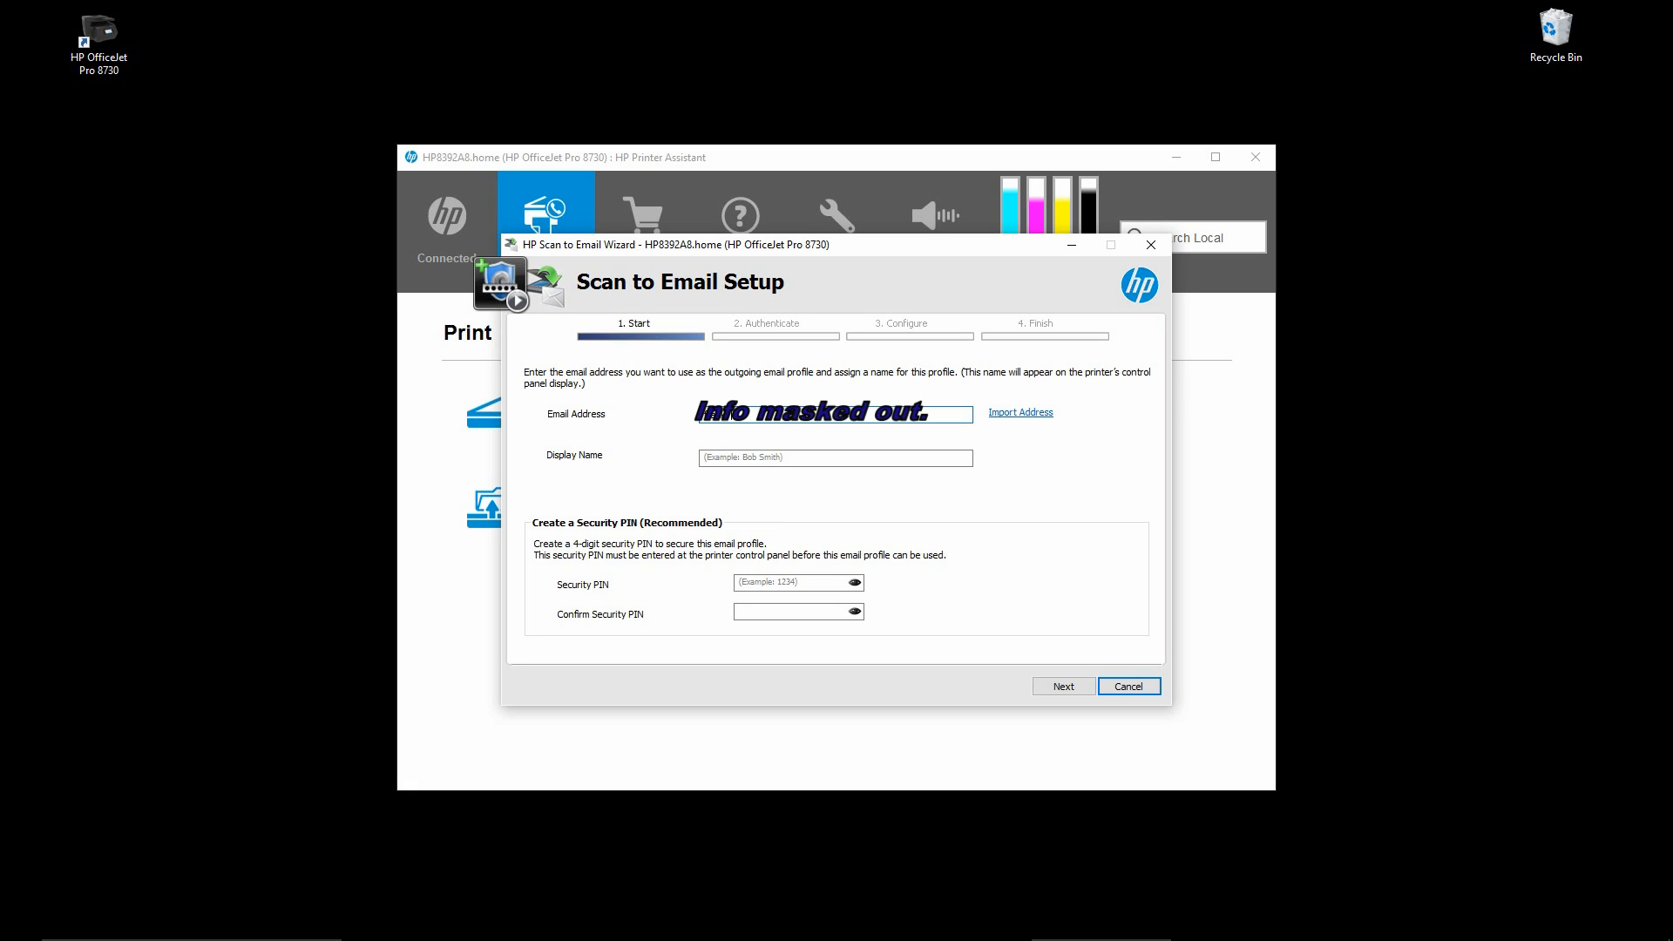
mouse_move(782, 428)
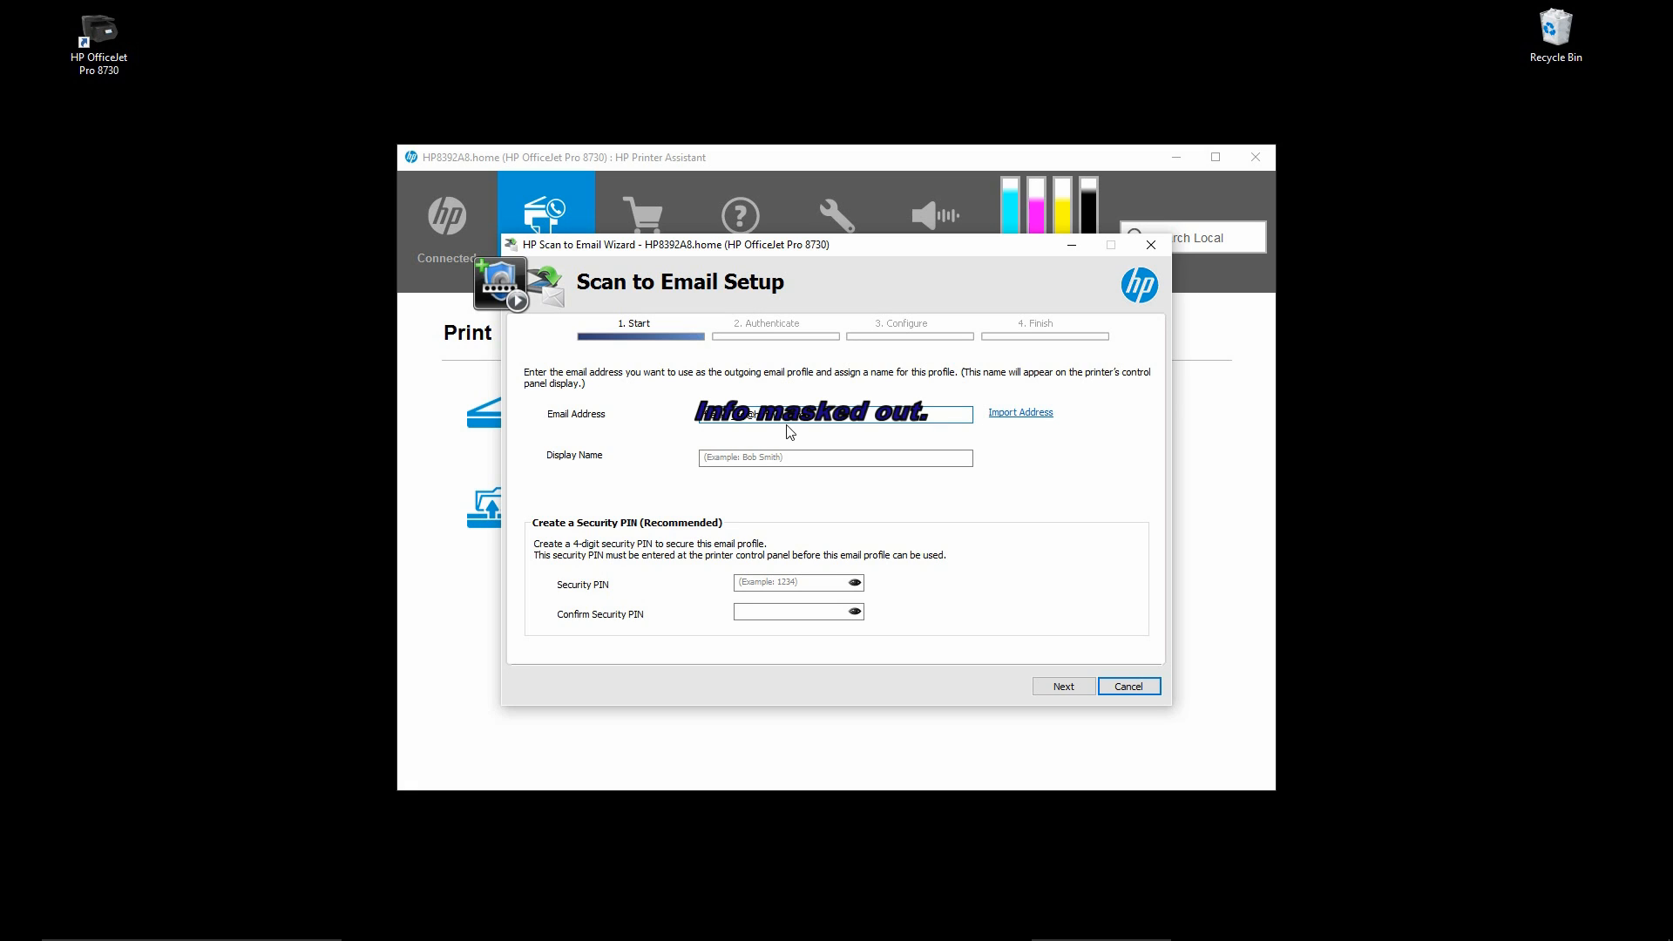
left_click(835, 458)
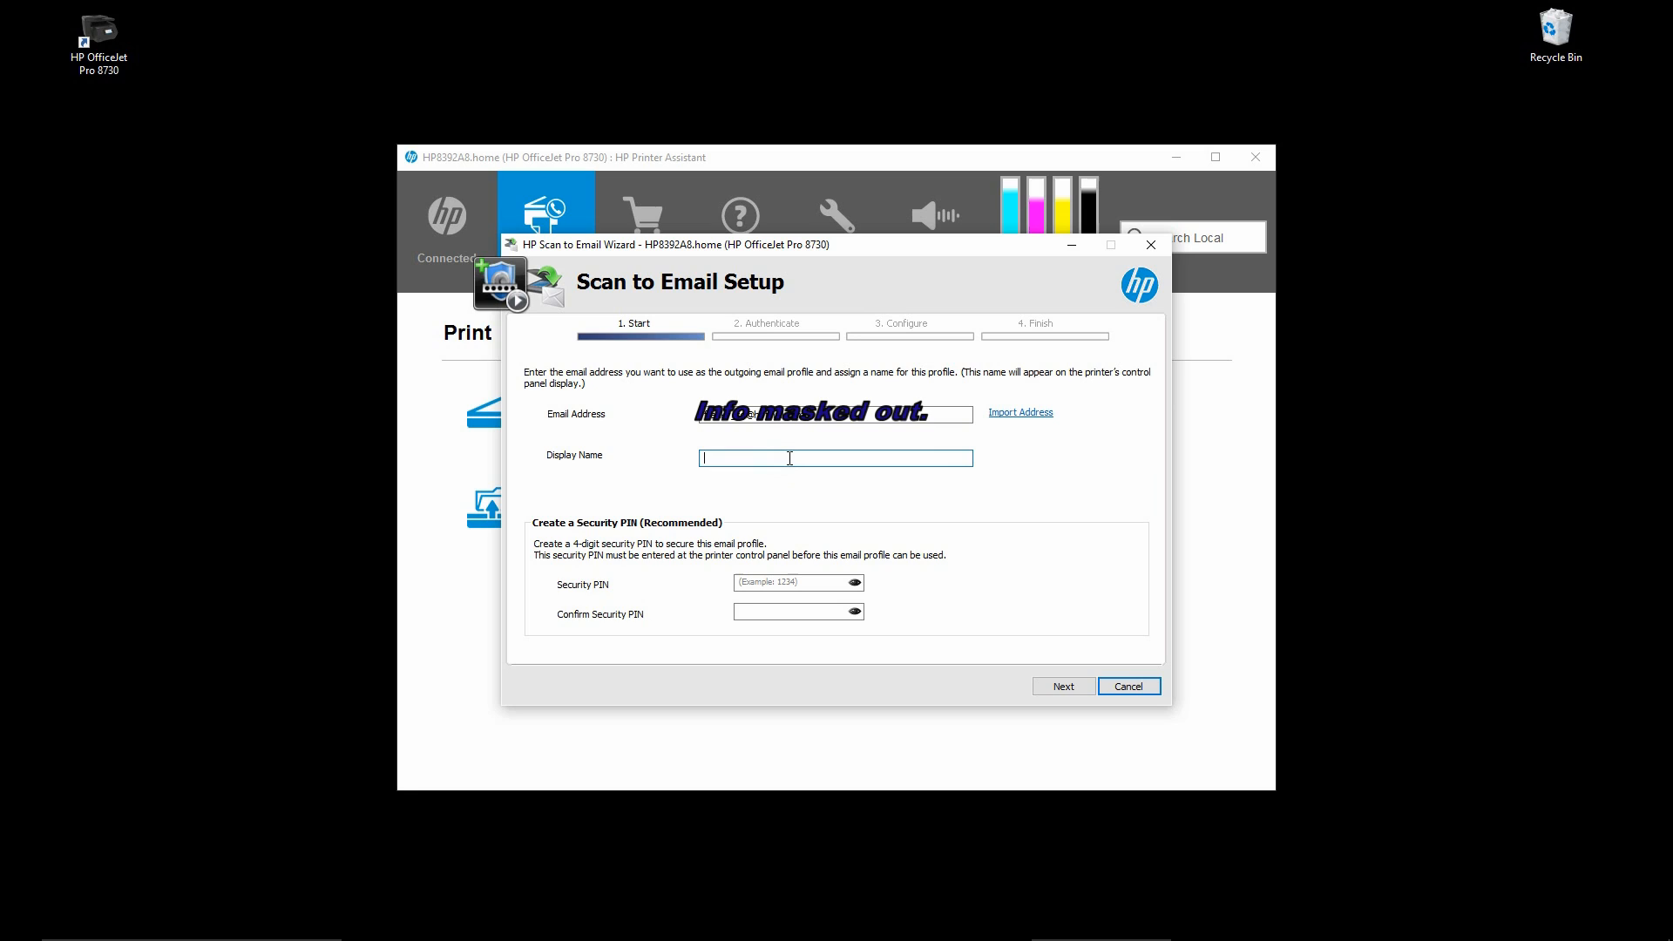
type("T")
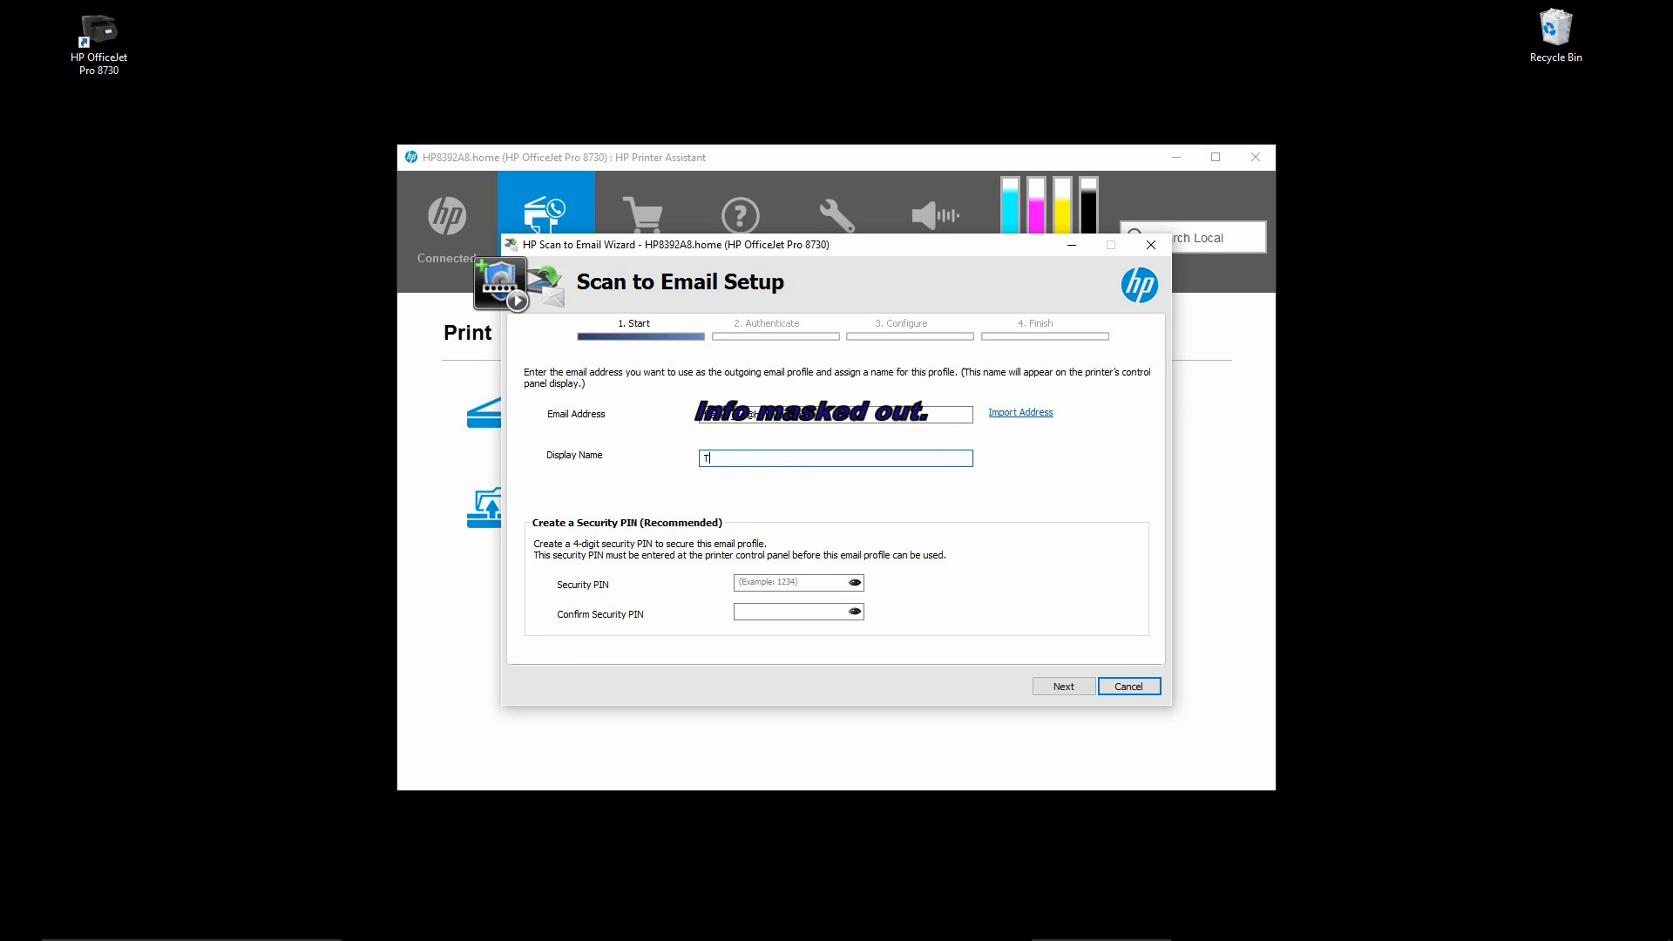
type("est")
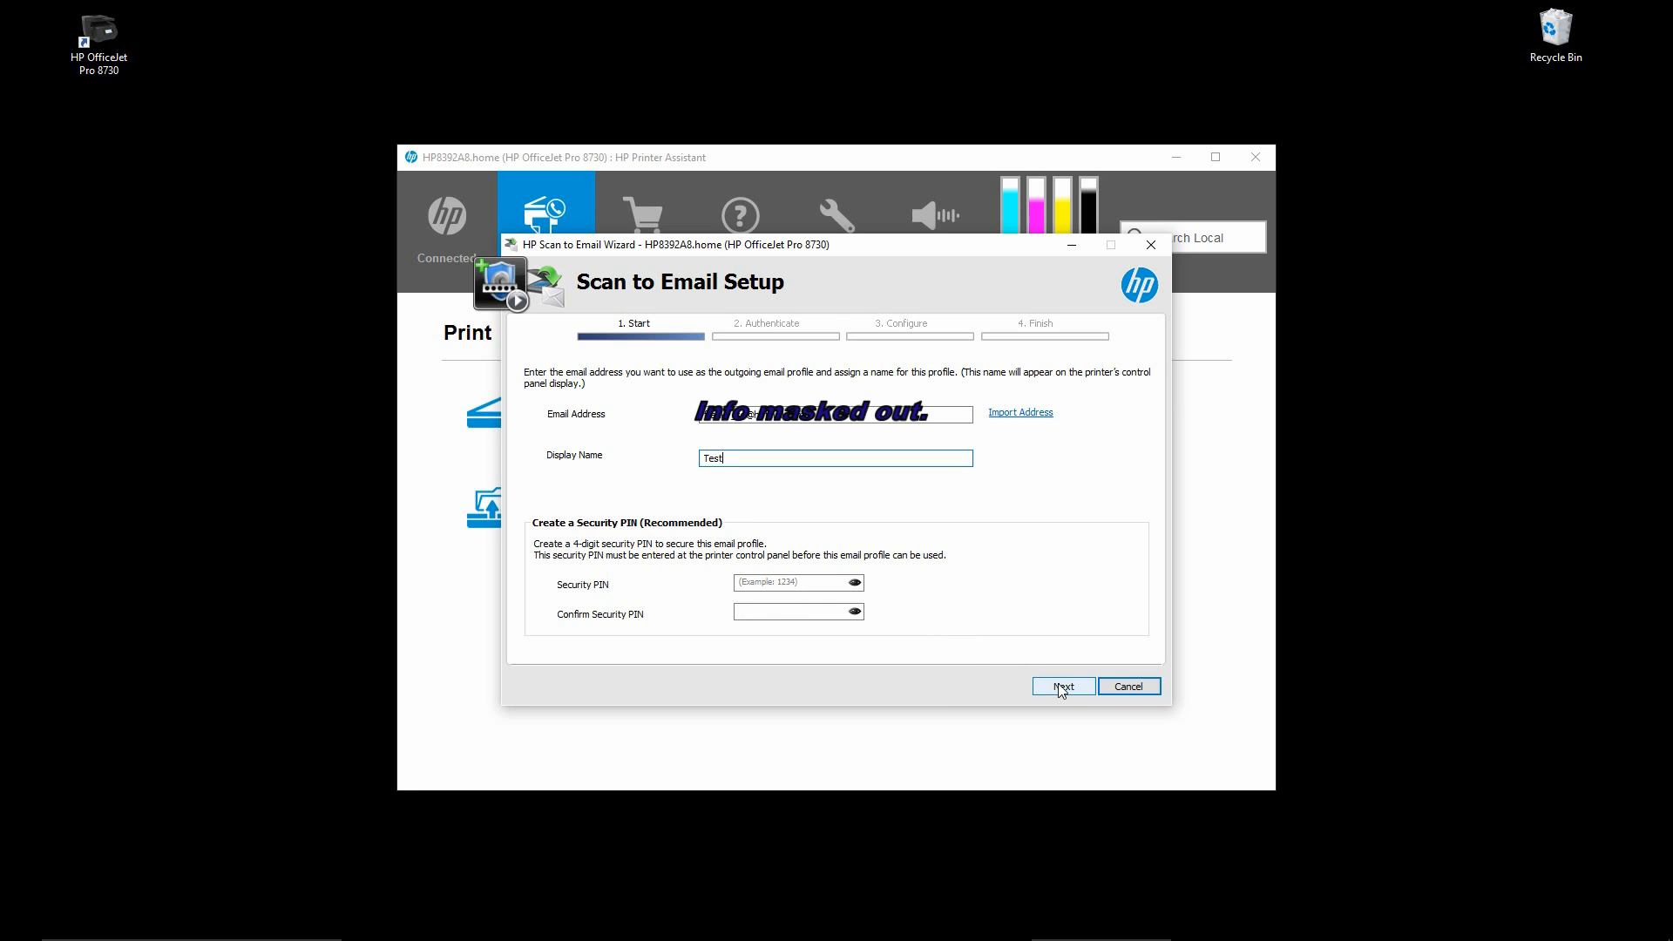
left_click(1061, 686)
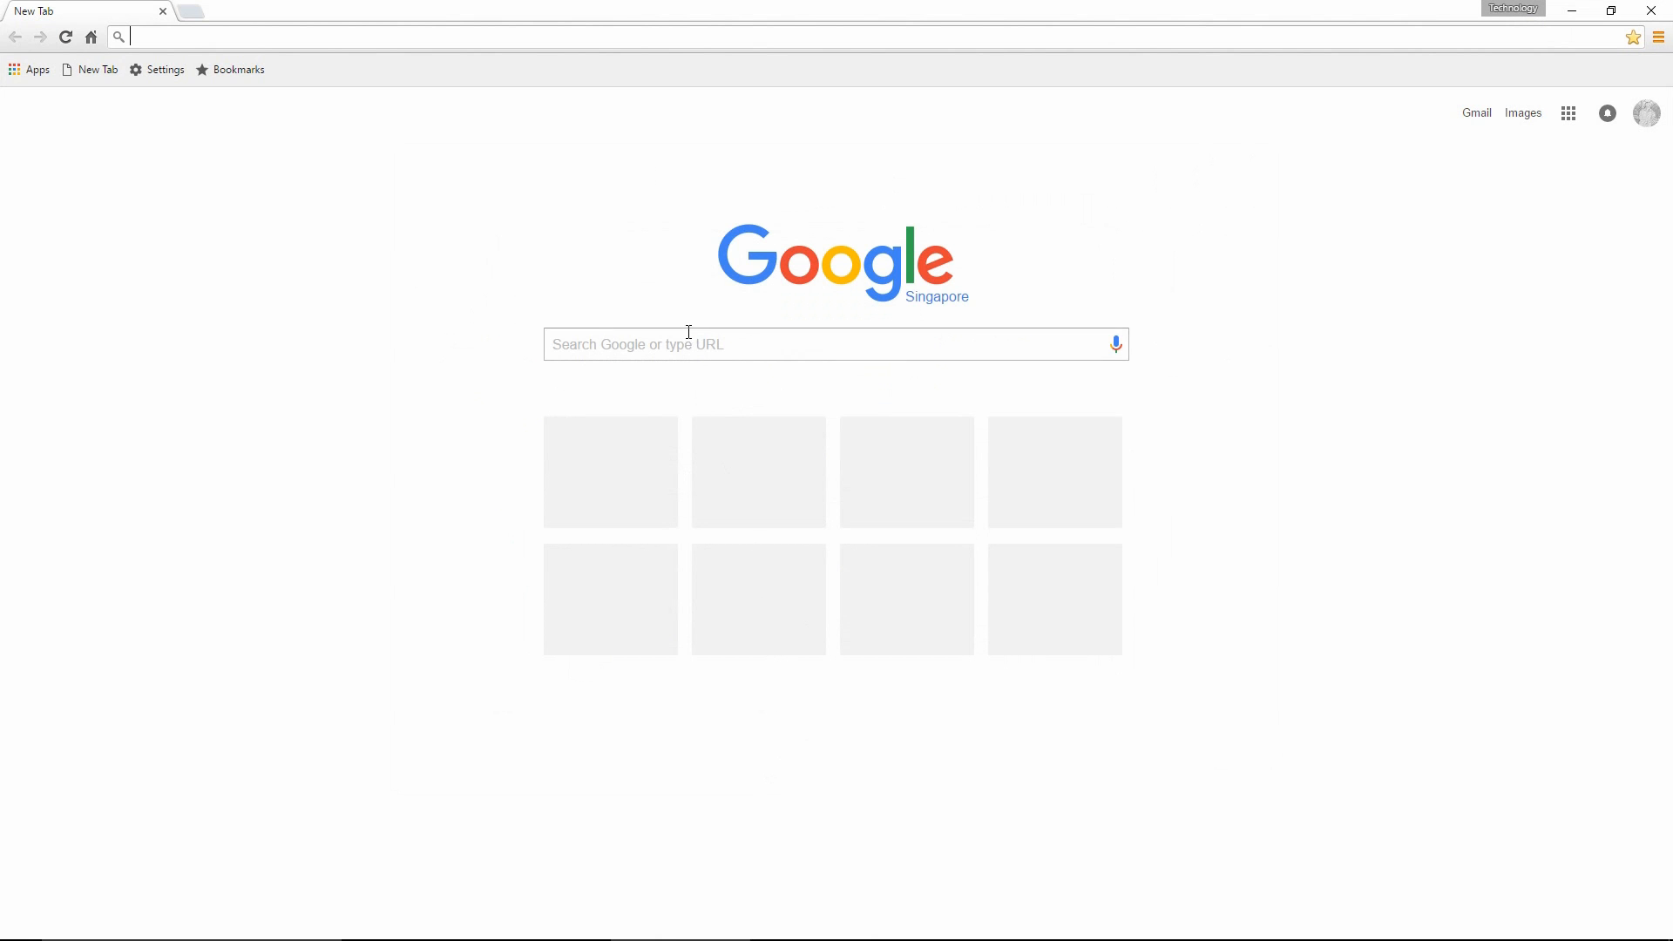
Search Google for 'hotmail smtp server'.
left_click(835, 343)
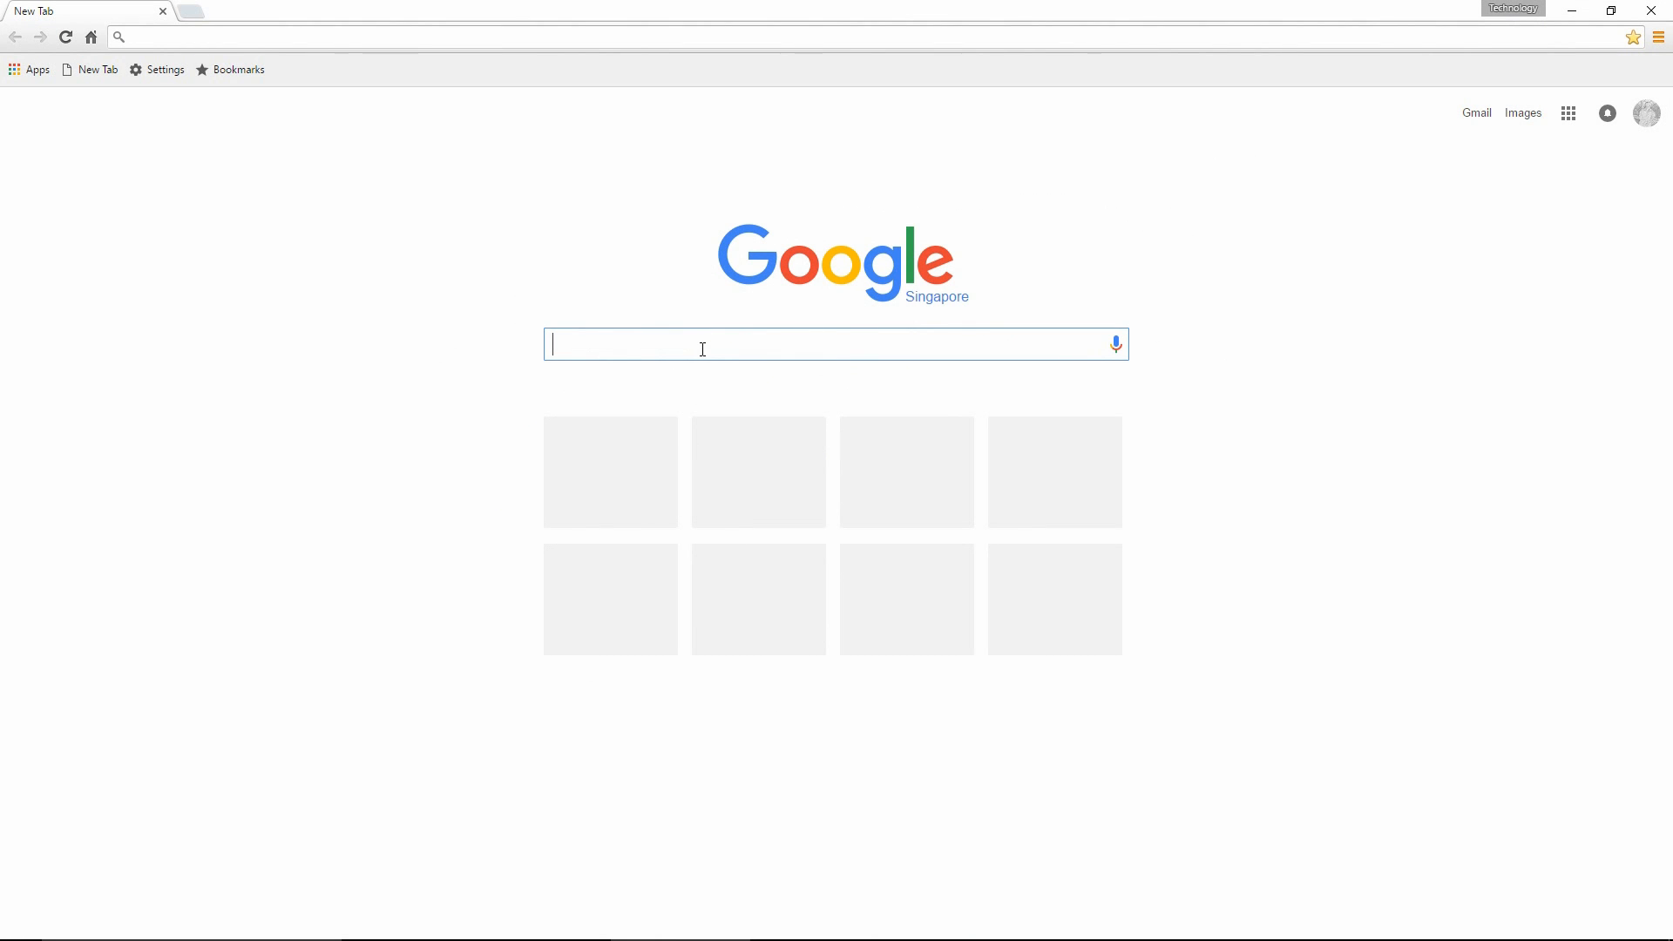
type("hotmail")
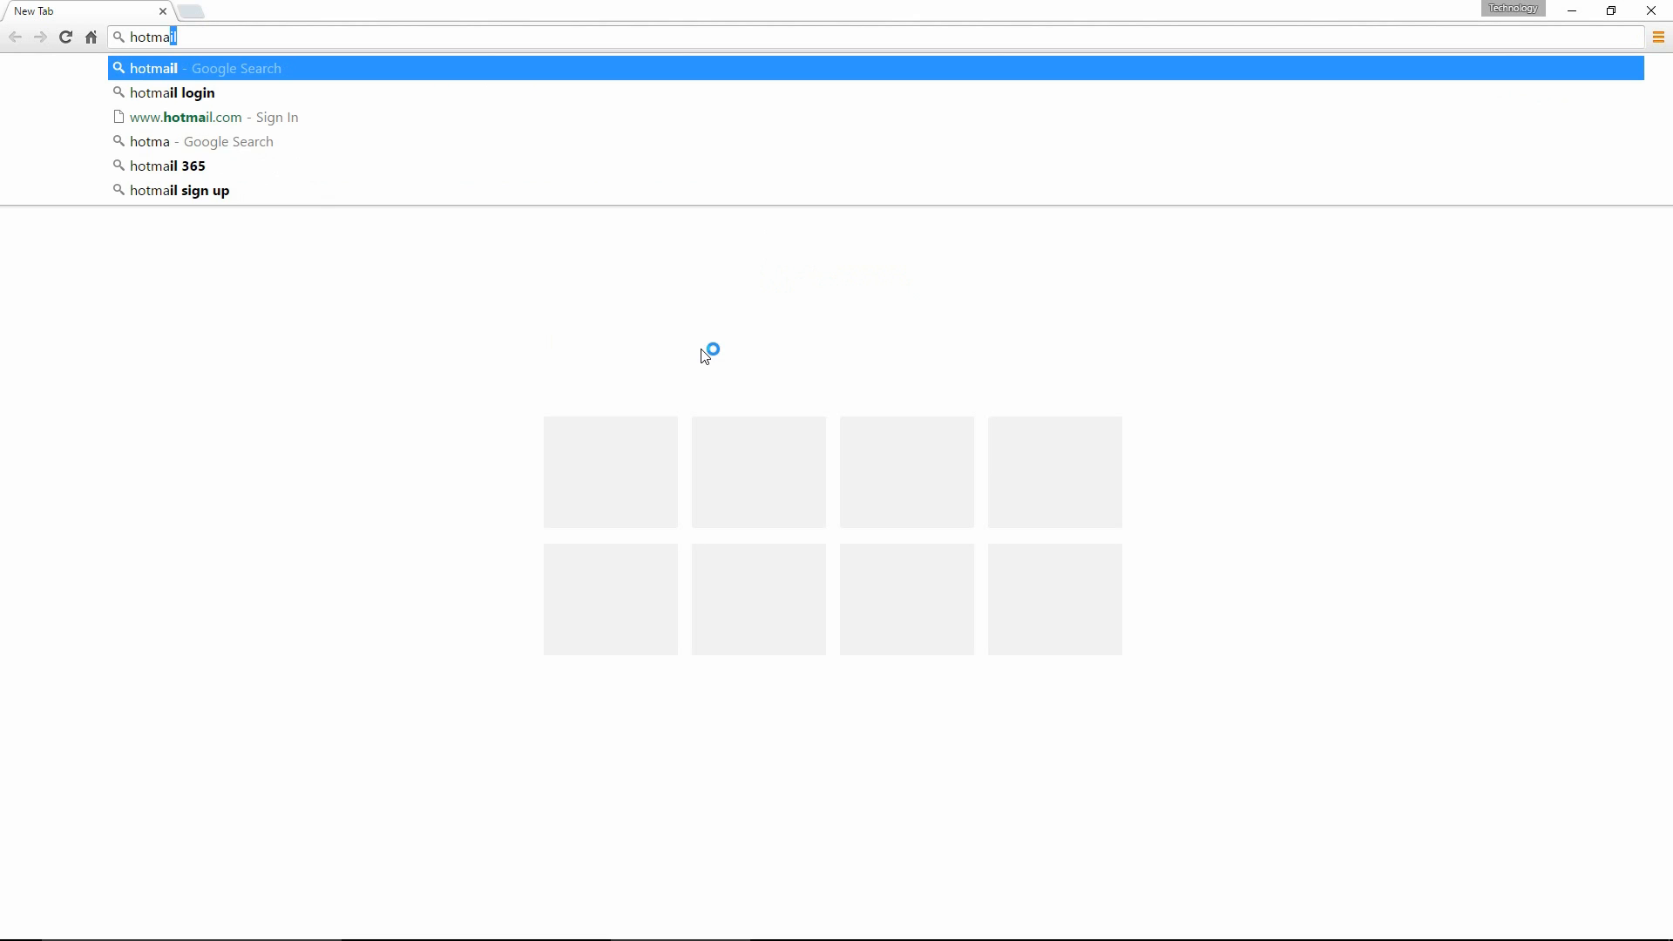
type("smtp server")
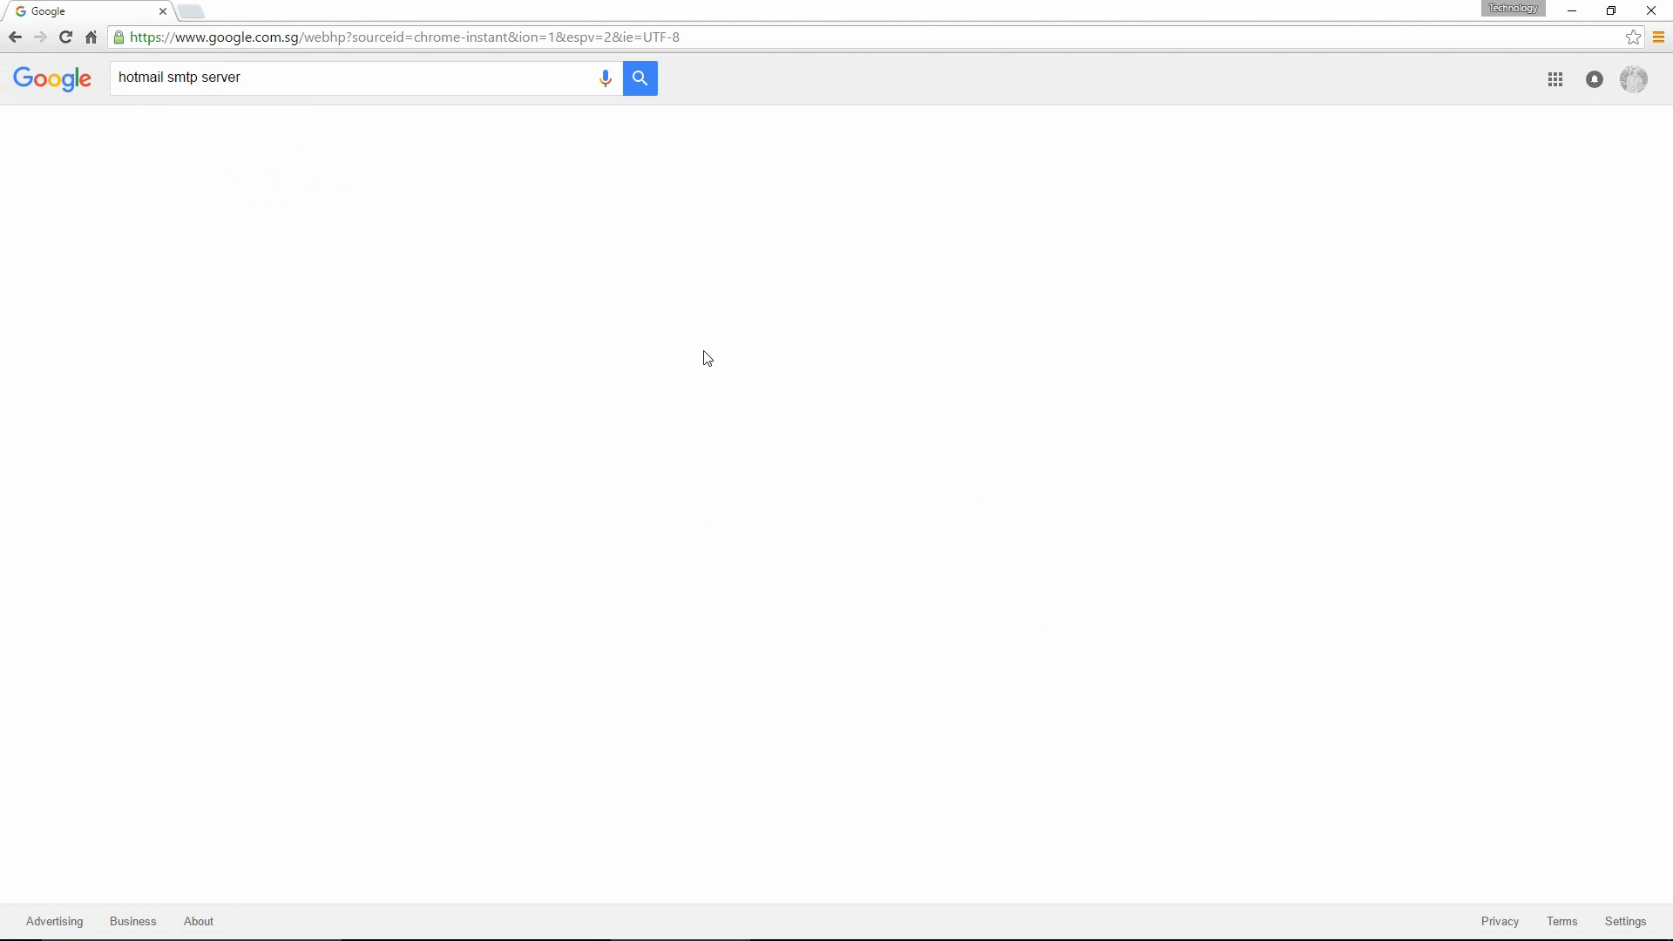
left_click(638, 79)
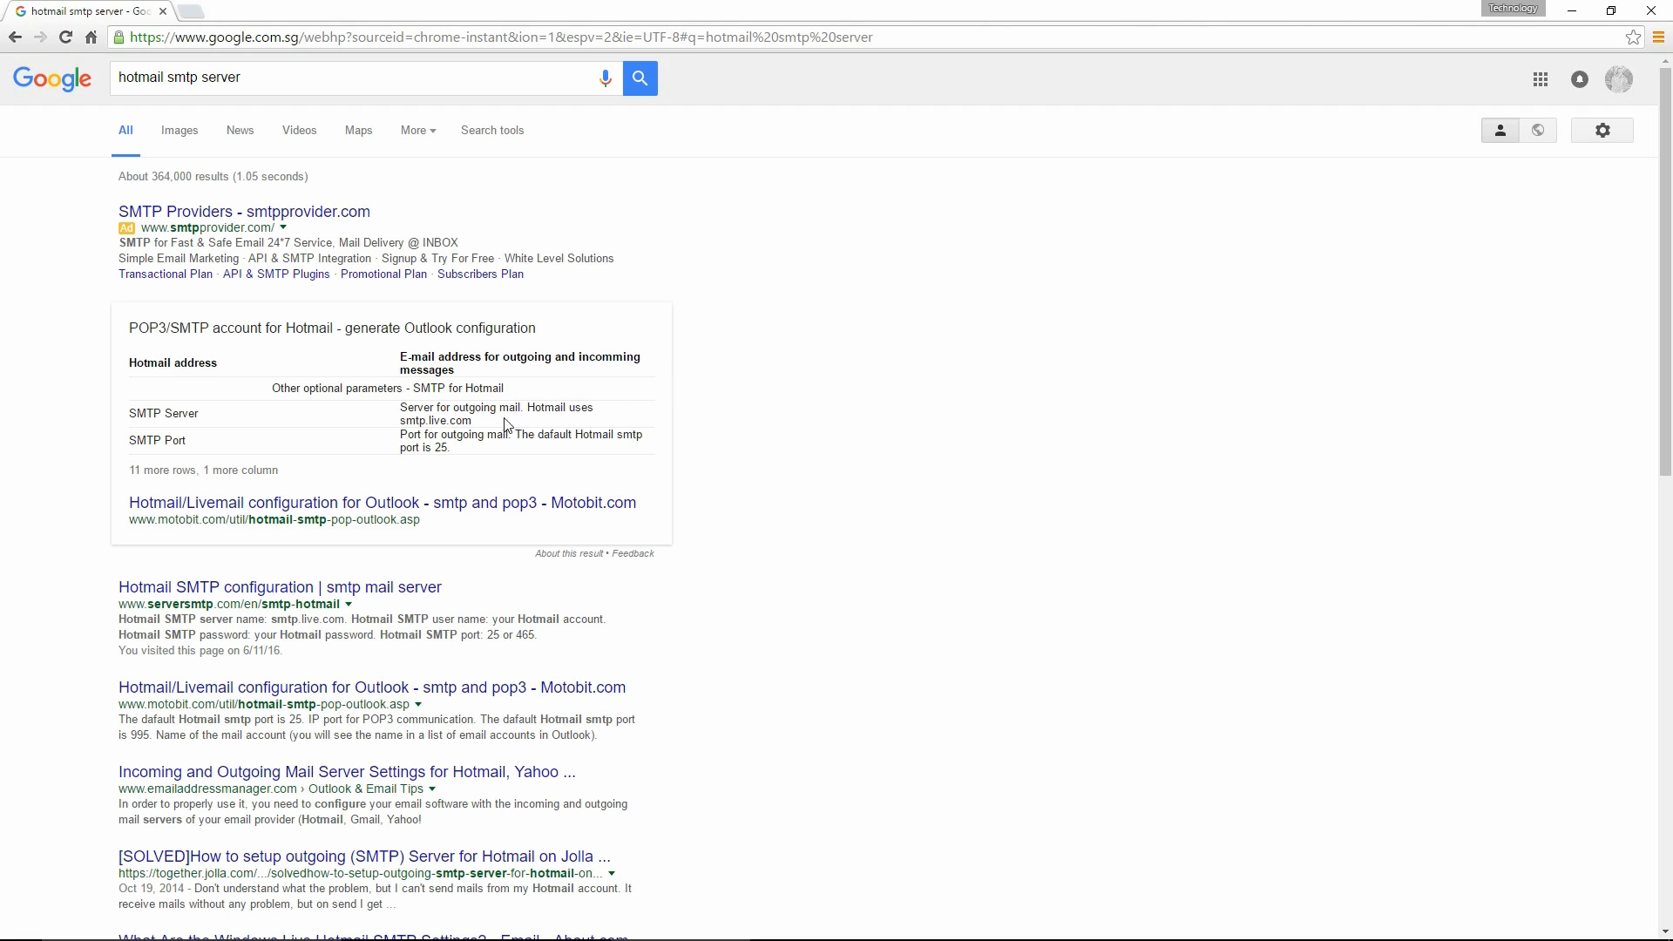
mouse_move(389, 427)
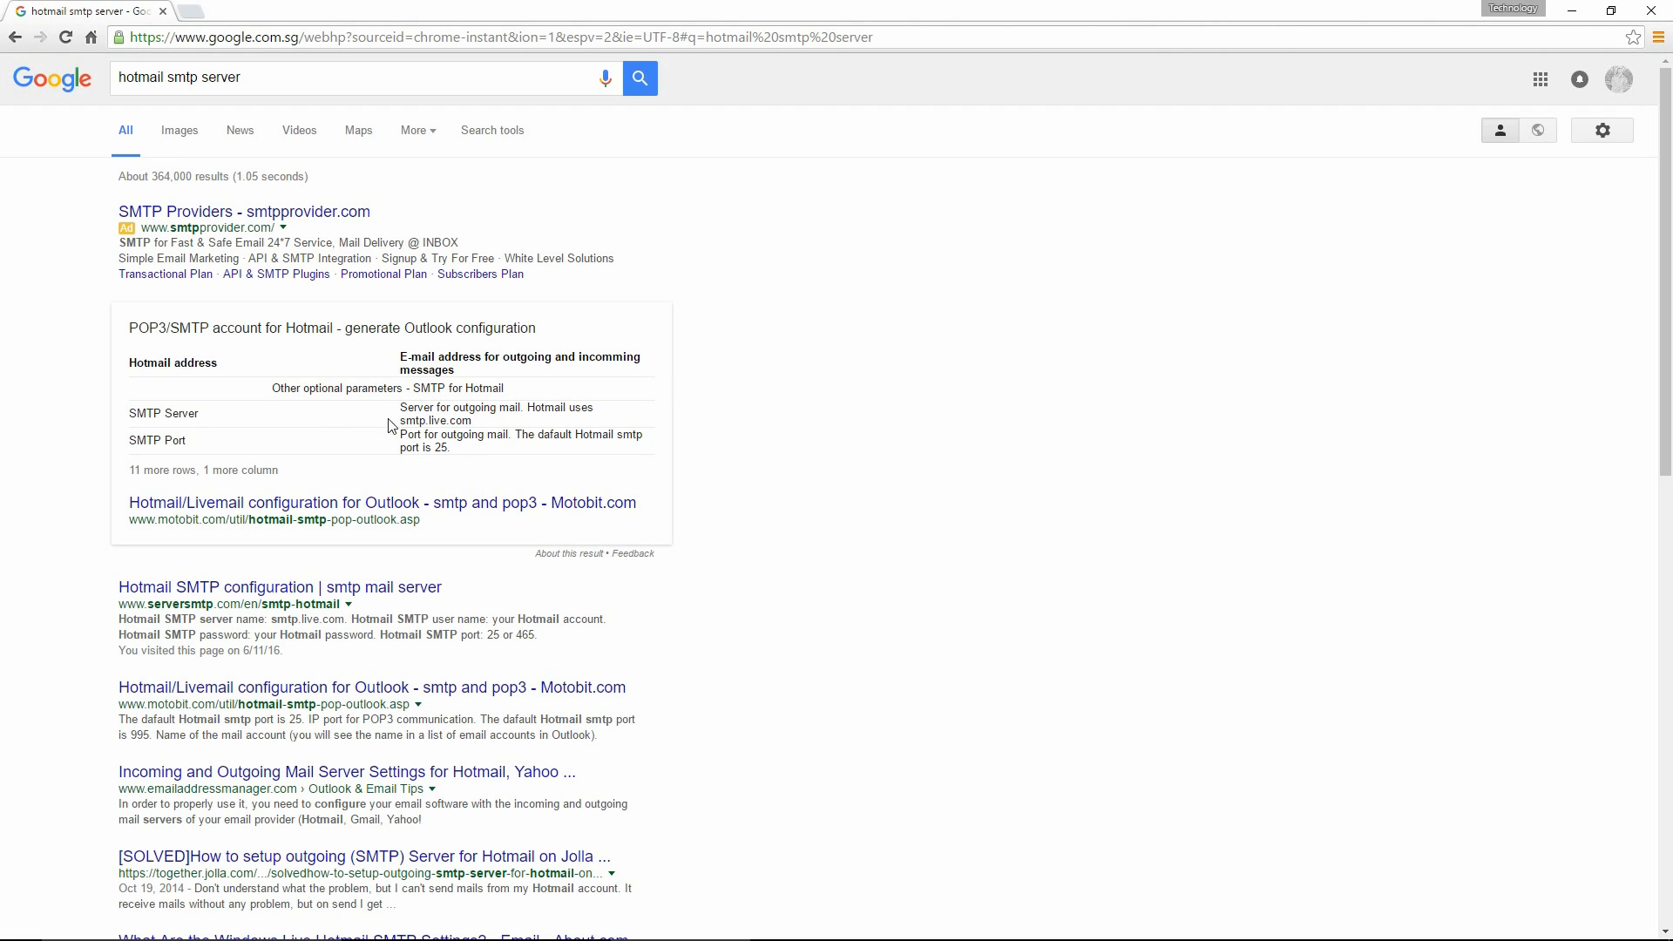
Copy the server name smtp.live.com from the featured result.
double_click(434, 420)
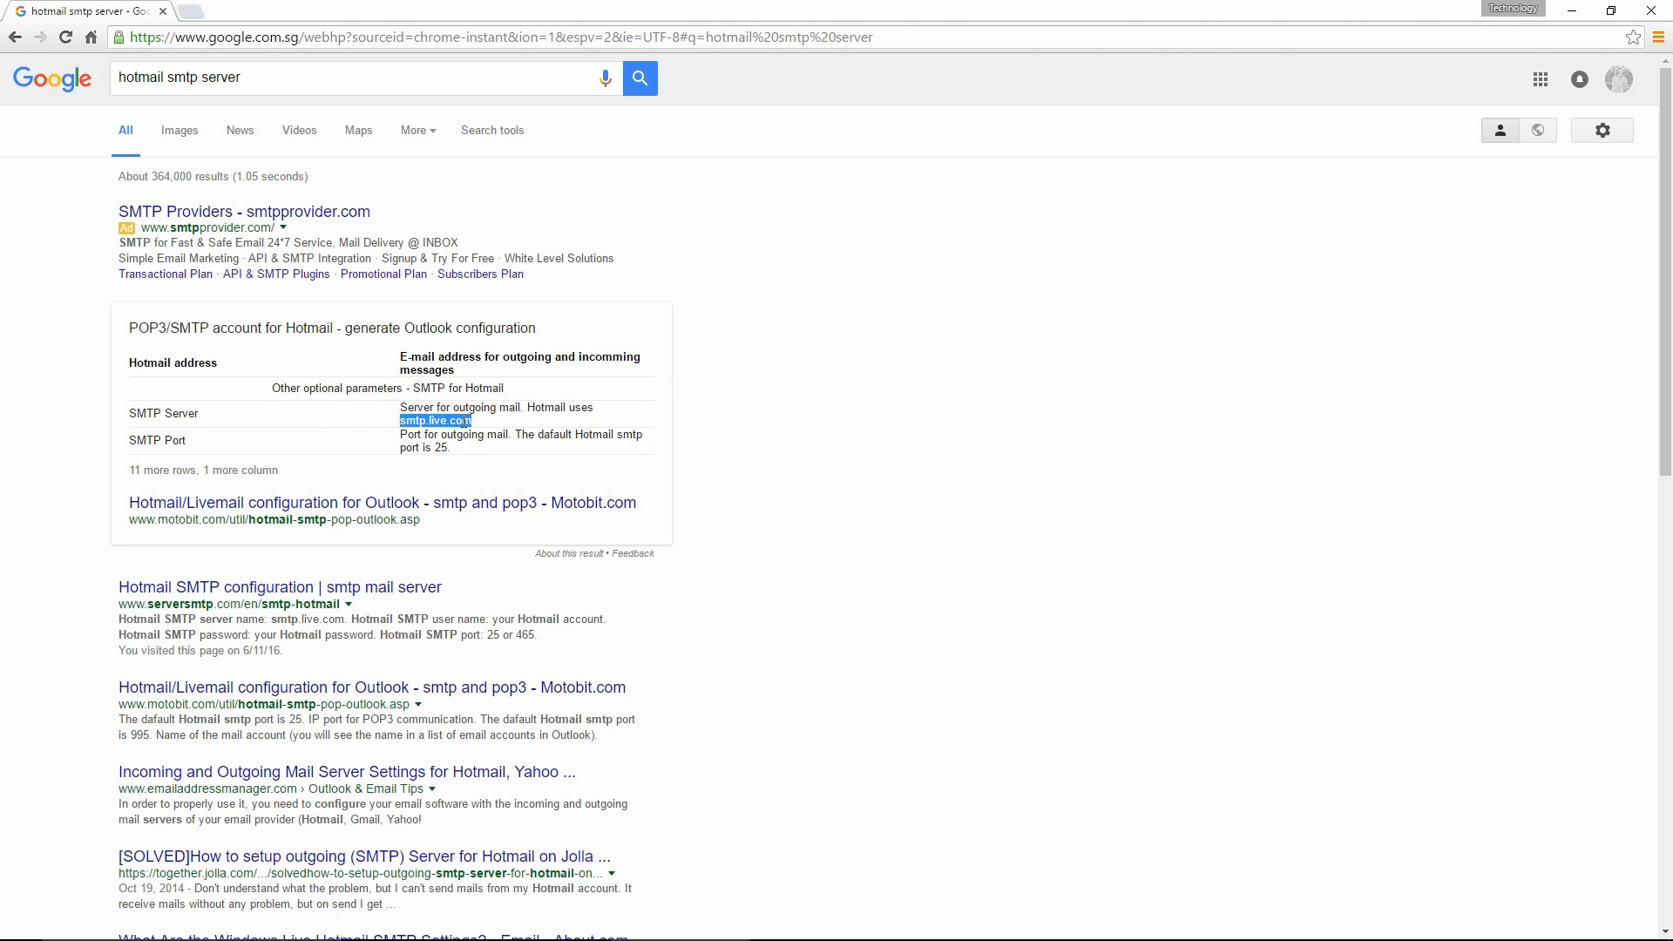
right_click(434, 420)
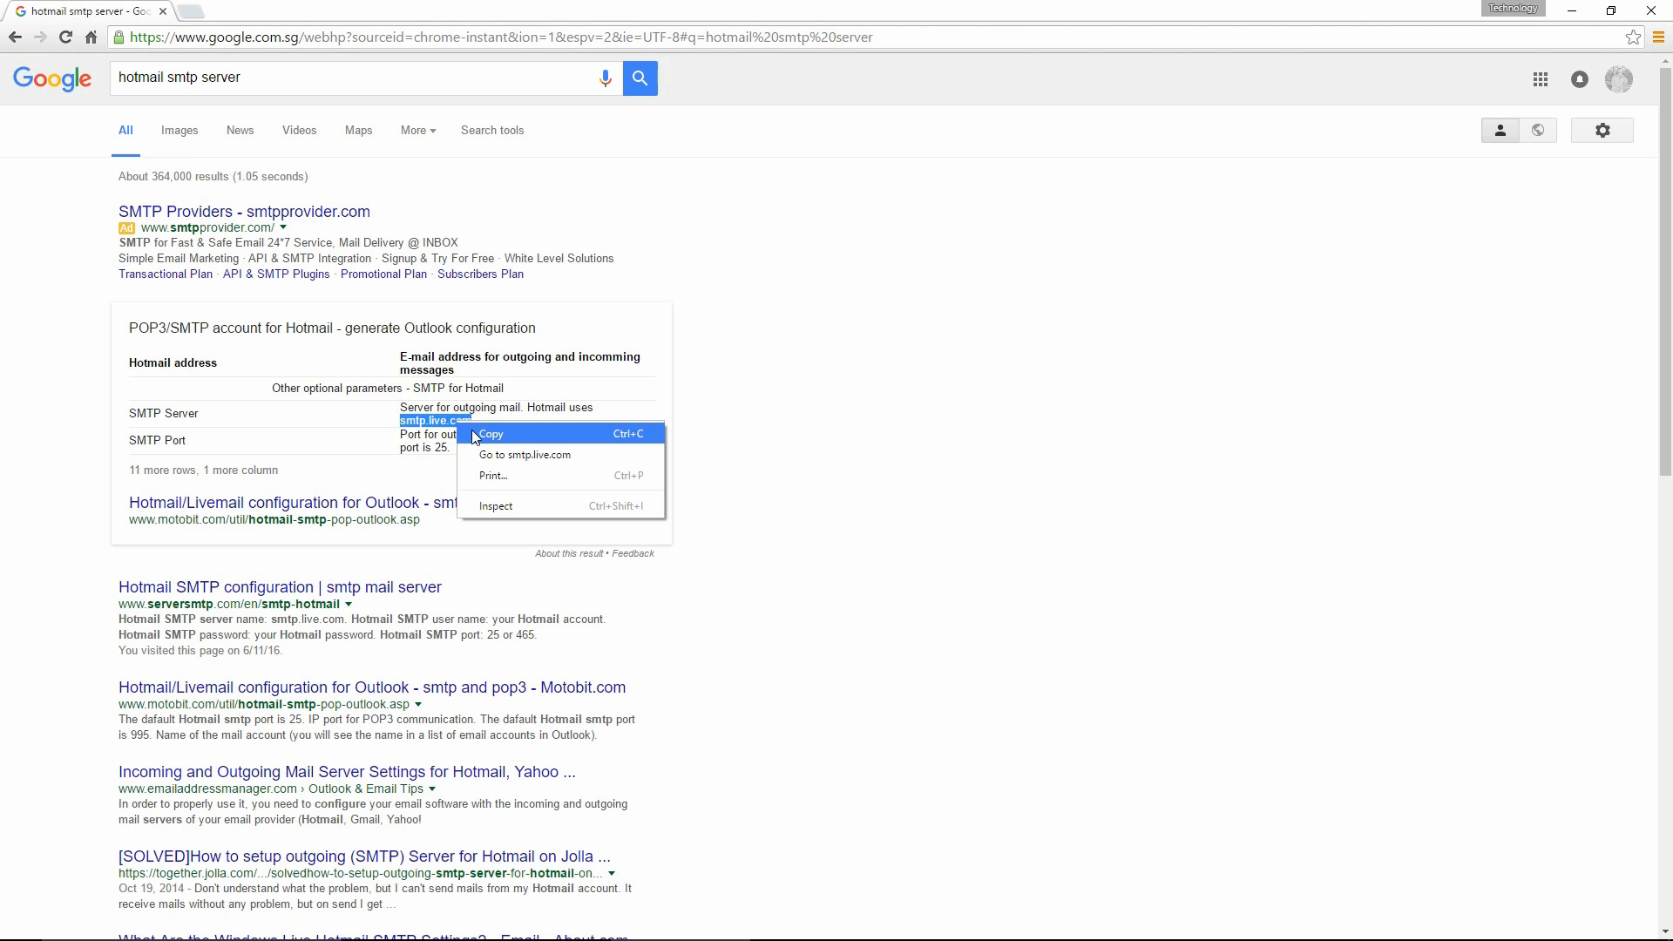
left_click(490, 434)
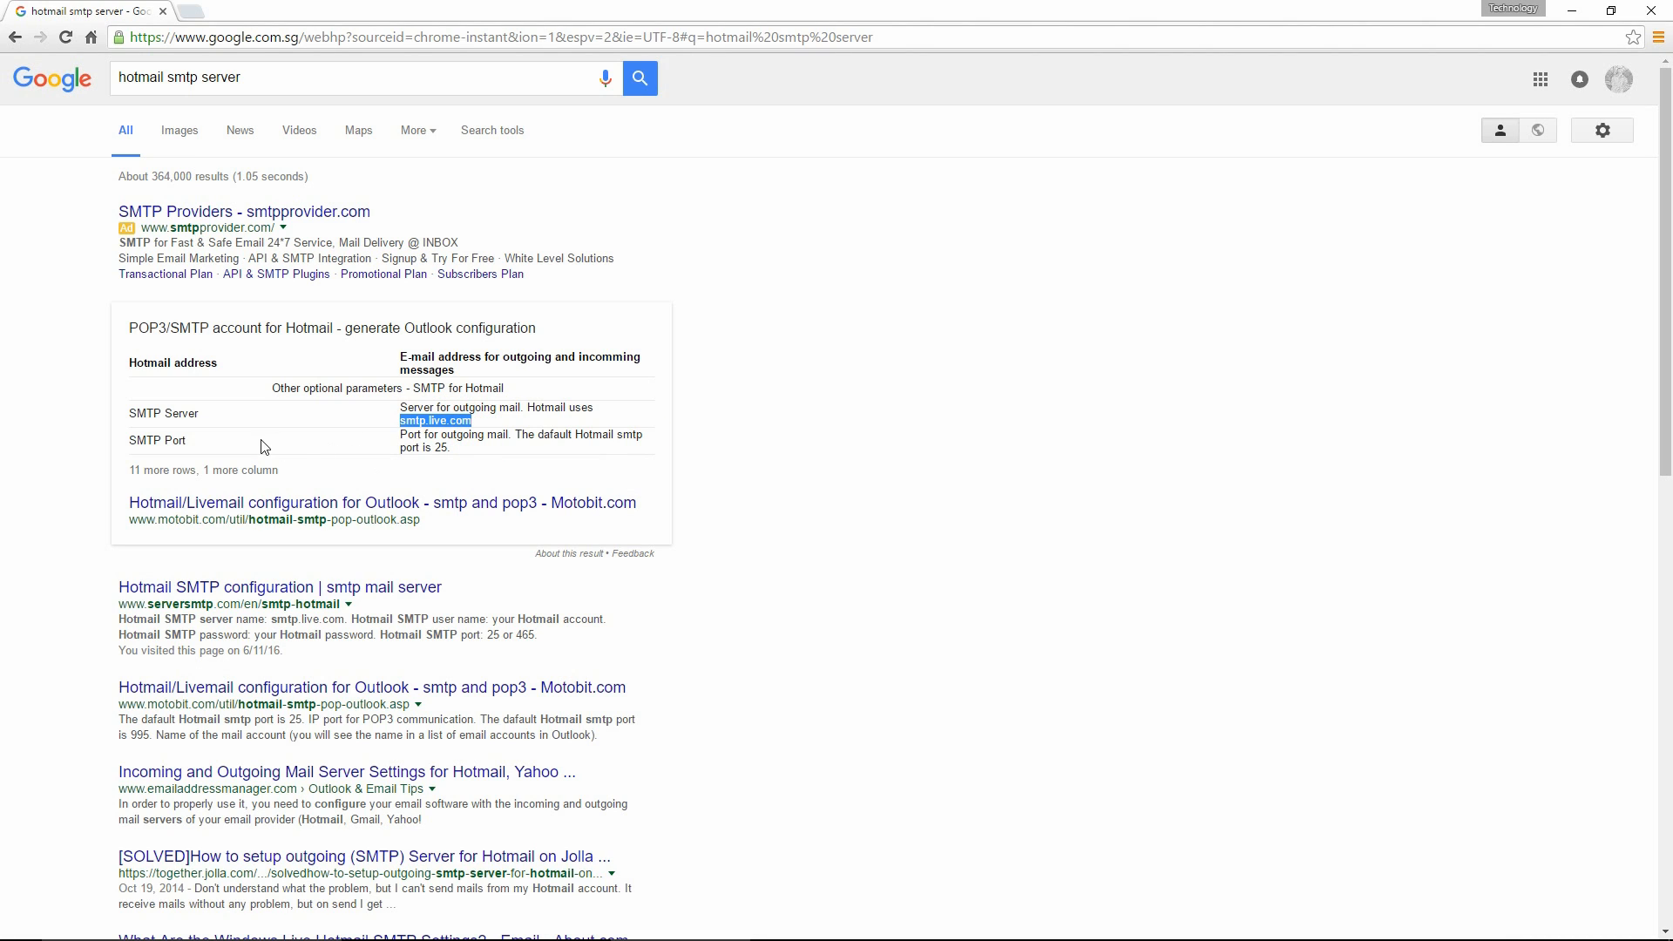
mouse_move(455, 460)
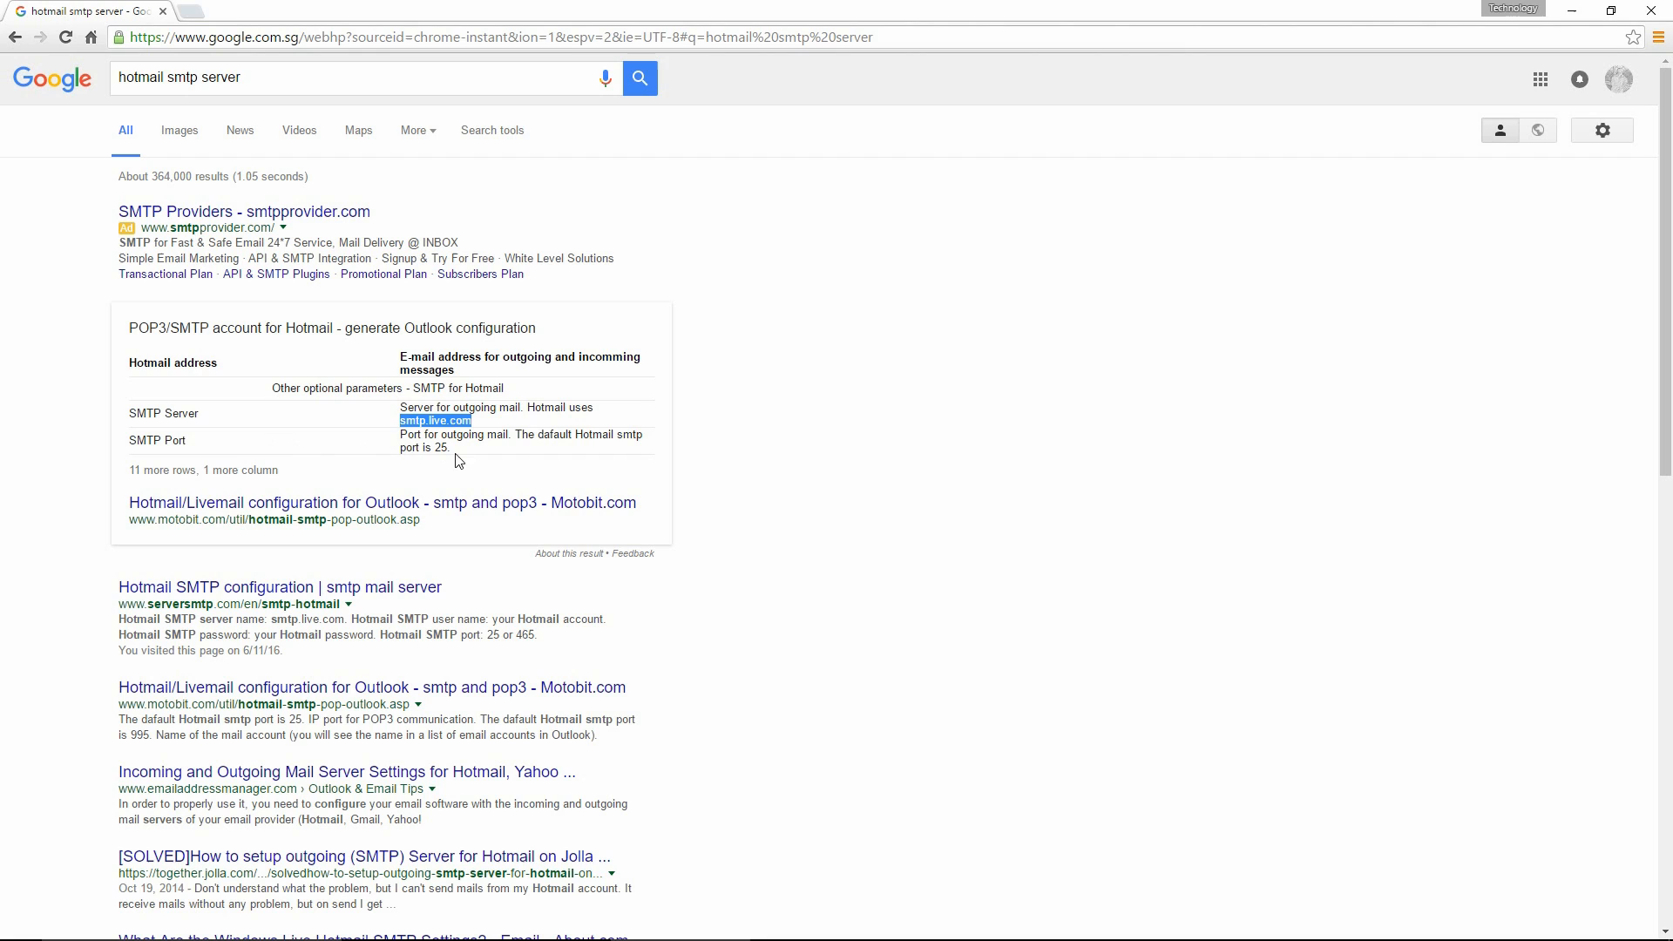
mouse_move(725, 416)
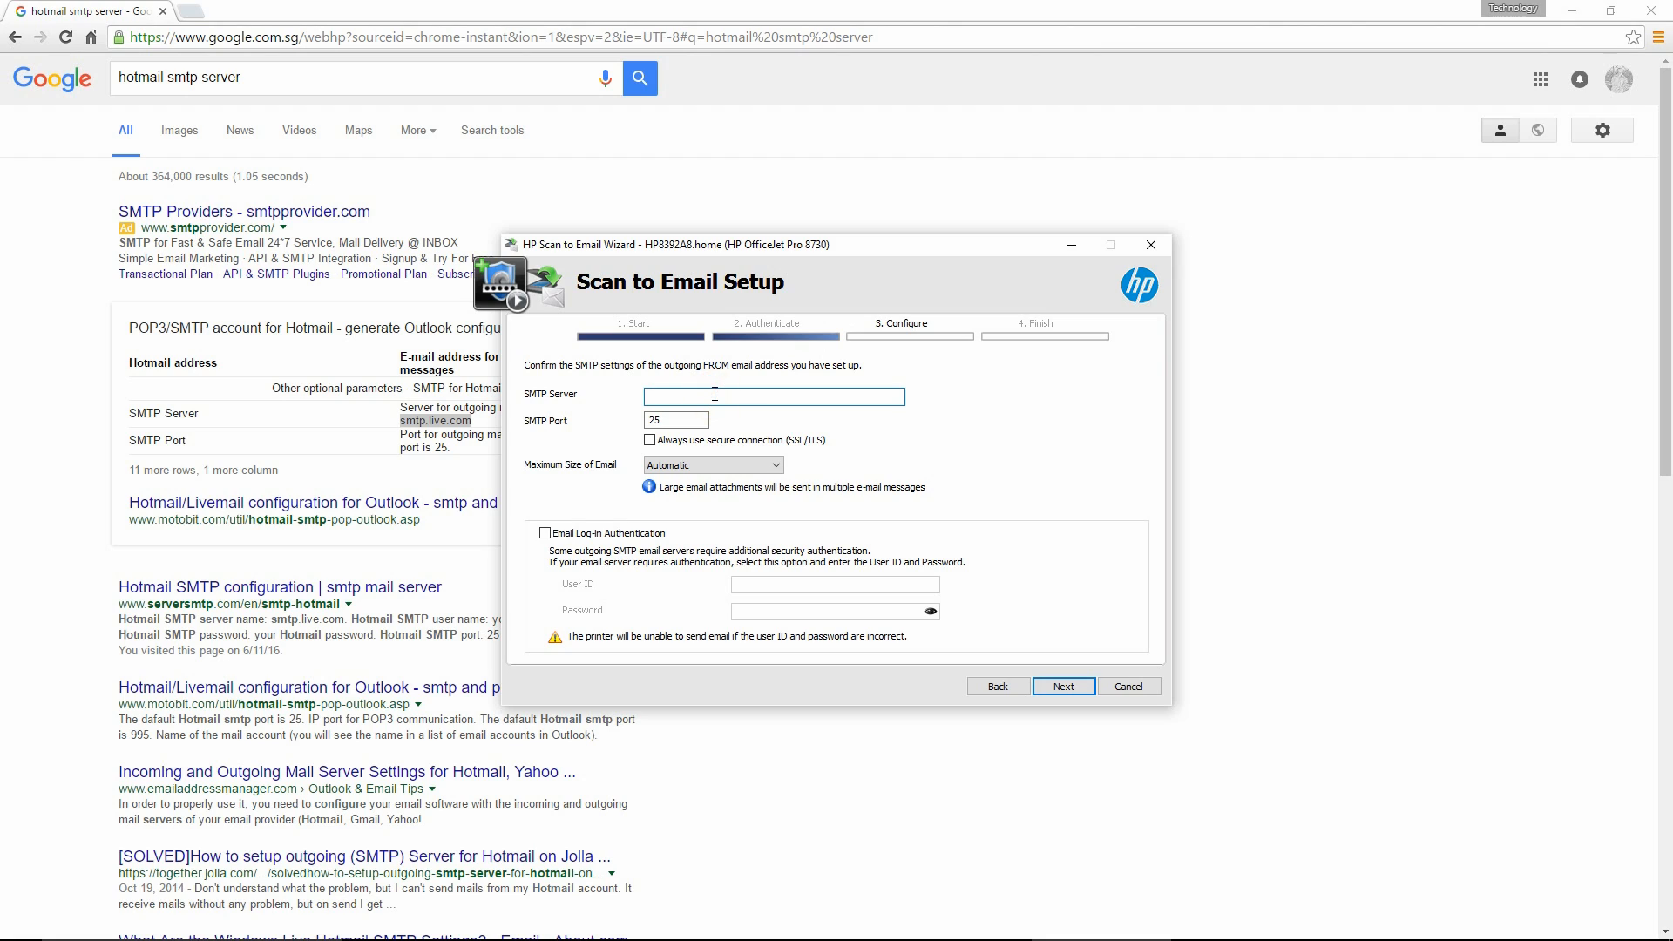
Set SMTP server smtp.live.com on port 25, enable log-in authentication and enter the credentials.
type("smtp.live.com")
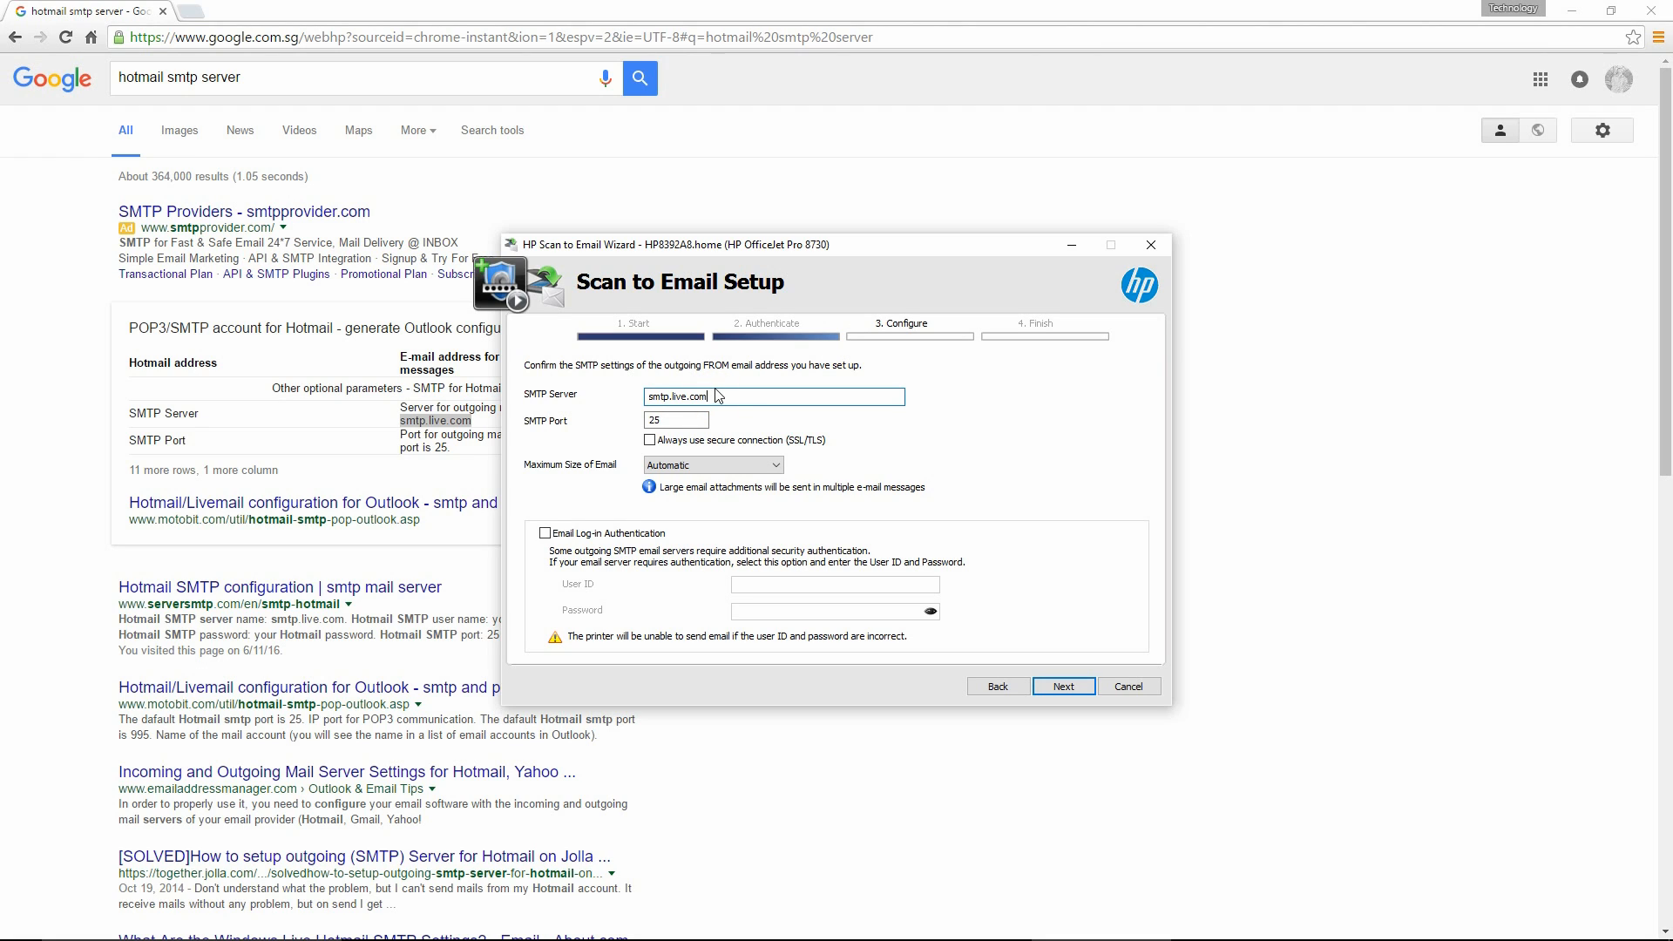
mouse_move(744, 420)
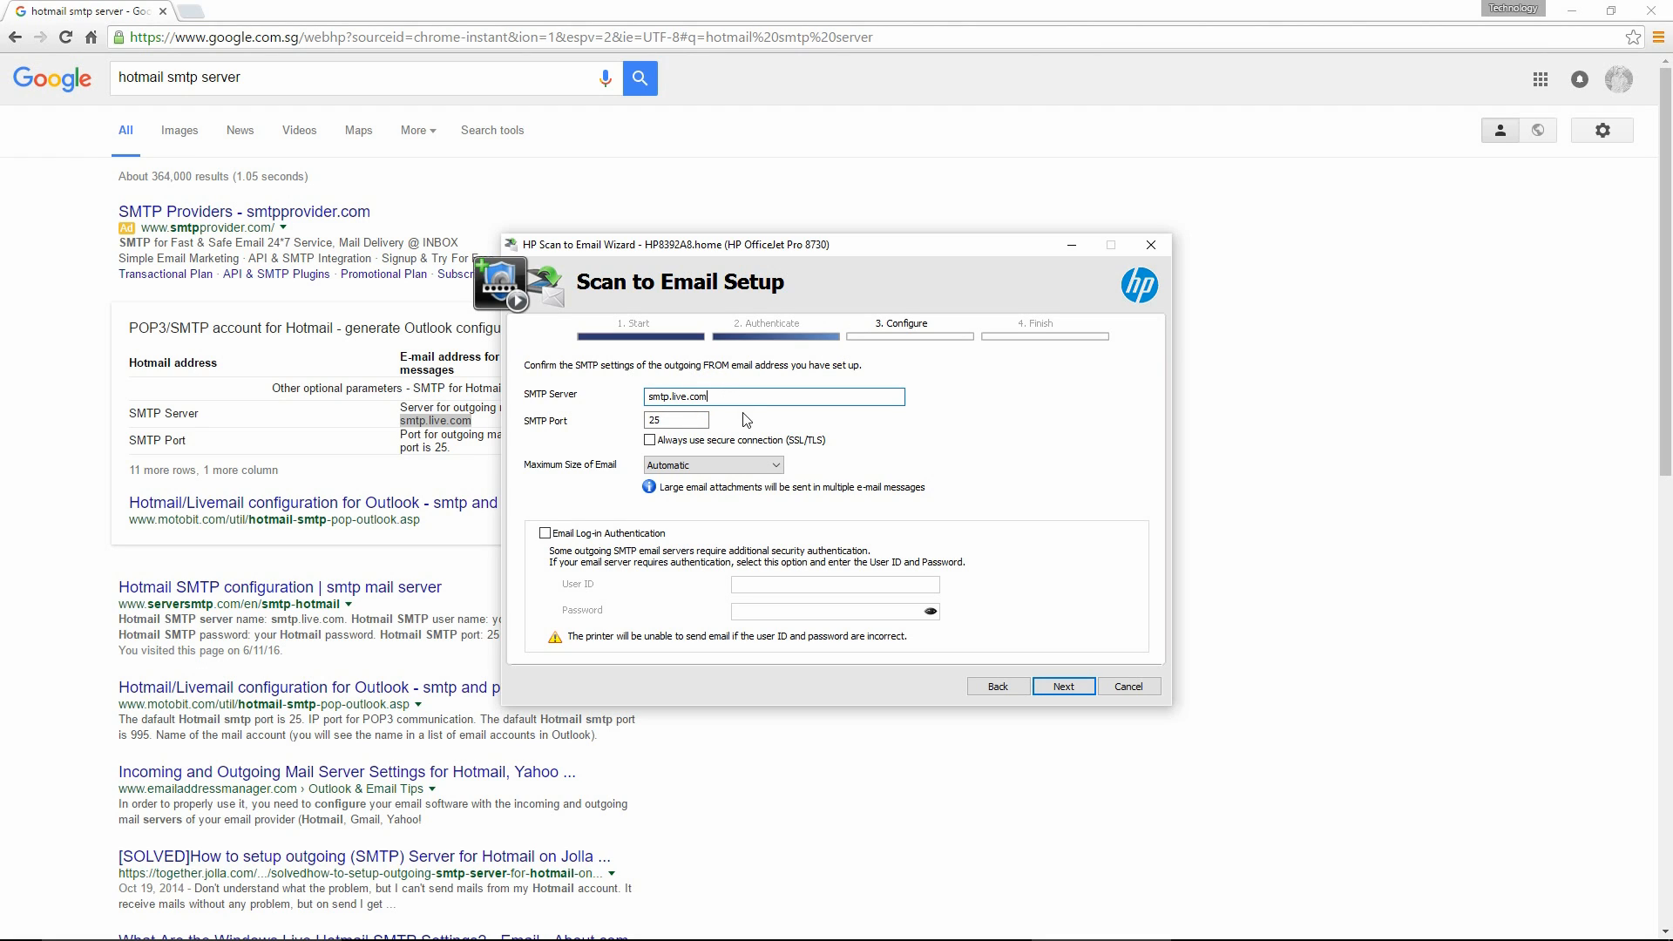
left_click(677, 421)
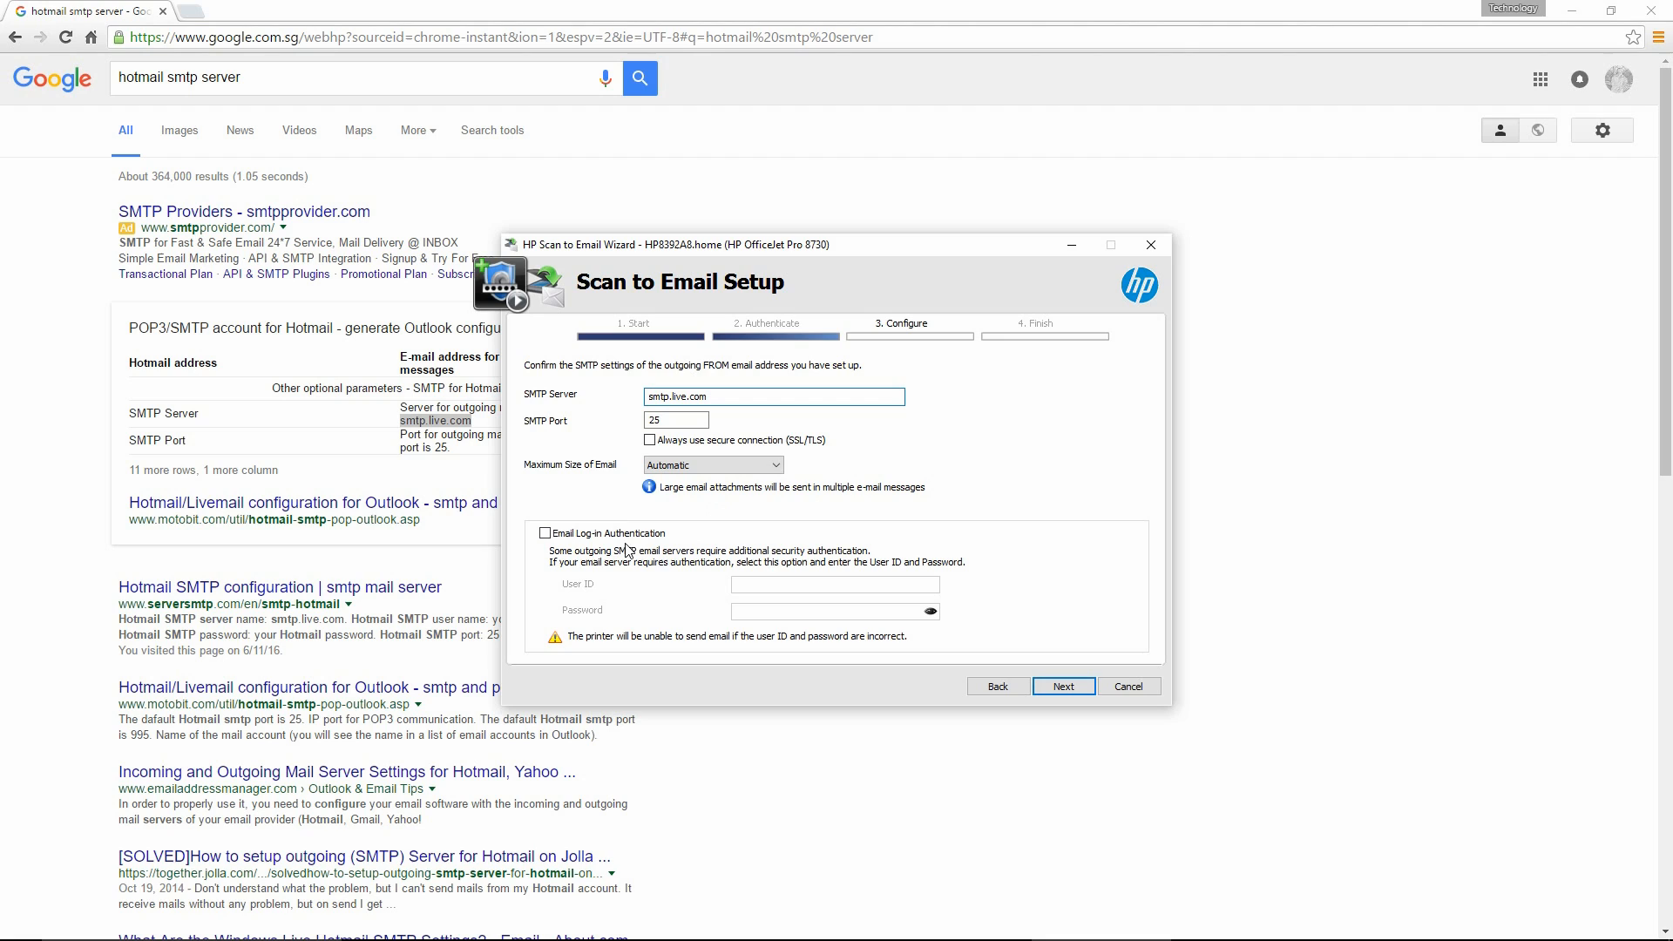
left_click(544, 533)
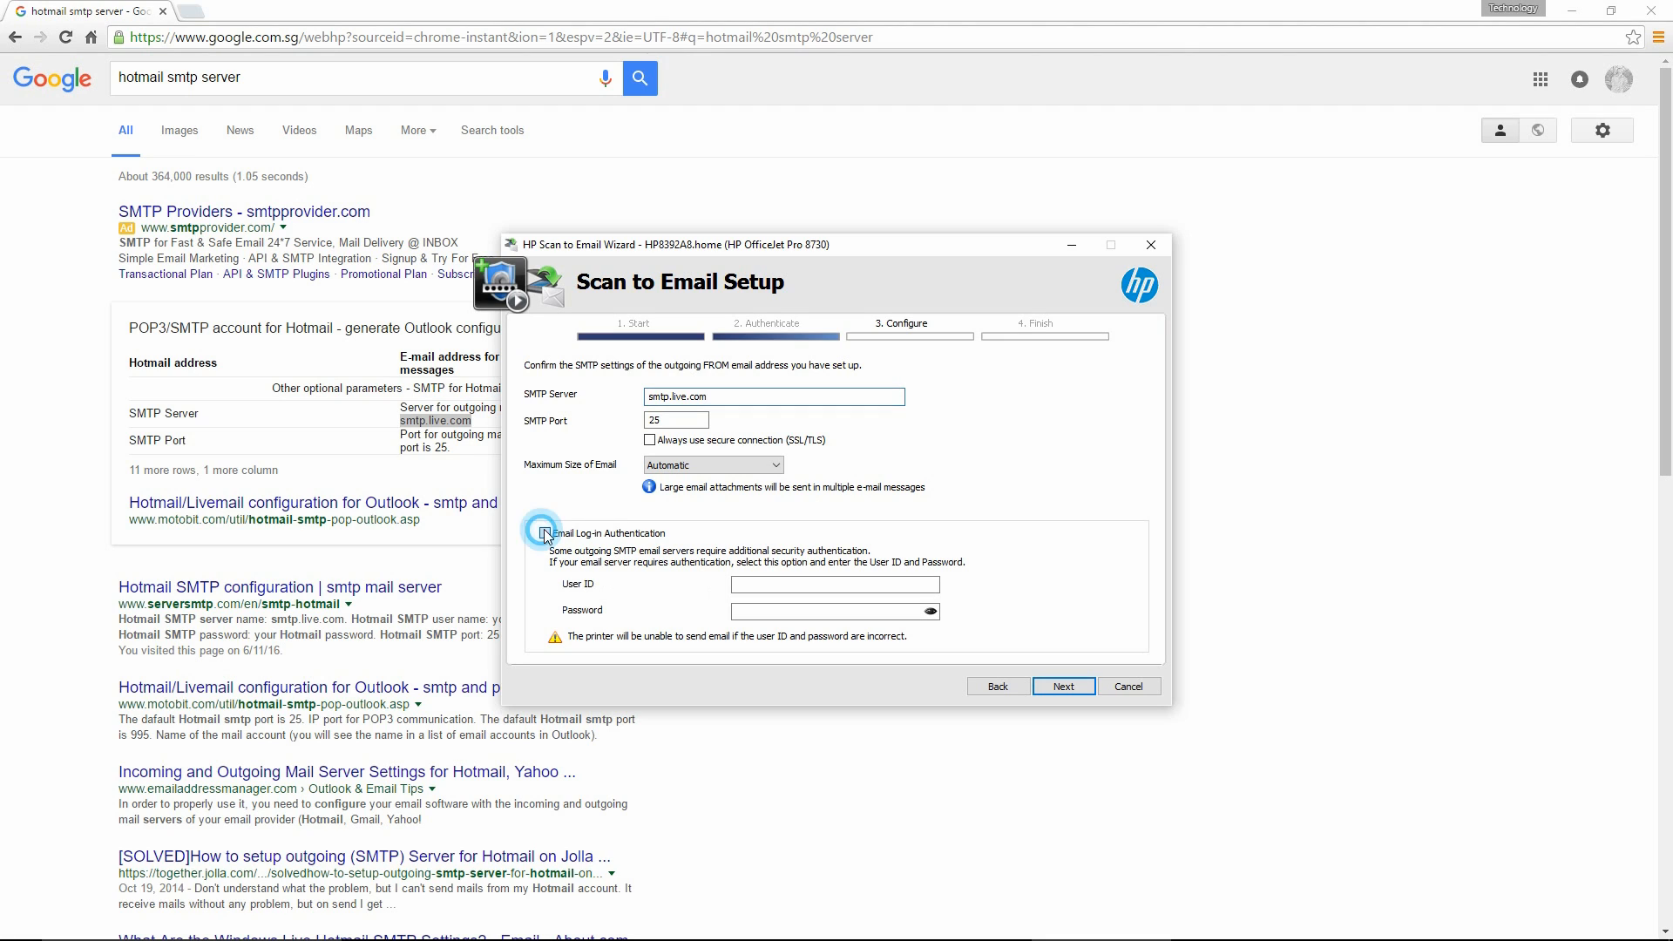
left_click(544, 533)
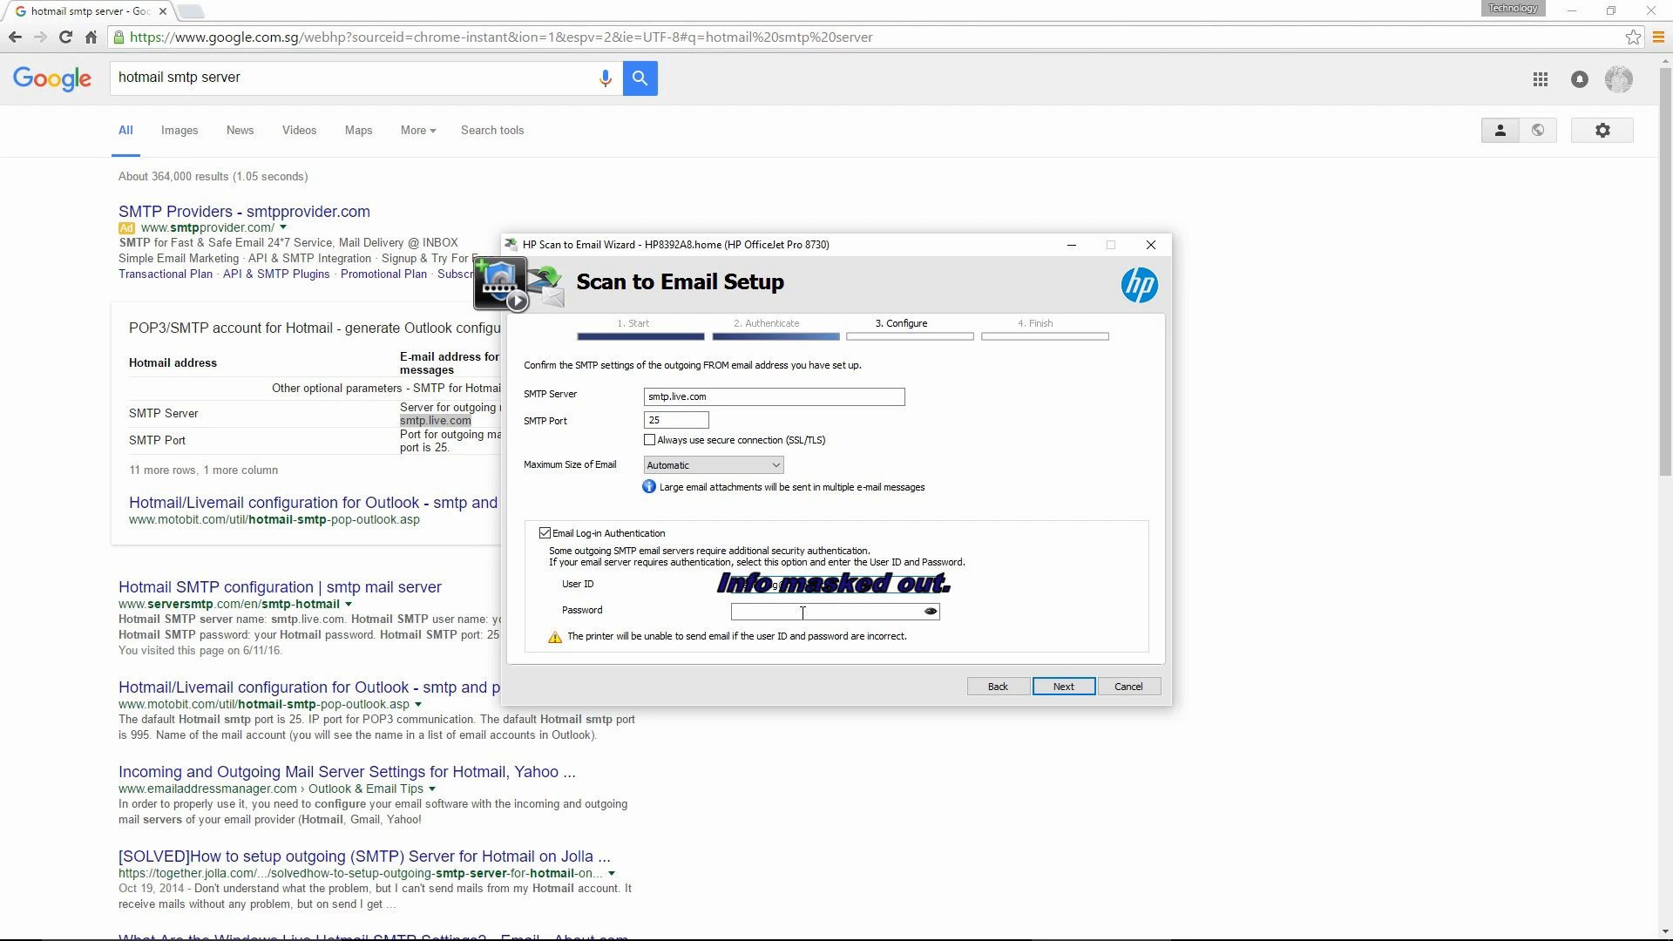
type("**")
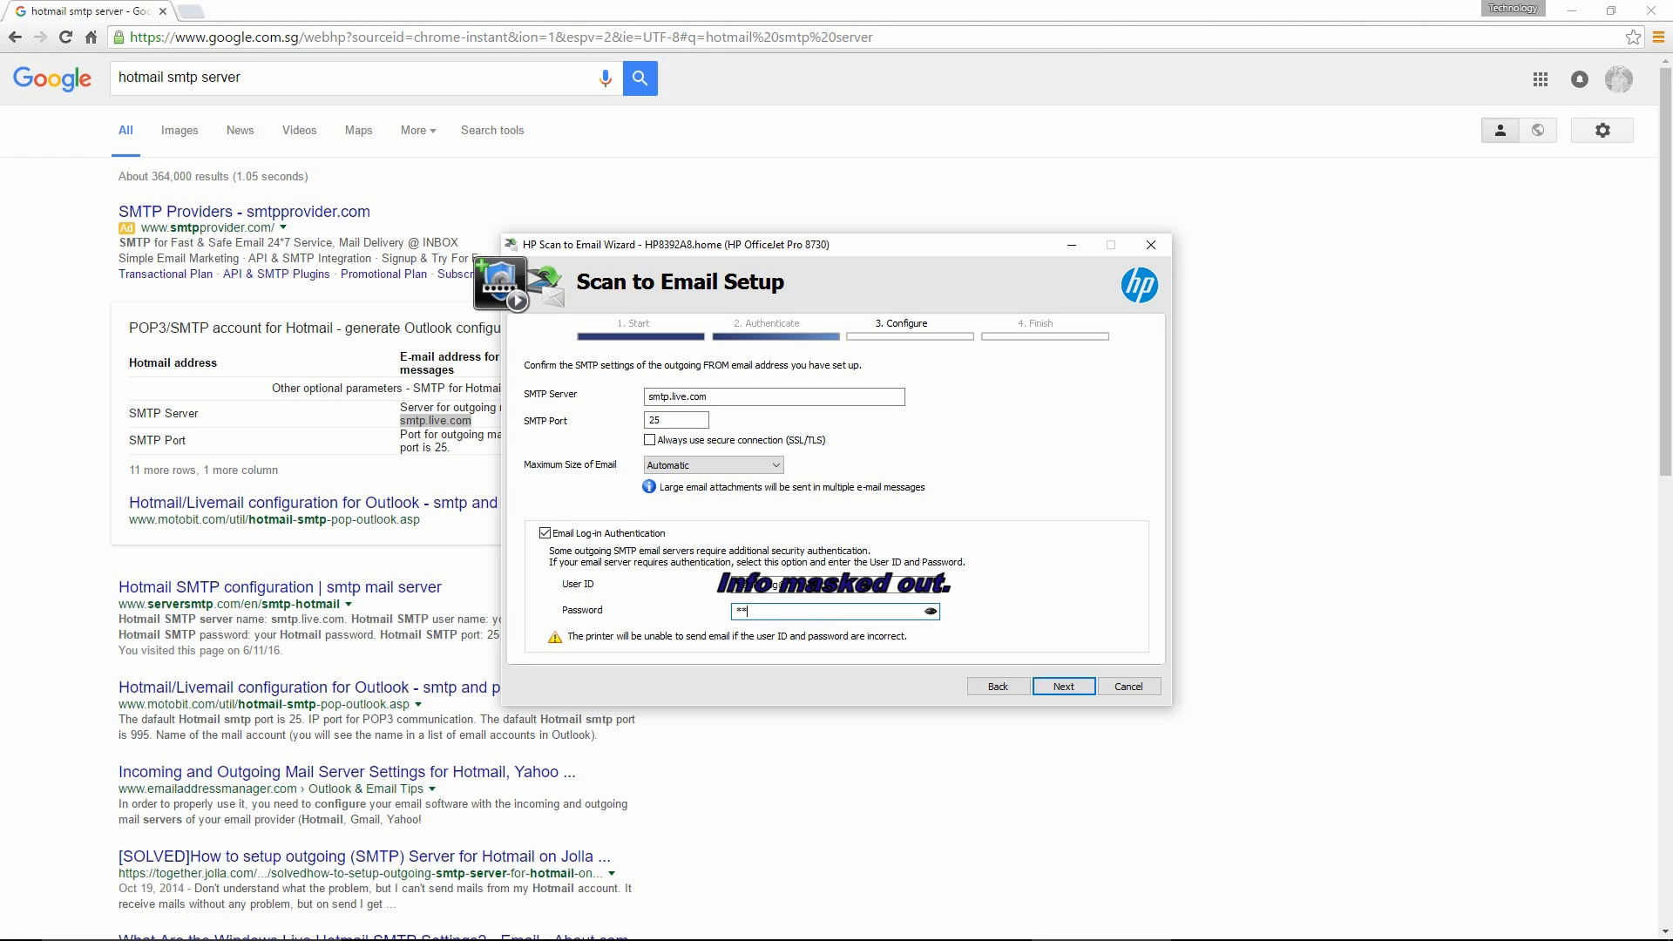
type("*")
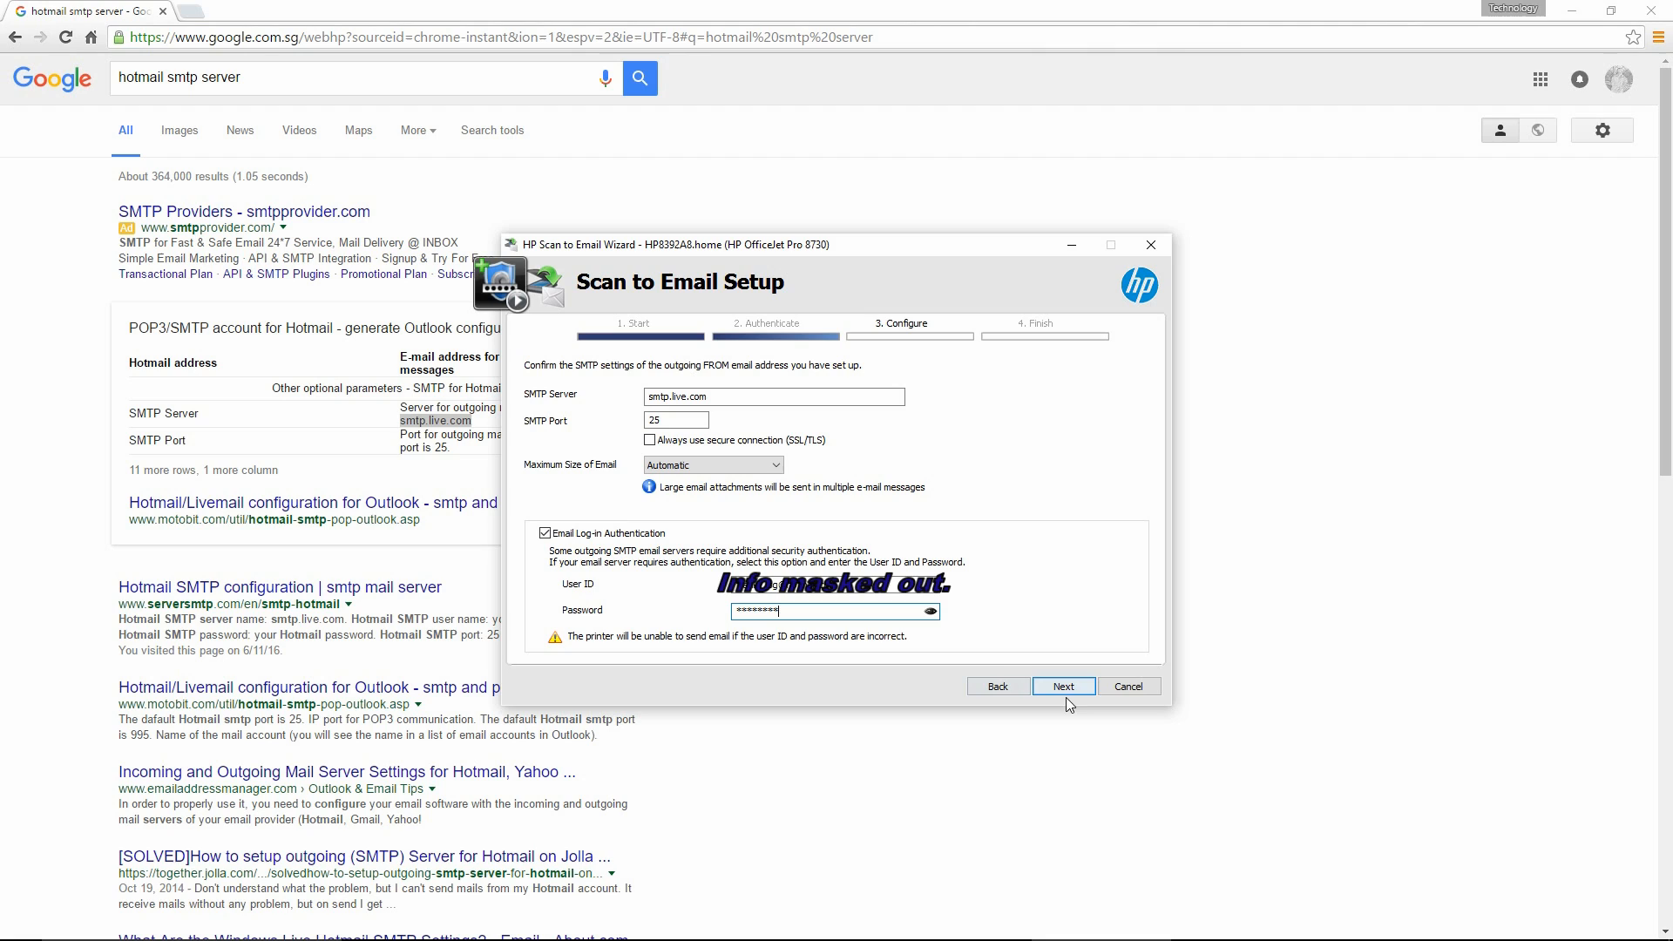
Enable including the sender in successfully sent emails and continue to the settings summary.
left_click(1063, 686)
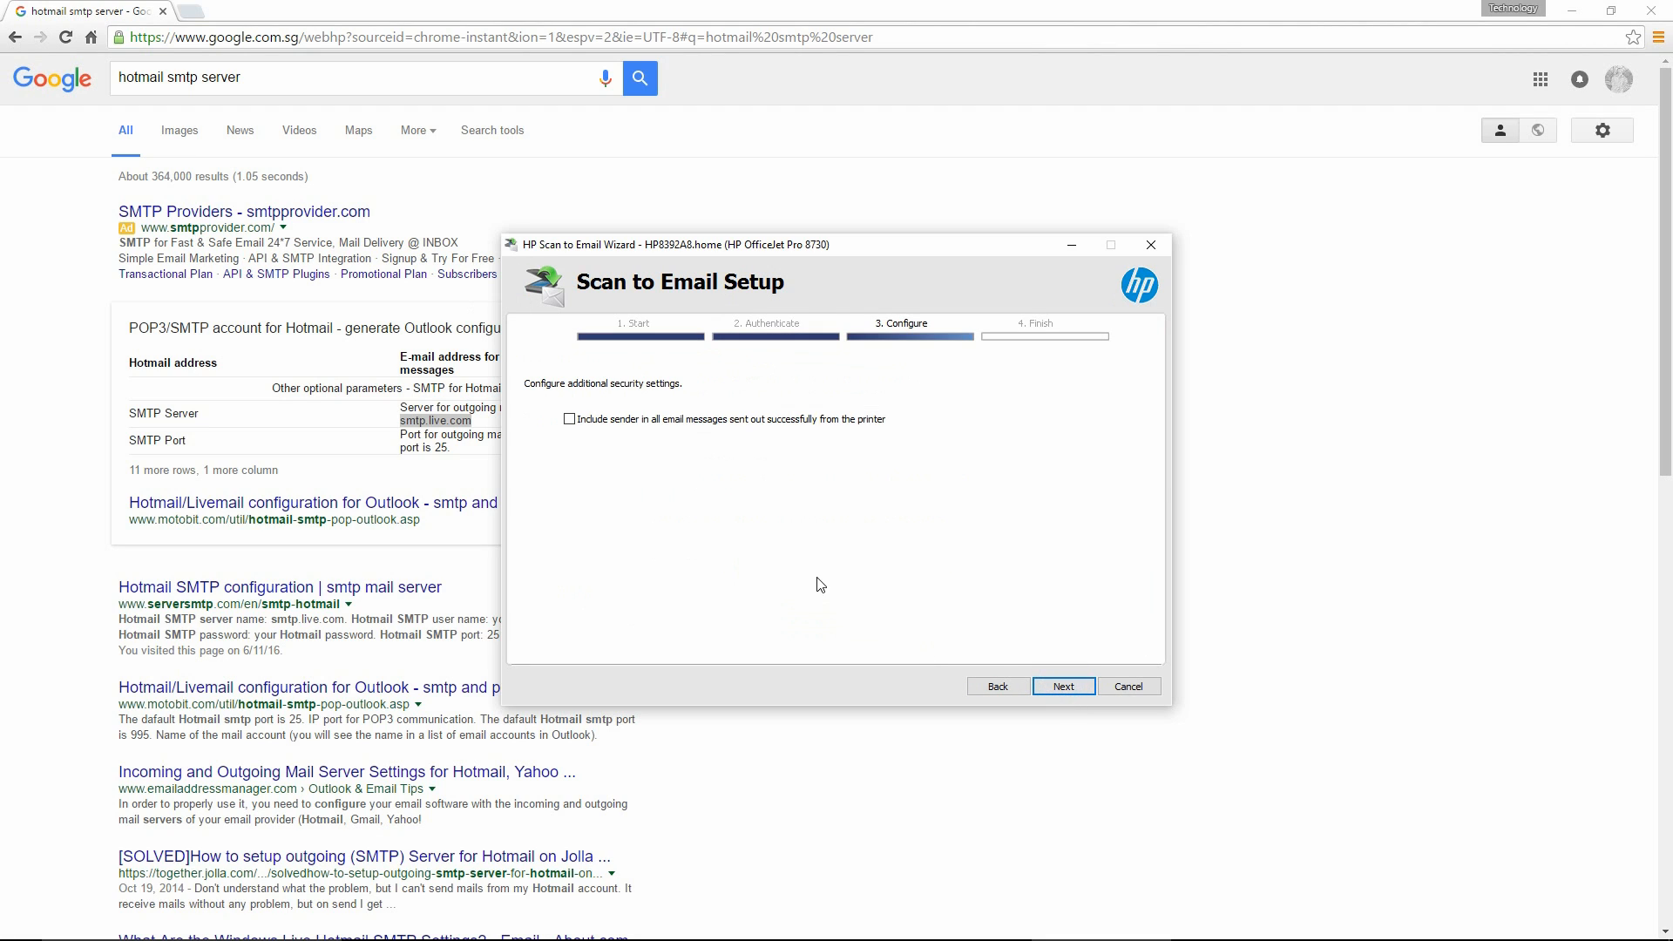
mouse_move(655, 500)
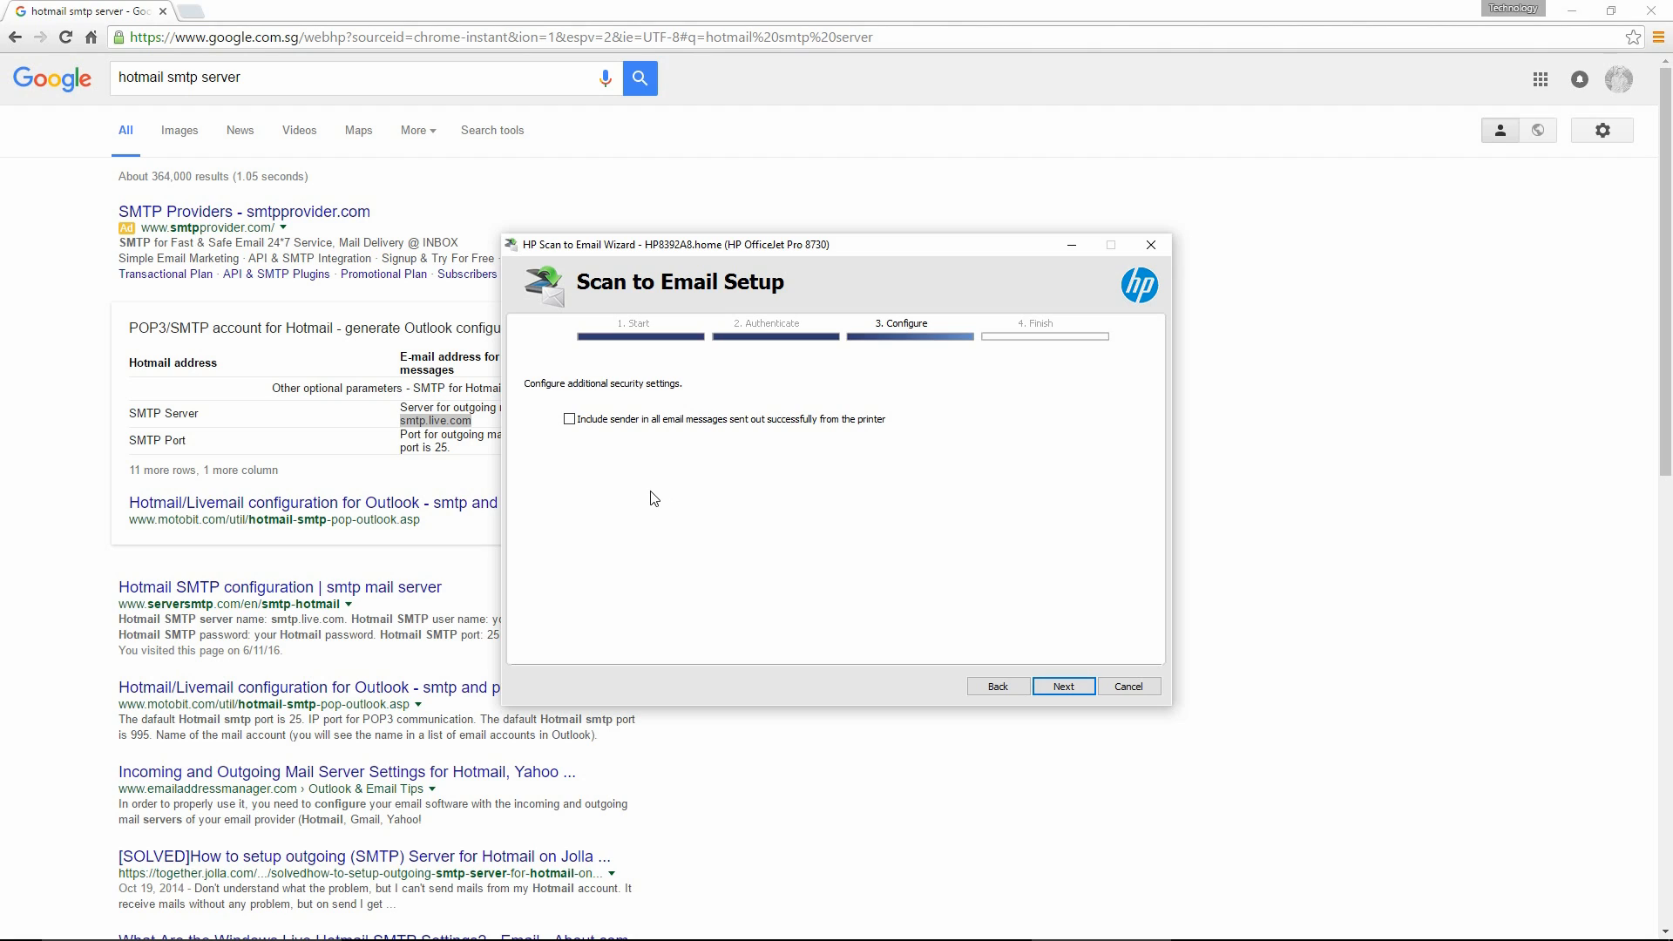
mouse_move(603, 460)
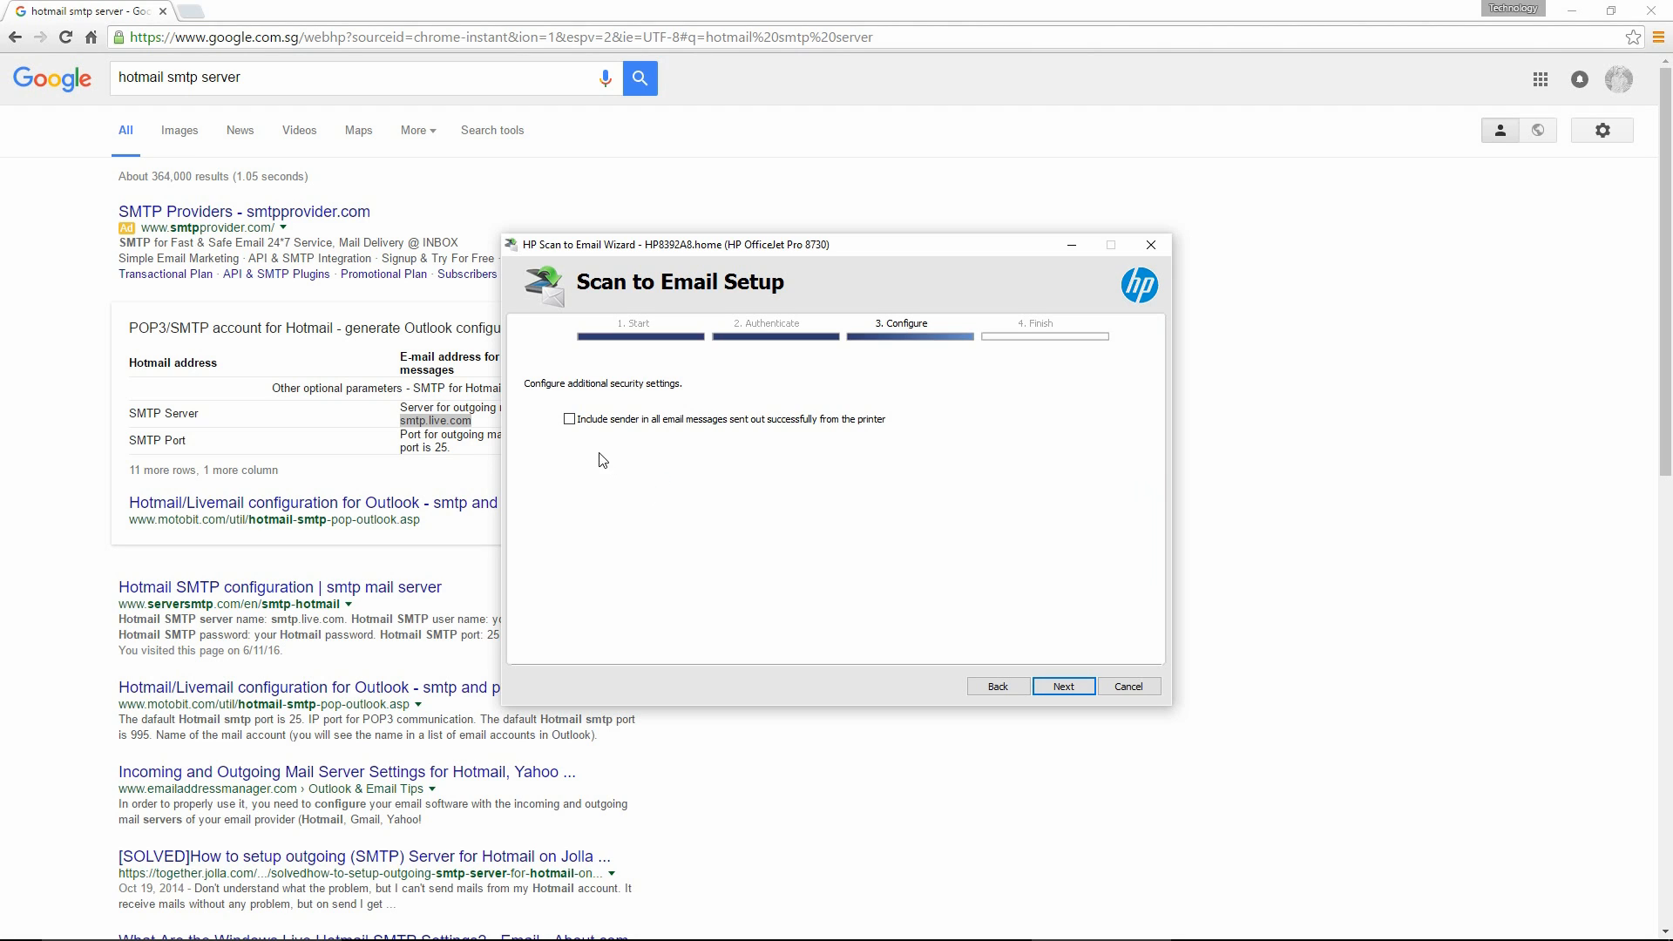
left_click(568, 419)
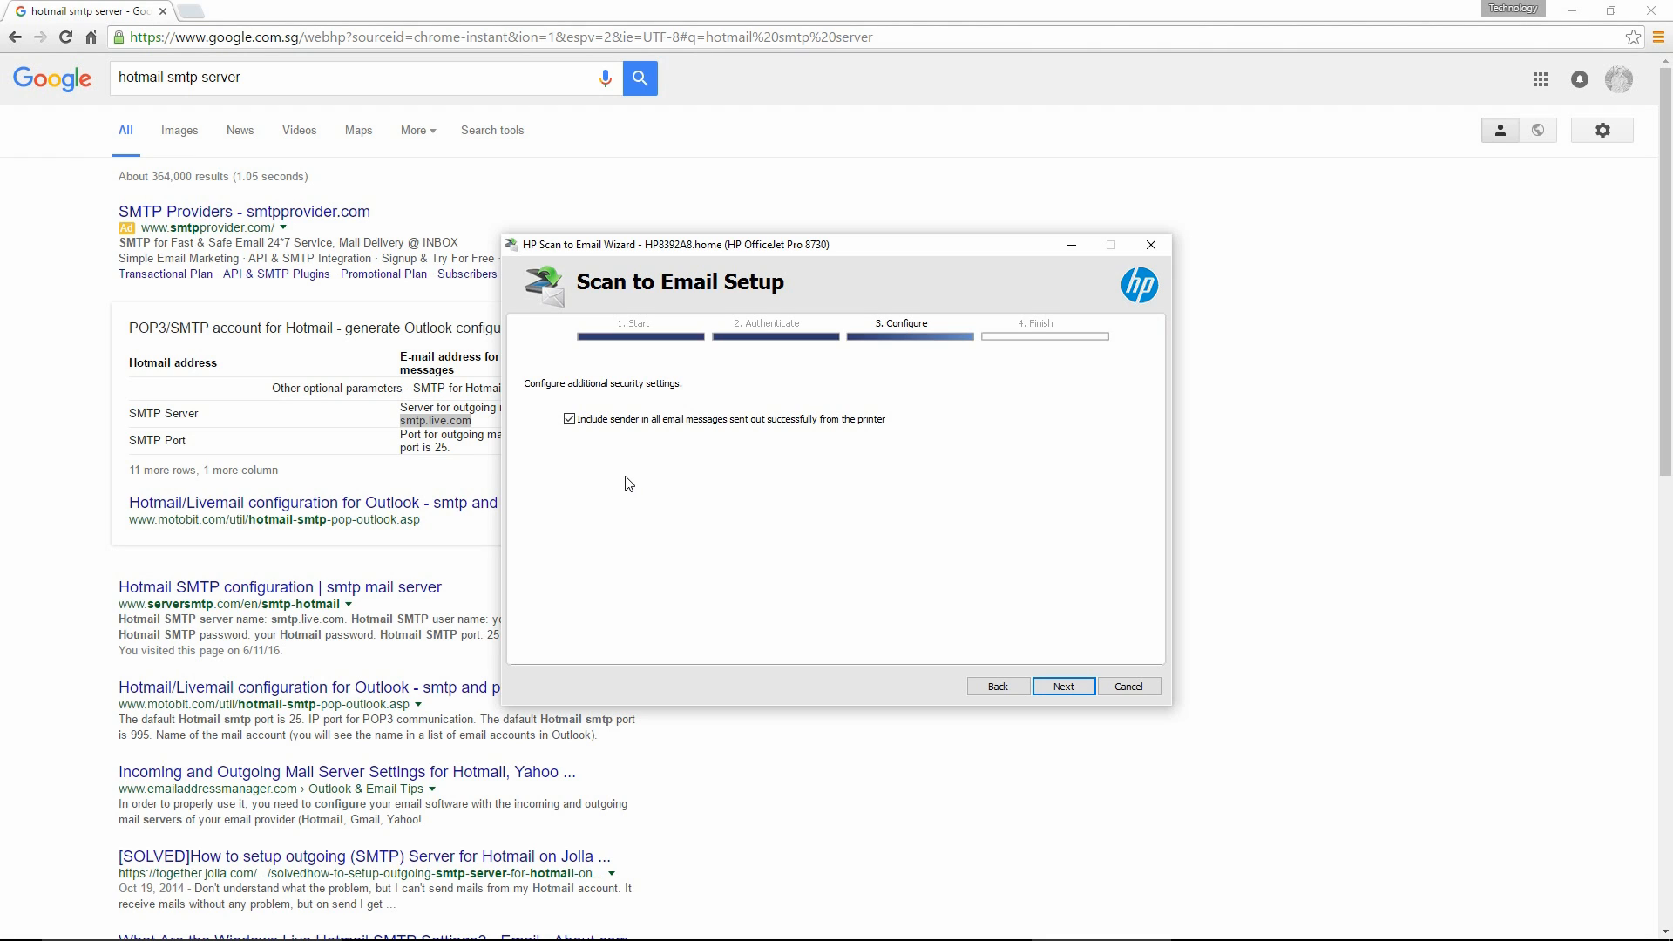
mouse_move(632, 477)
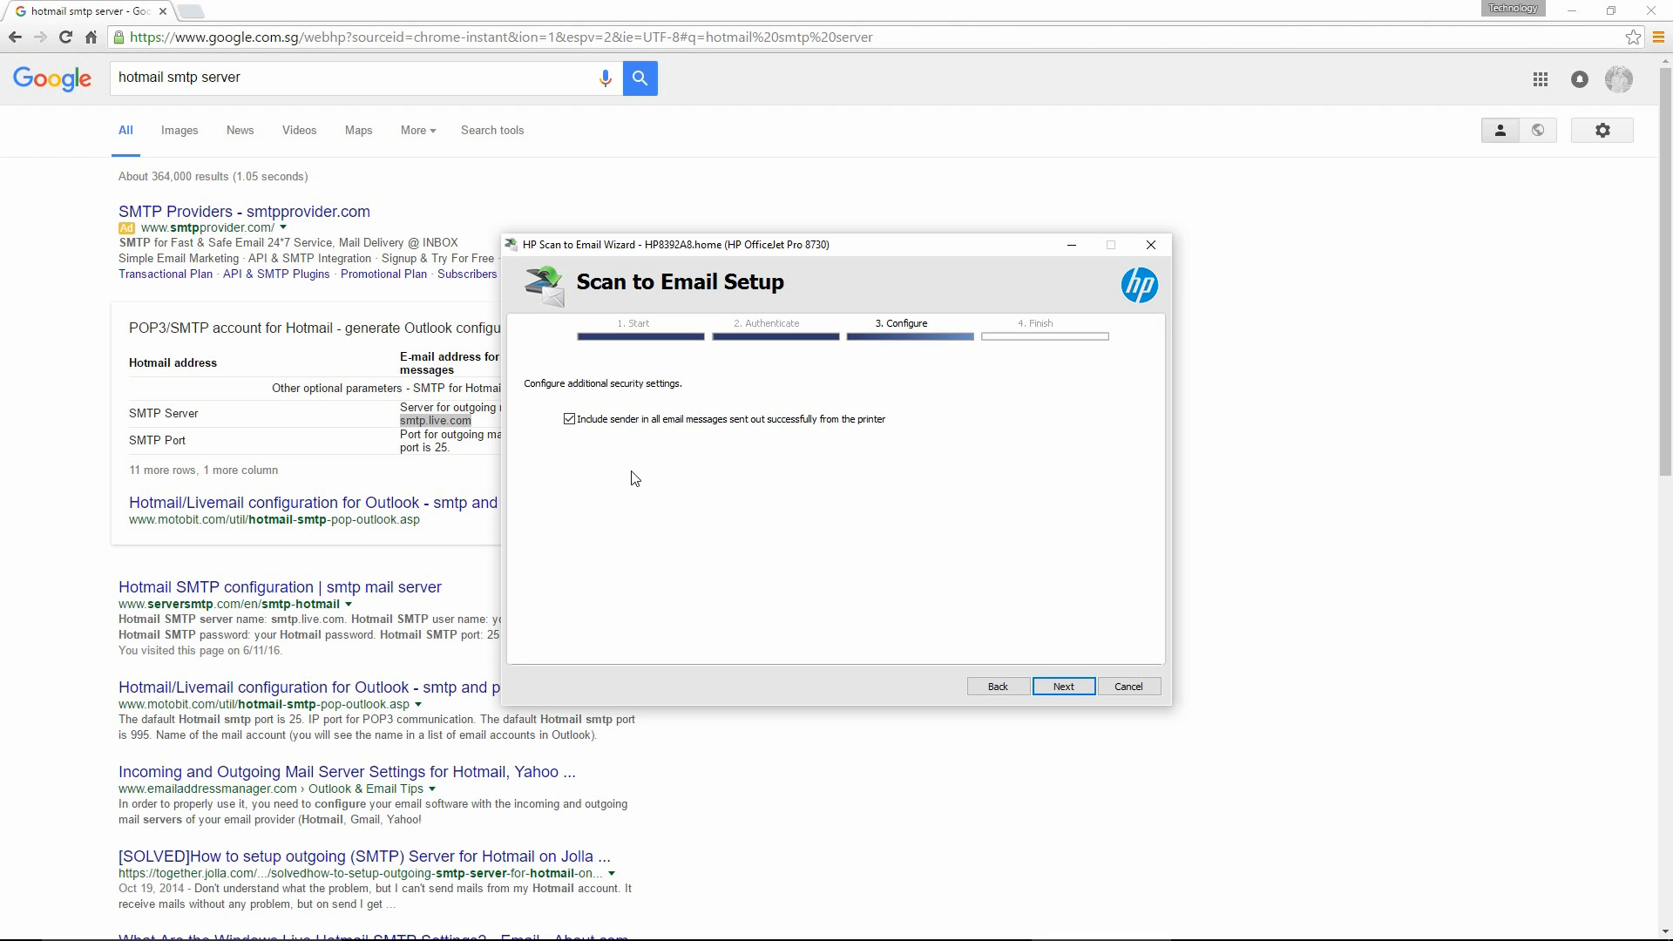
mouse_move(1034, 621)
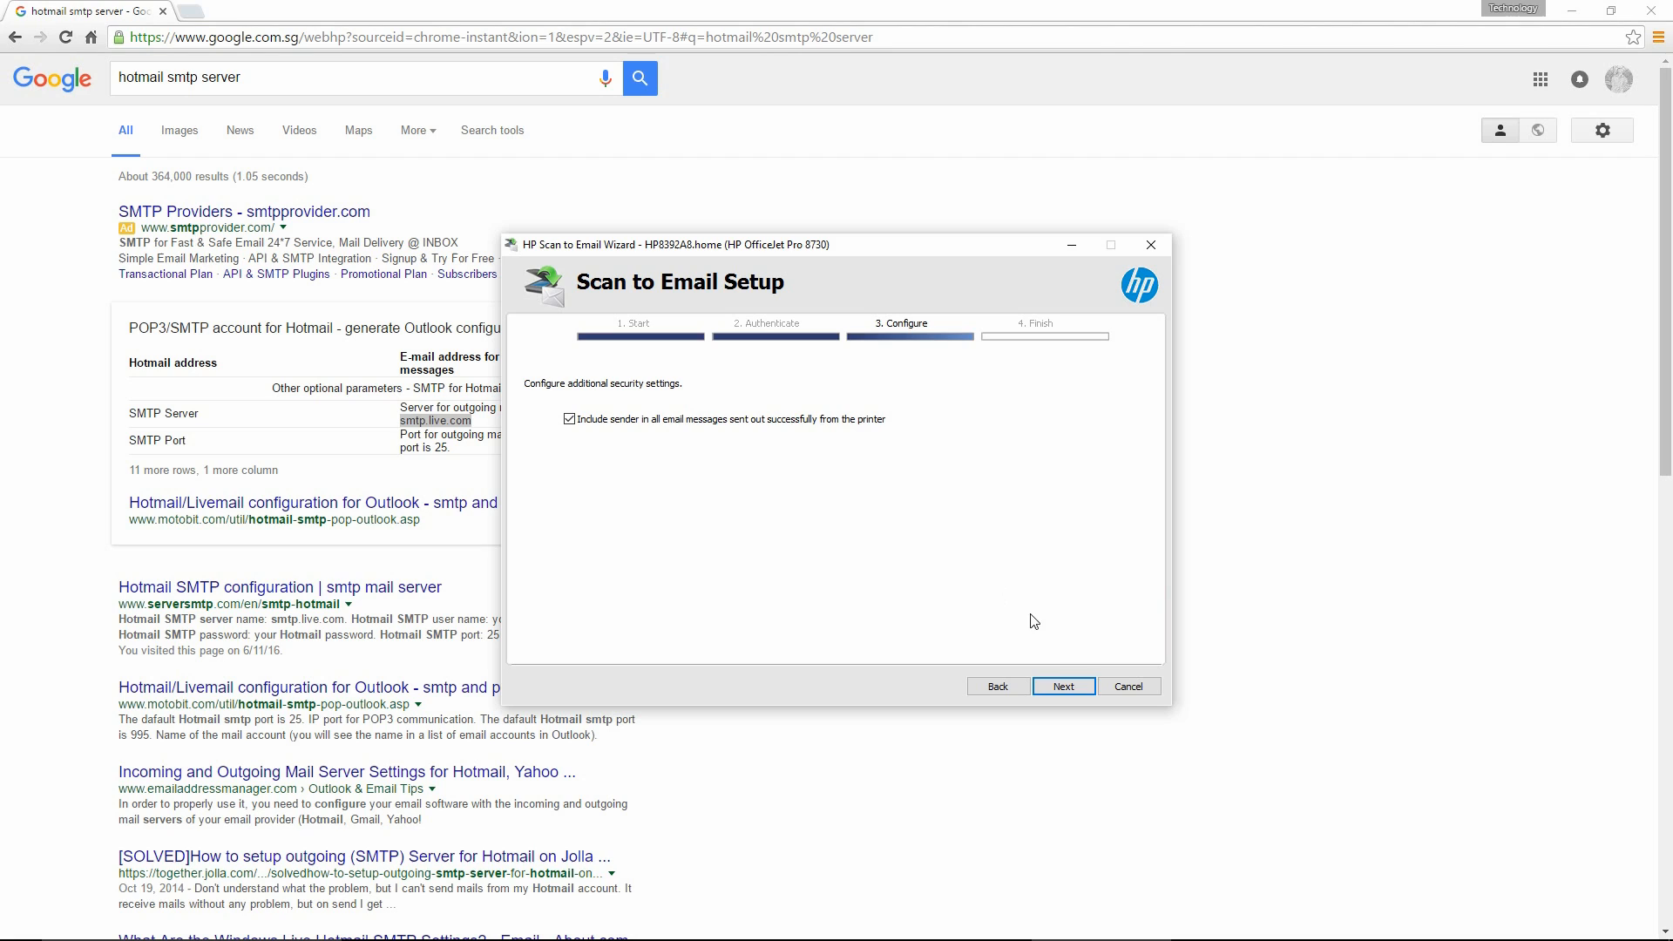
mouse_move(1063, 687)
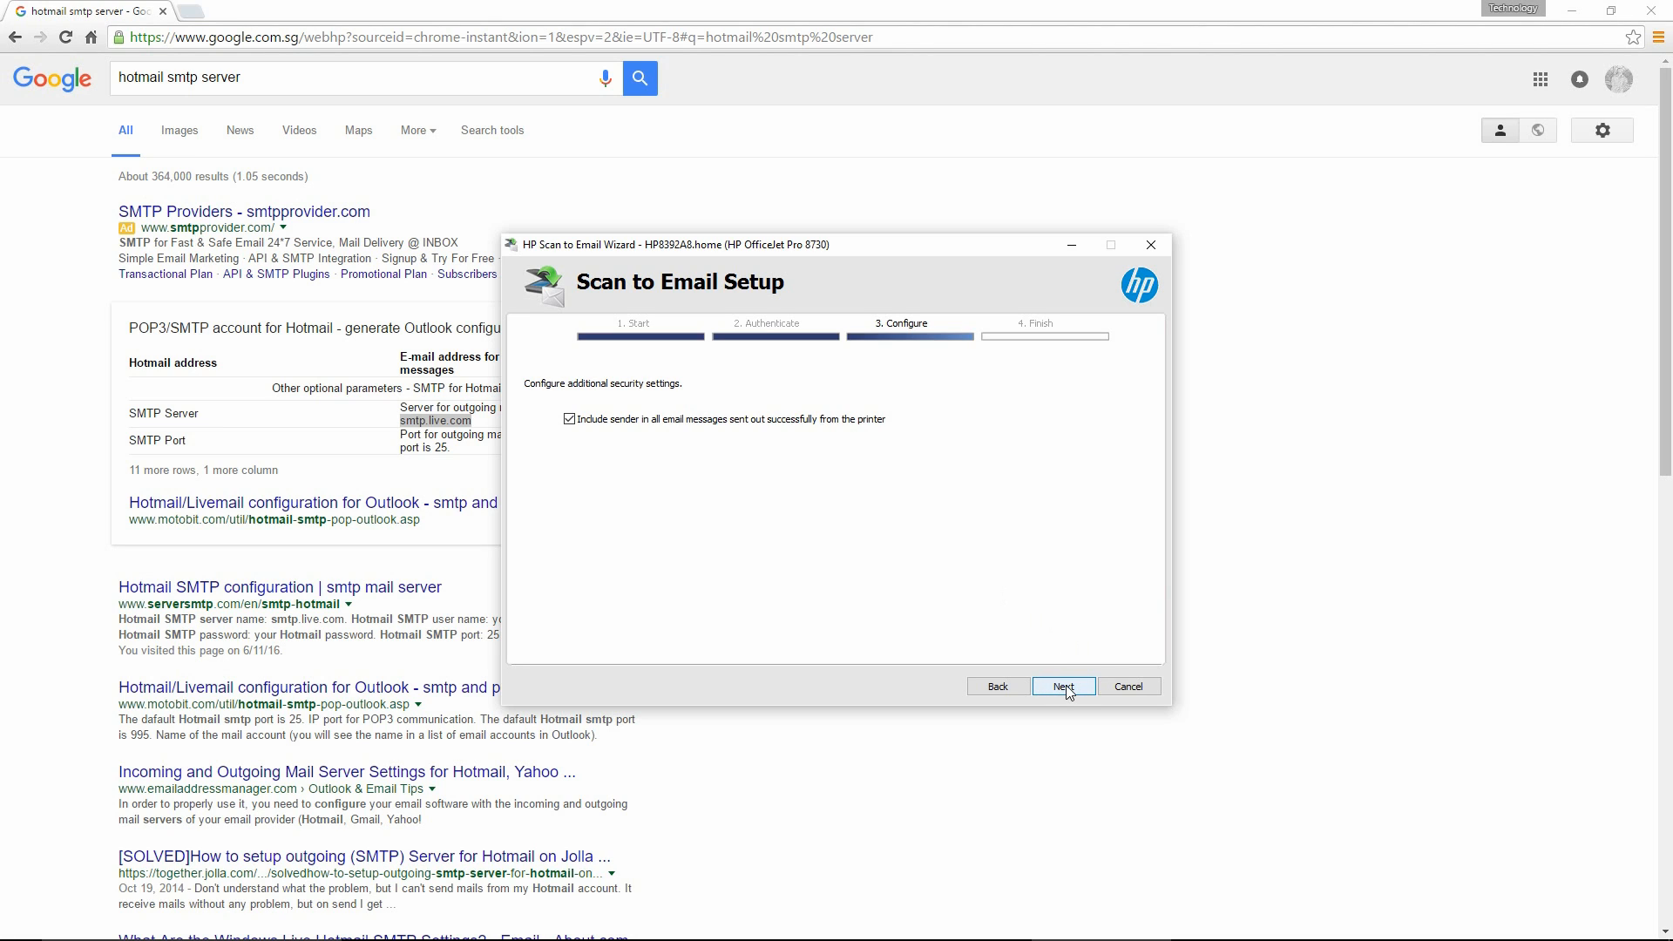
left_click(1063, 686)
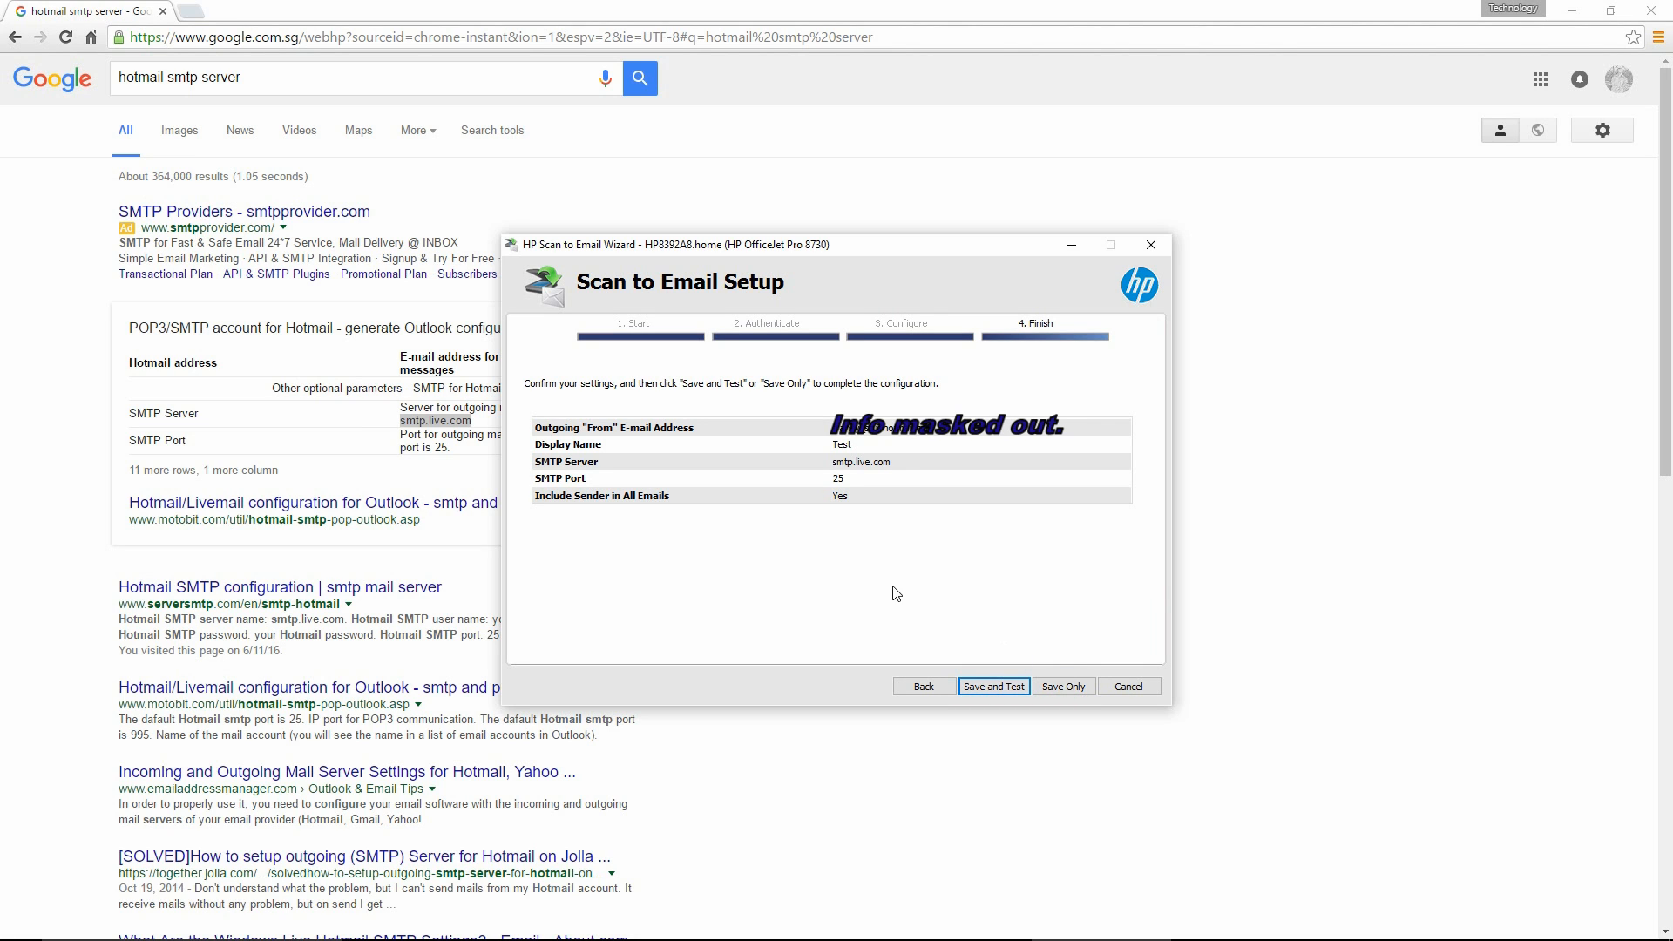
mouse_move(903, 594)
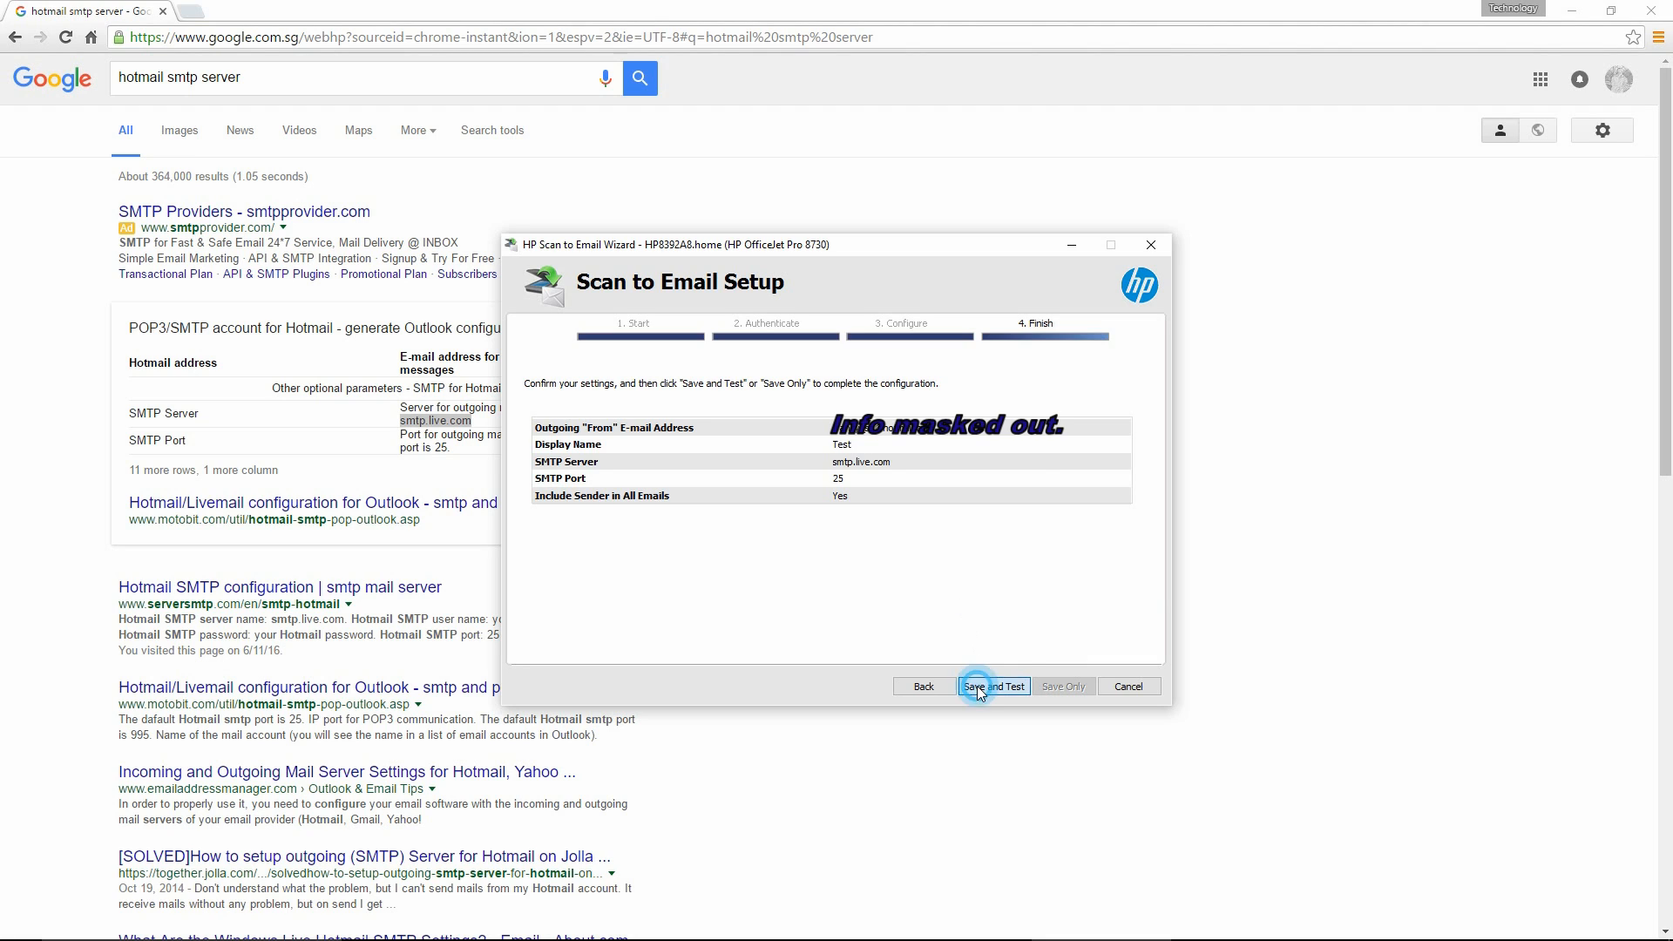
Save and test the 'Test' profile successfully, then finish back to the profiles list.
left_click(992, 687)
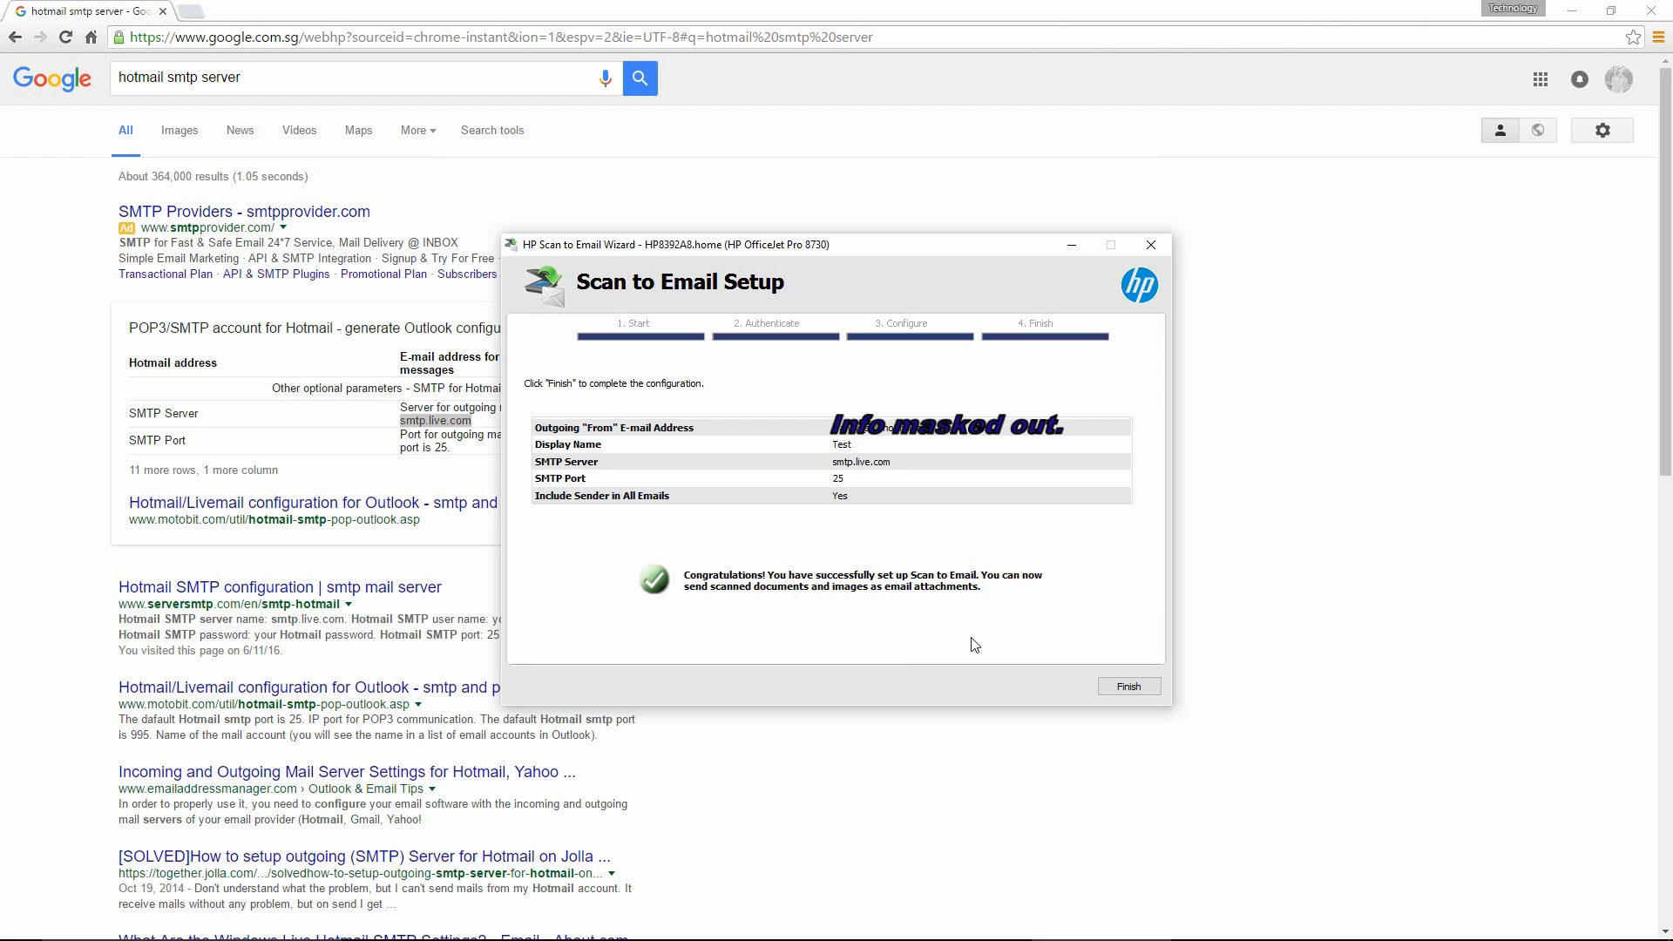
mouse_move(1063, 643)
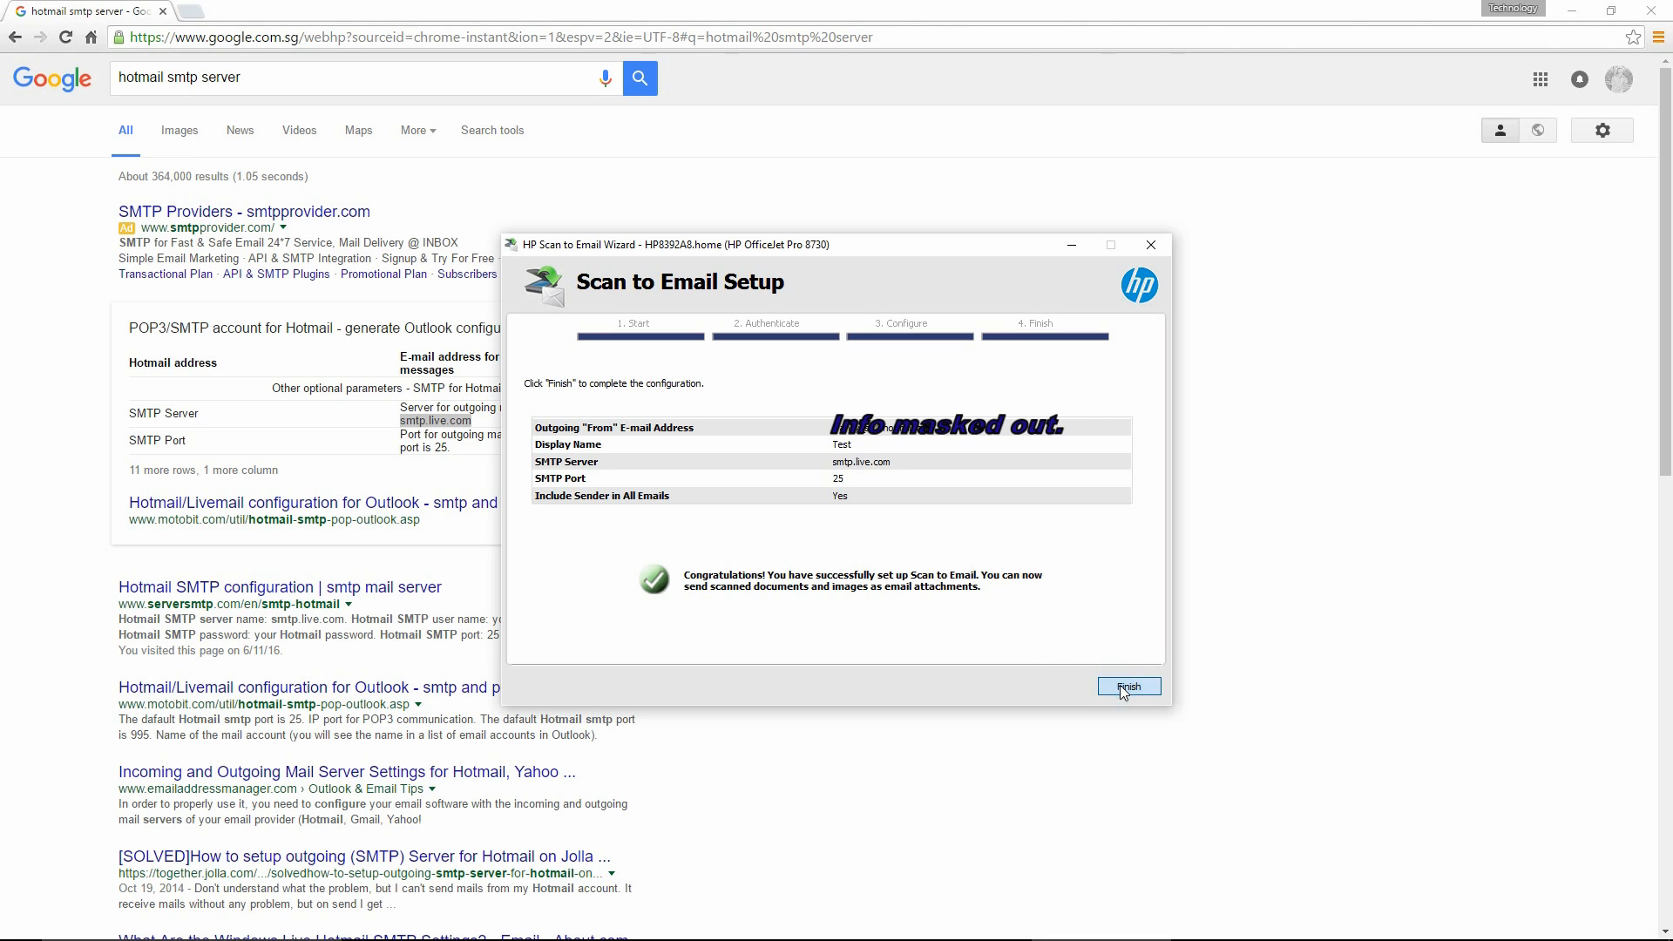
left_click(1128, 687)
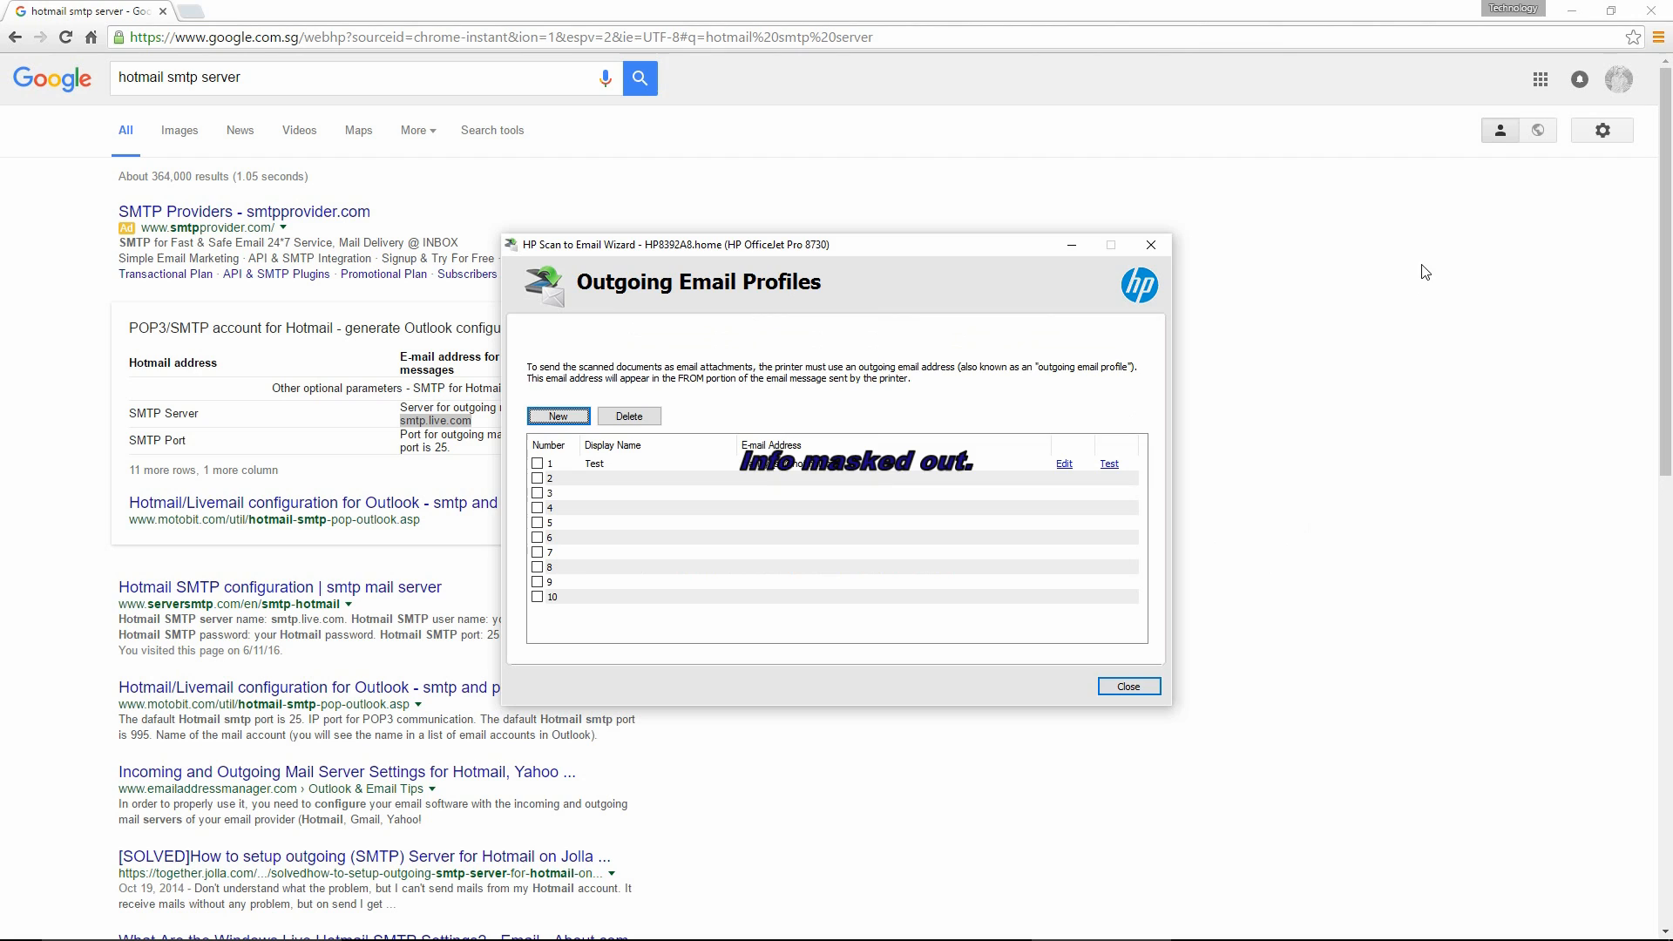
mouse_move(645, 436)
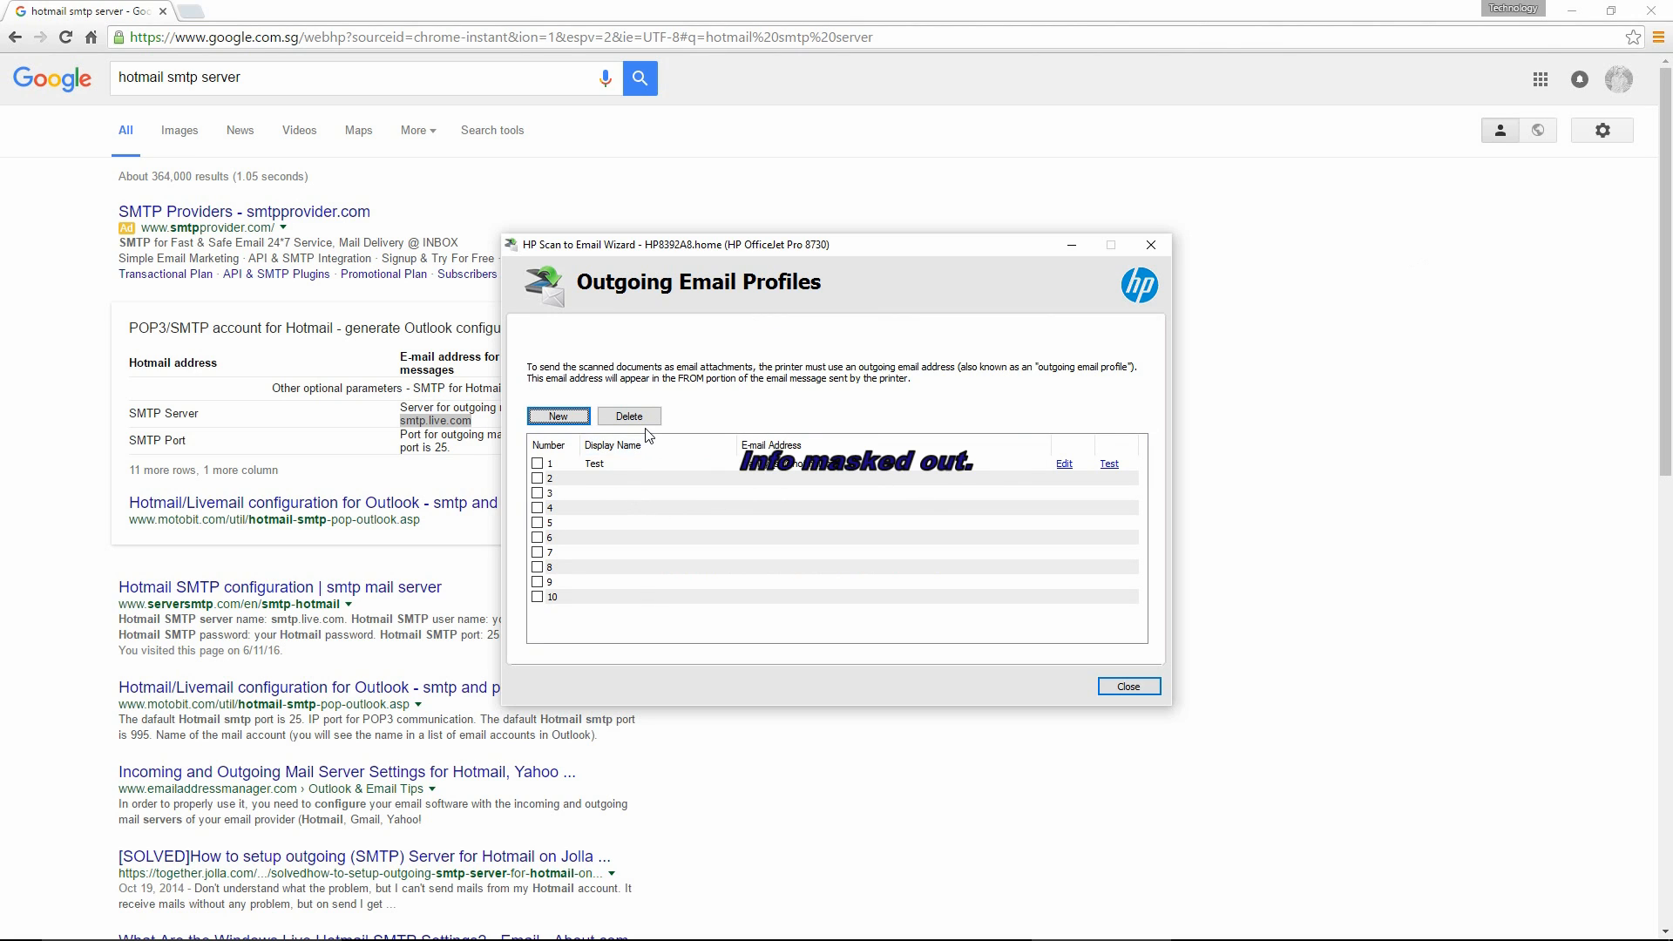